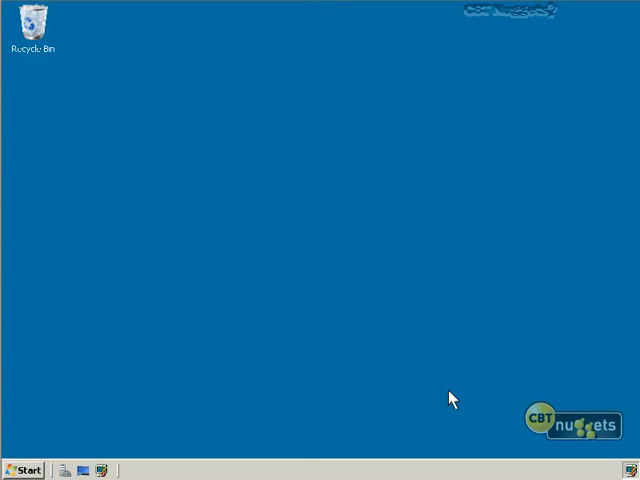
pyautogui.moveTo(448, 398)
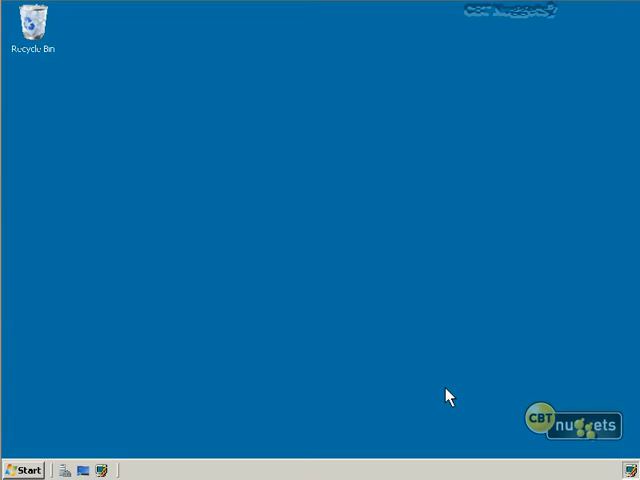
pyautogui.moveTo(296, 398)
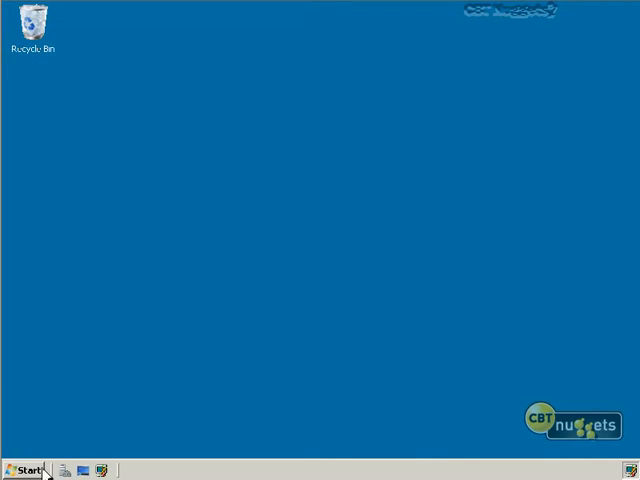
# - Launch Windows Server Backup from Start > Administrative Tools
pyautogui.click(24, 472)
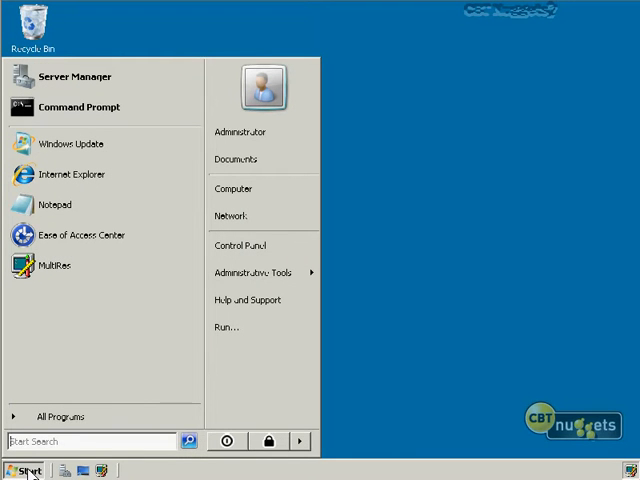
pyautogui.click(250, 272)
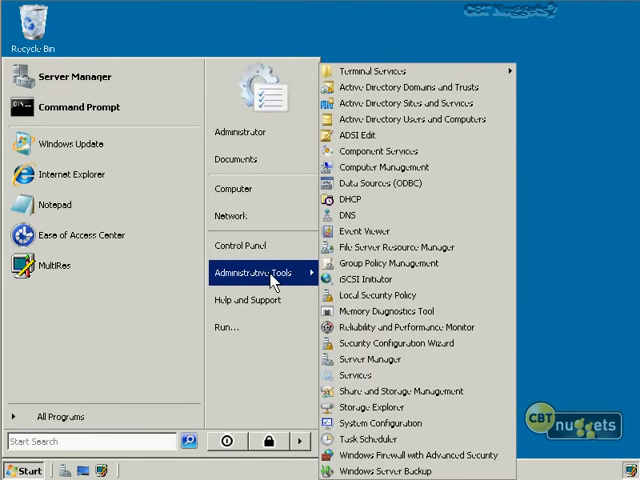
pyautogui.moveTo(340, 200)
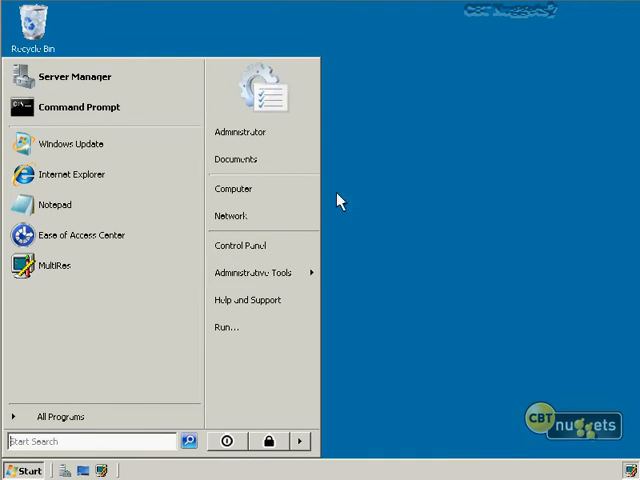
pyautogui.click(250, 272)
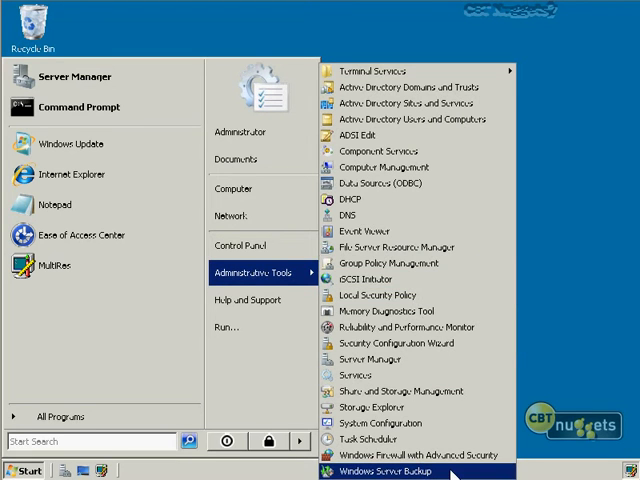
pyautogui.click(400, 472)
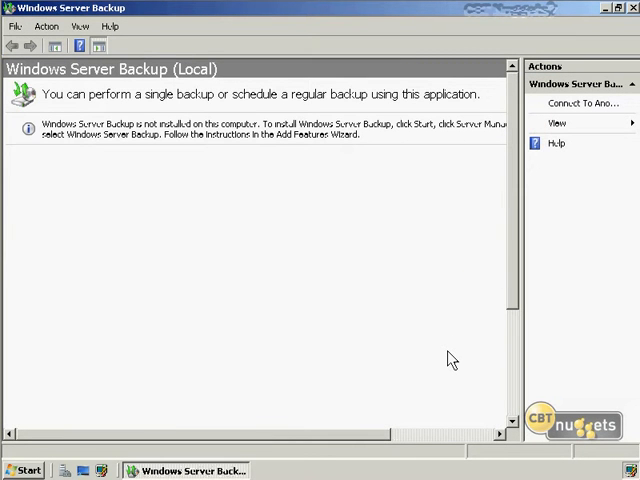
pyautogui.moveTo(580, 228)
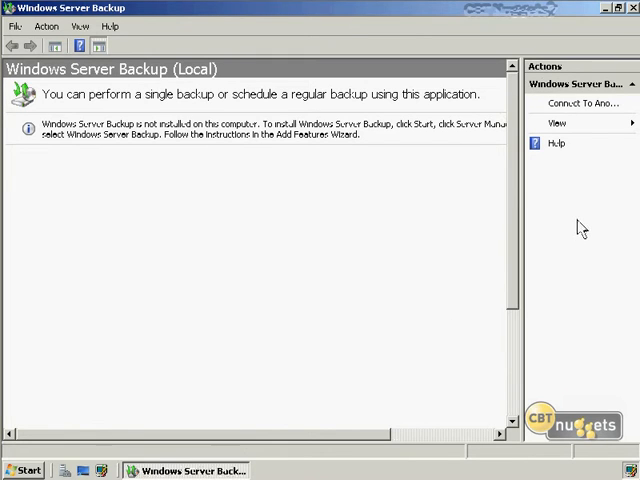
pyautogui.moveTo(570, 108)
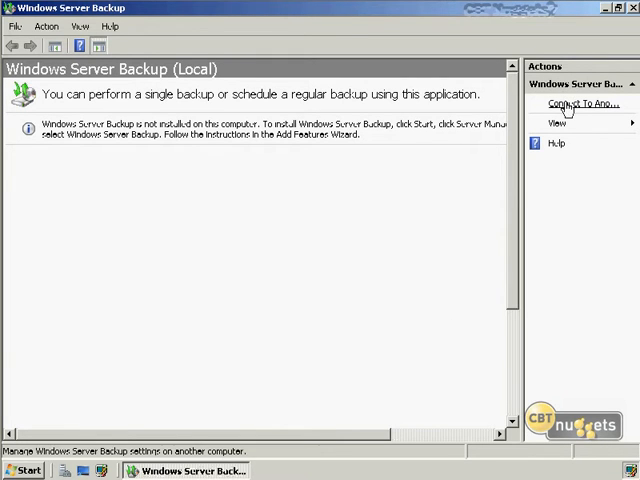
pyautogui.moveTo(536, 180)
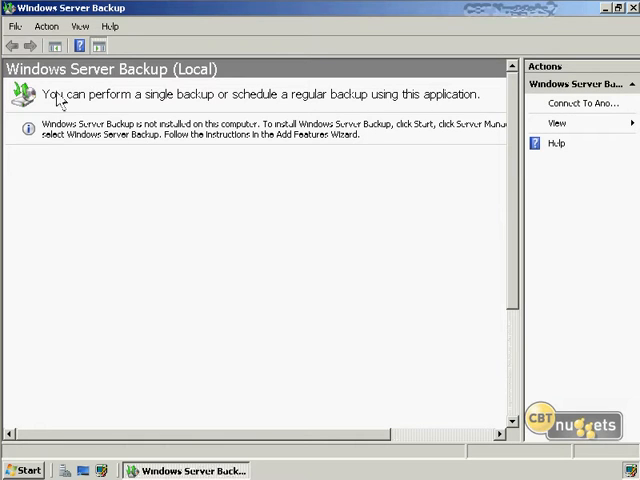
pyautogui.moveTo(312, 108)
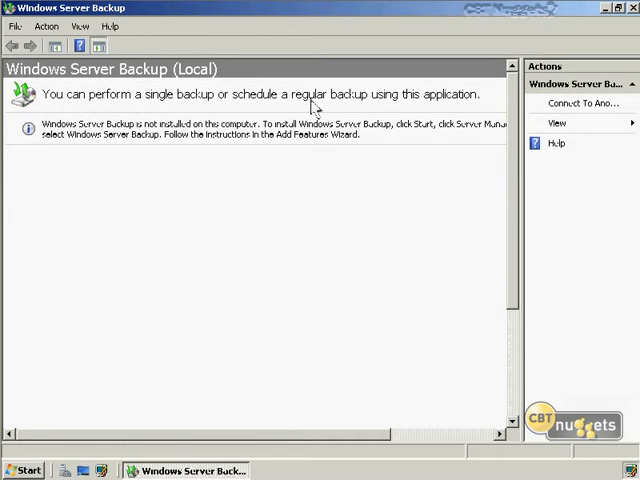
pyautogui.moveTo(468, 102)
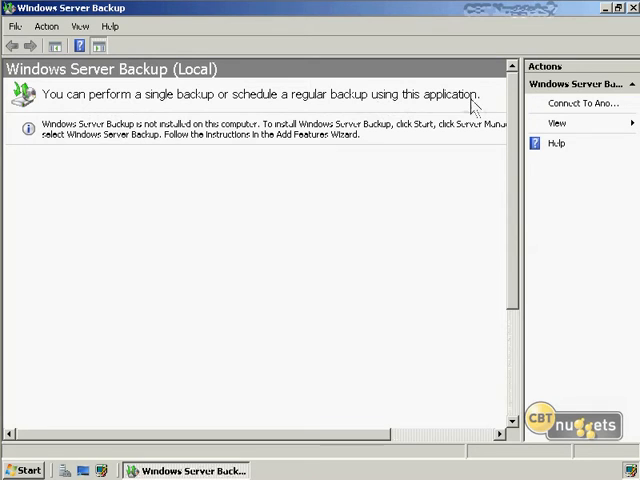
pyautogui.moveTo(348, 208)
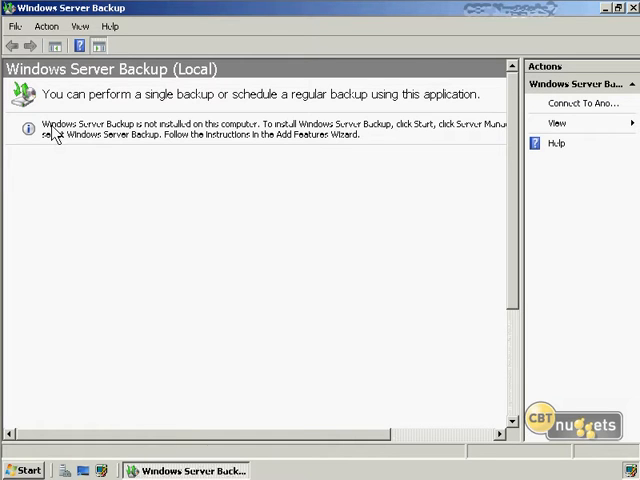
pyautogui.moveTo(336, 148)
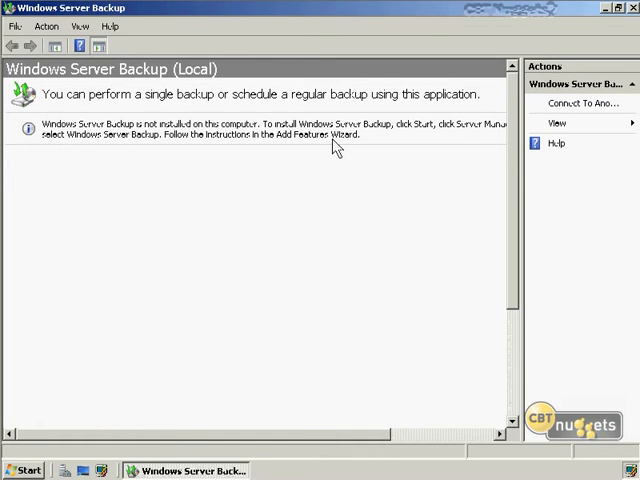
pyautogui.moveTo(464, 132)
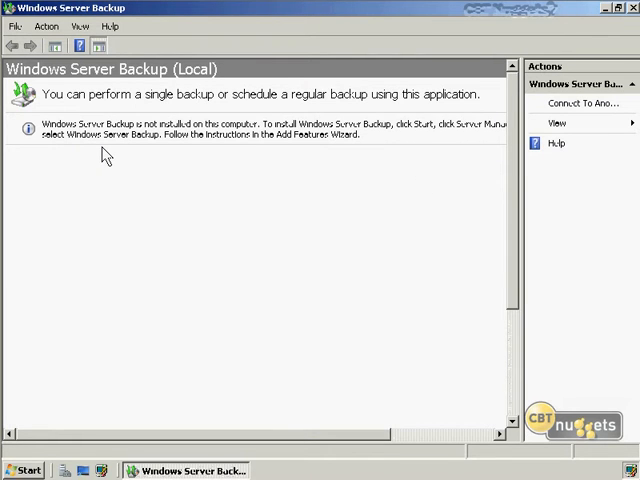
pyautogui.moveTo(128, 320)
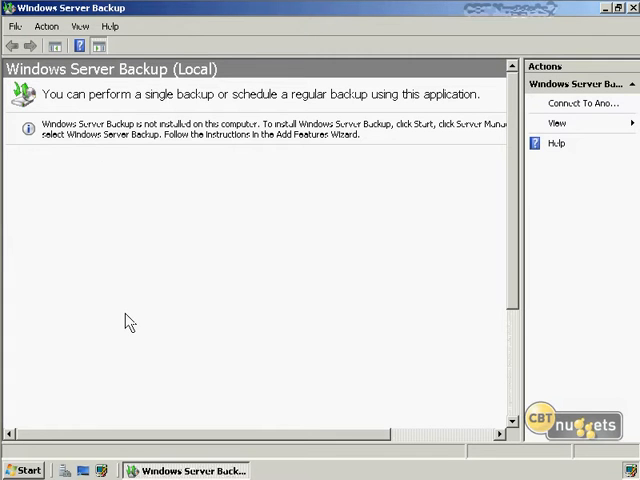
pyautogui.moveTo(164, 280)
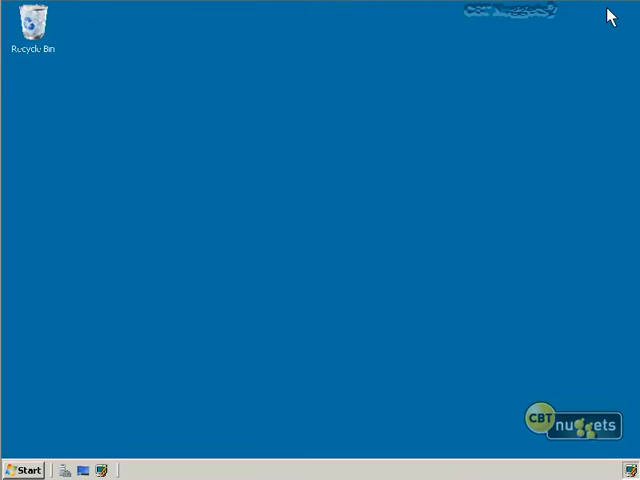
pyautogui.moveTo(580, 32)
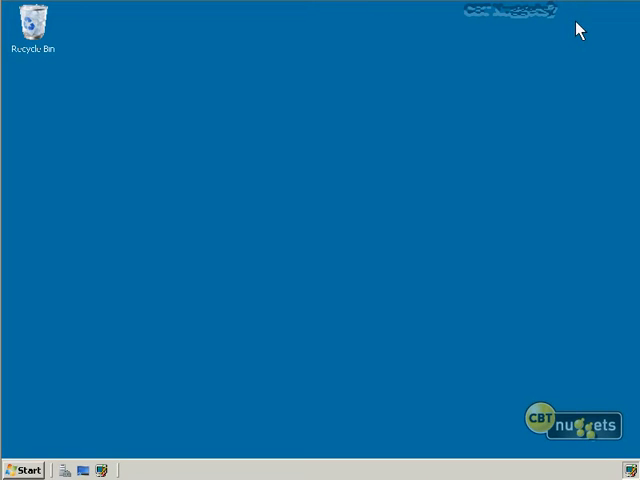
pyautogui.moveTo(424, 140)
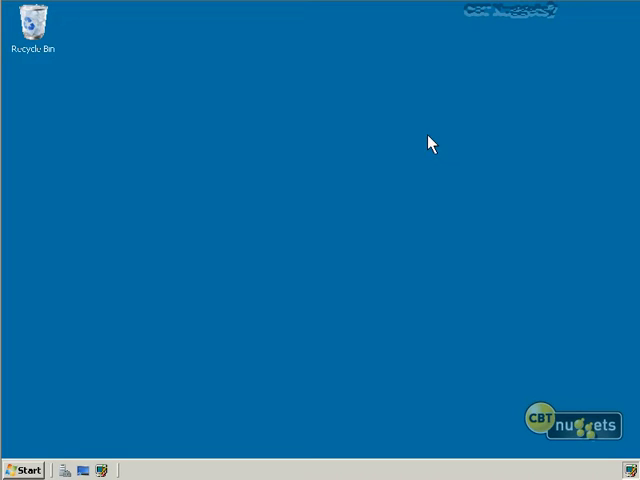
pyautogui.moveTo(352, 224)
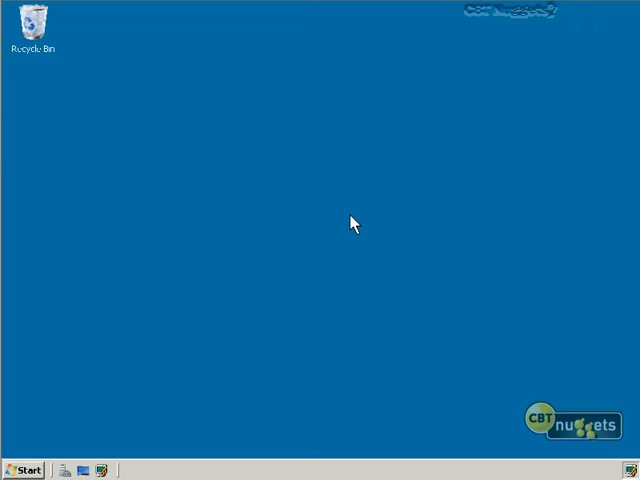
pyautogui.moveTo(350, 226)
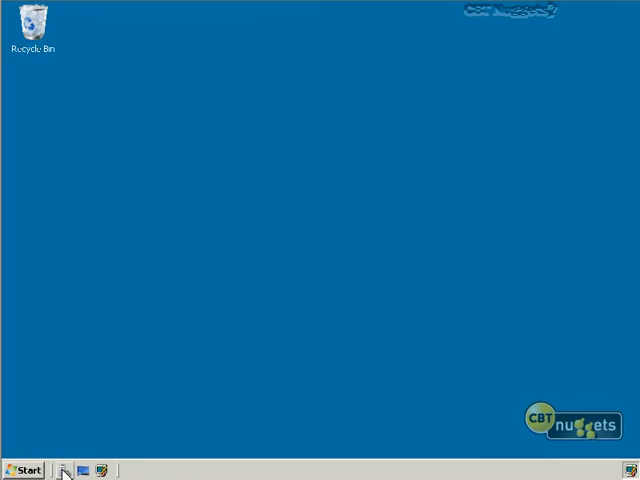
pyautogui.moveTo(164, 440)
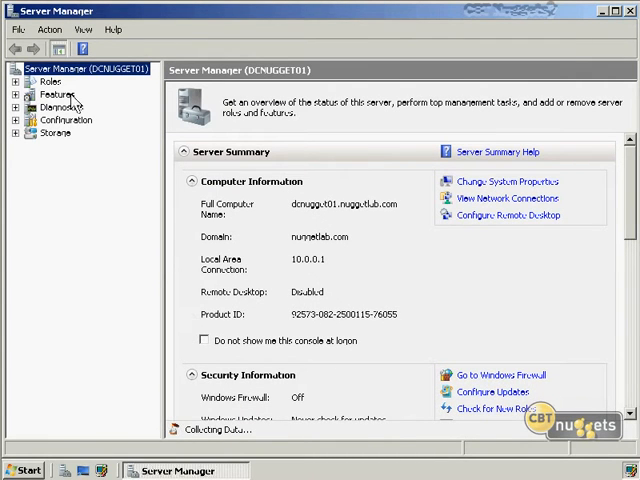
# - Start the Add Features wizard from the Server Manager Features node
pyautogui.click(54, 90)
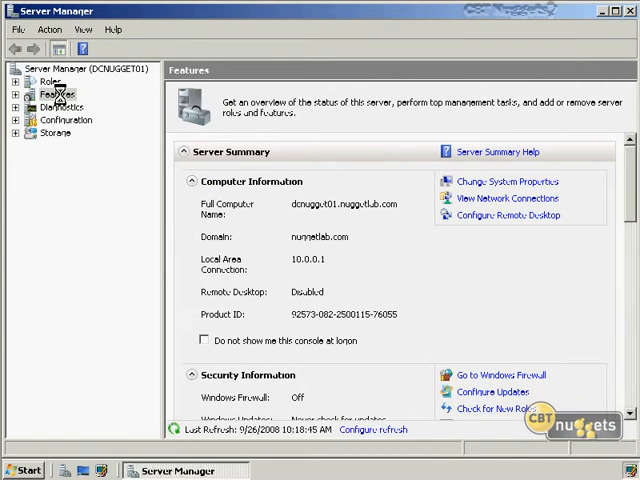
pyautogui.rightClick(56, 92)
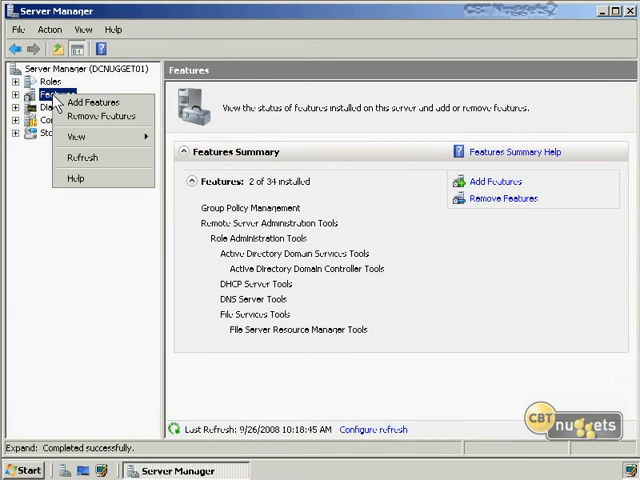
pyautogui.moveTo(96, 104)
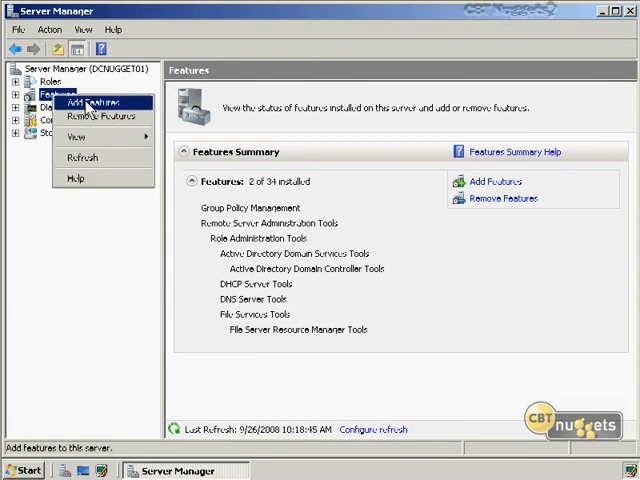
pyautogui.click(92, 102)
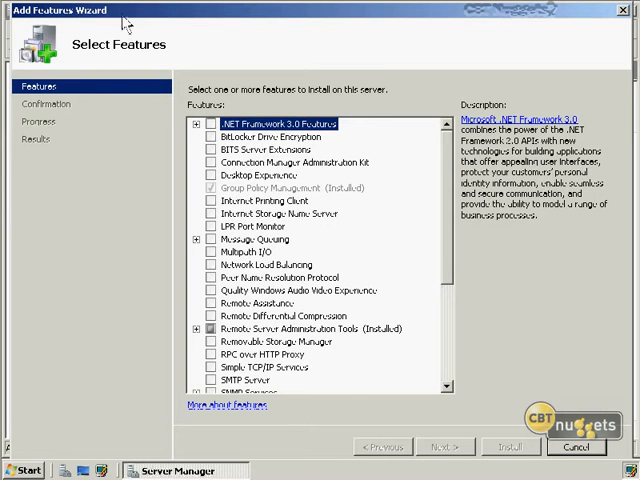
pyautogui.scroll(-3)
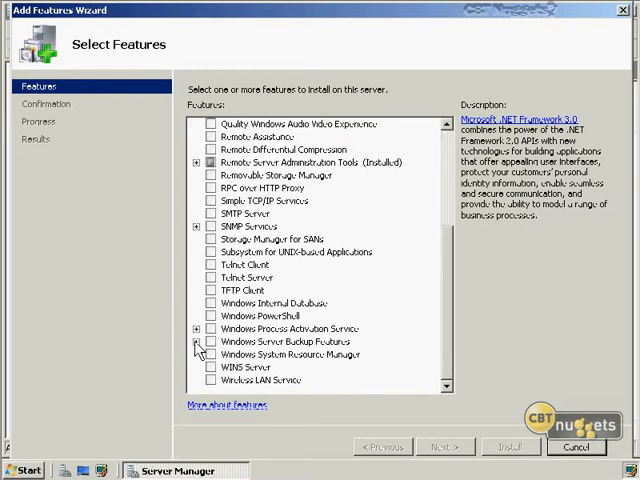
# - Check Windows Server Backup and Command-line Tools, adding the required Windows PowerShell feature
pyautogui.click(196, 340)
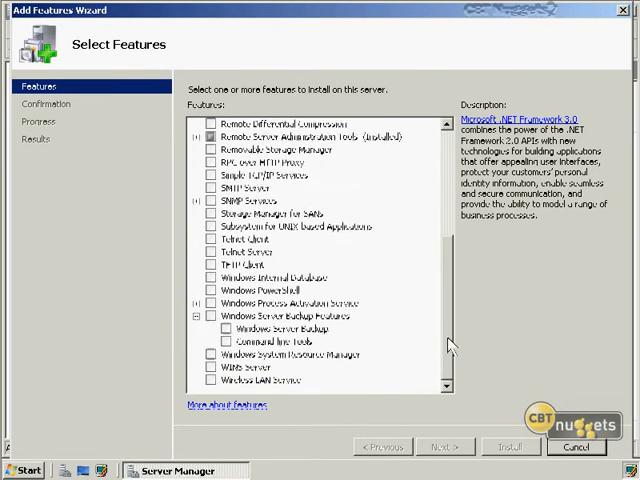
pyautogui.click(280, 328)
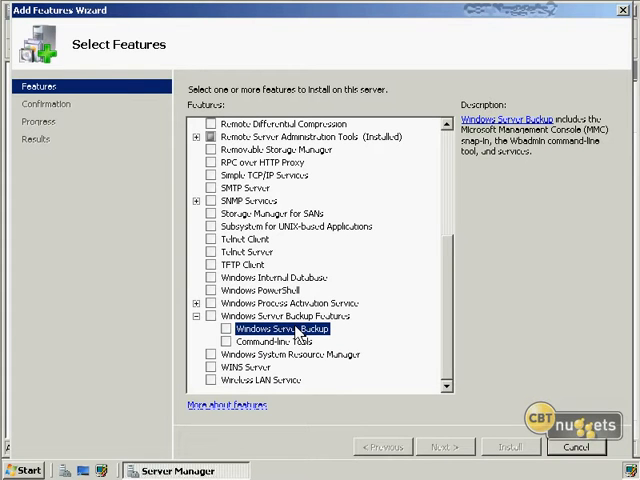
pyautogui.click(284, 340)
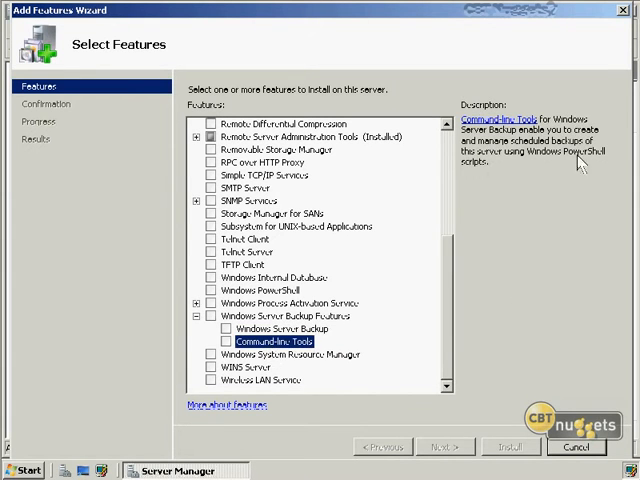
pyautogui.moveTo(568, 160)
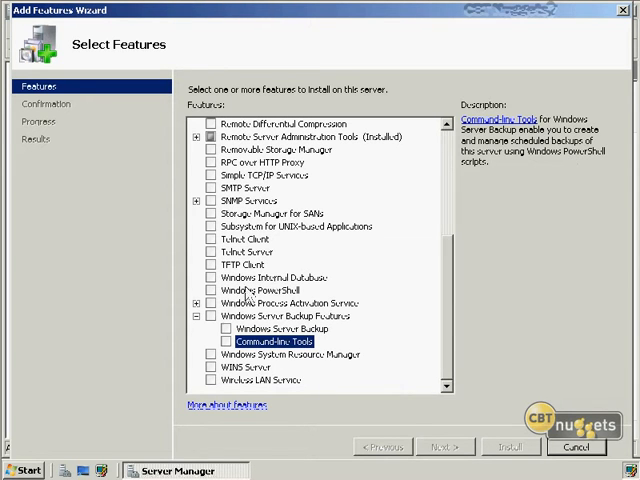
pyautogui.click(226, 328)
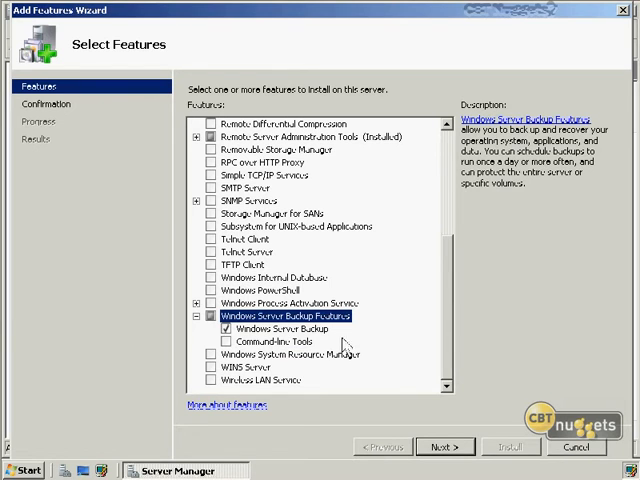
pyautogui.click(226, 340)
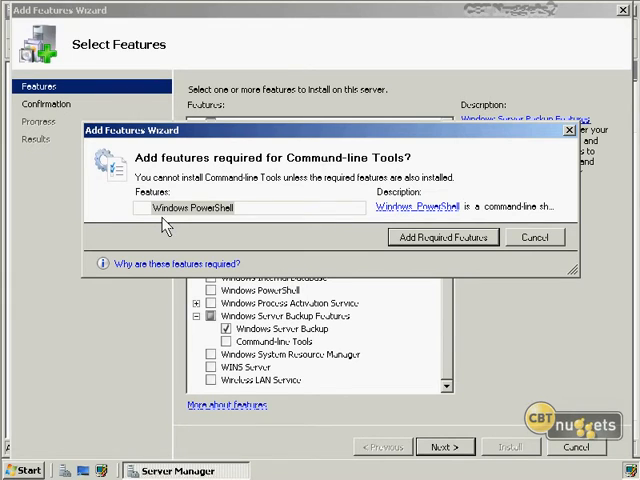
pyautogui.click(442, 236)
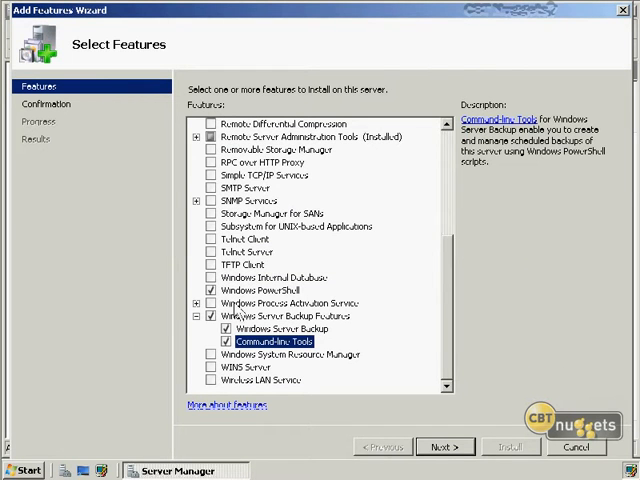
pyautogui.click(208, 290)
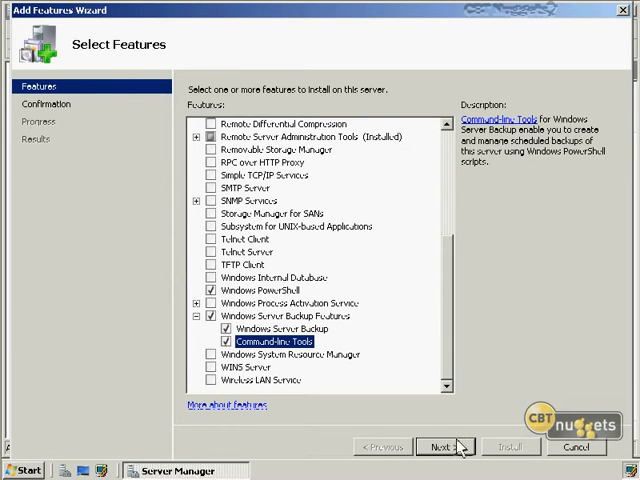
# - Confirm the selections and install Windows Server Backup, Command-line Tools and PowerShell successfully
pyautogui.click(432, 446)
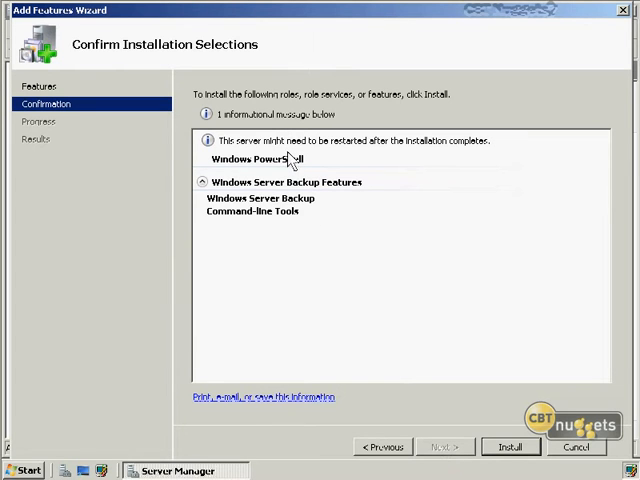
pyautogui.moveTo(216, 174)
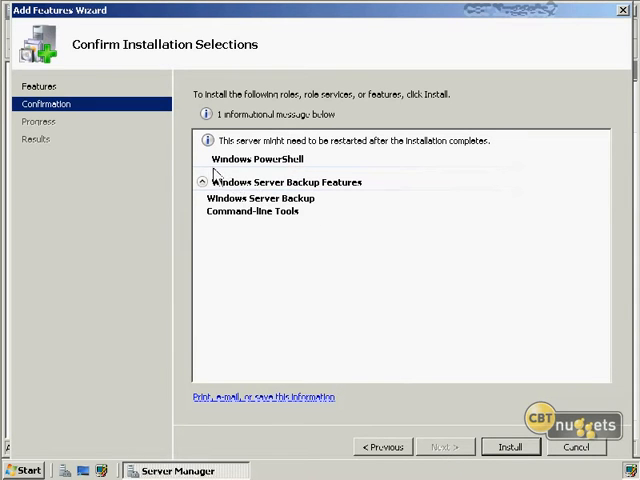
pyautogui.moveTo(298, 212)
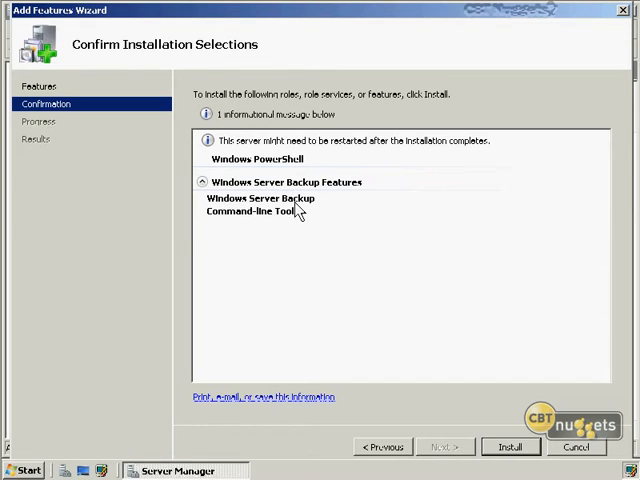
pyautogui.moveTo(308, 224)
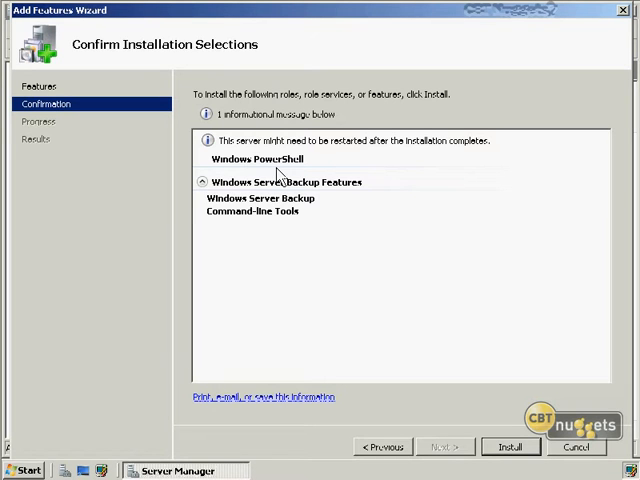
pyautogui.click(512, 444)
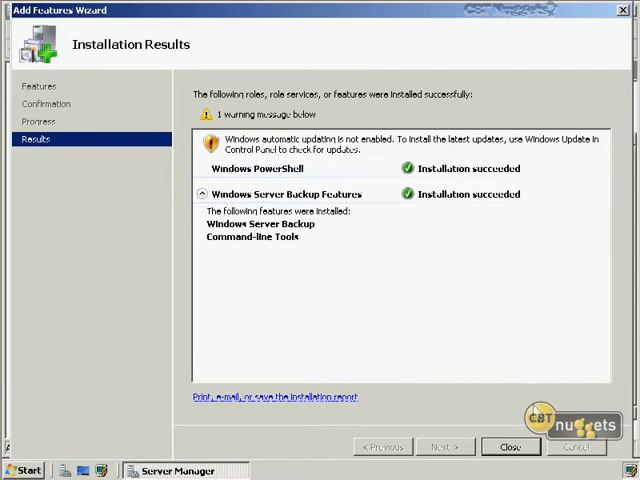
pyautogui.click(514, 444)
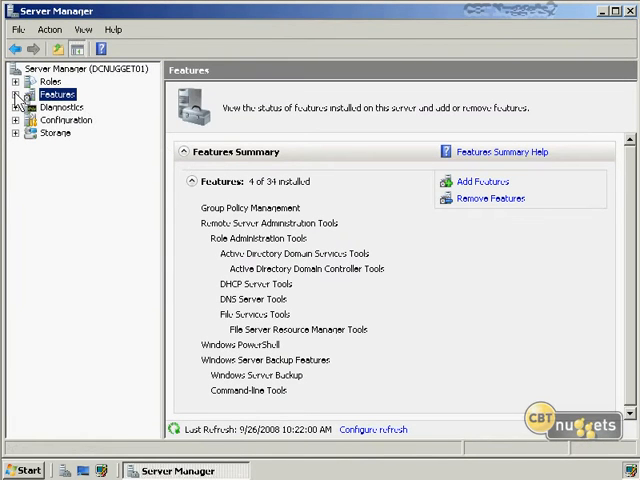
# - Minimize Server Manager and relaunch Windows Server Backup from Administrative Tools
pyautogui.click(16, 92)
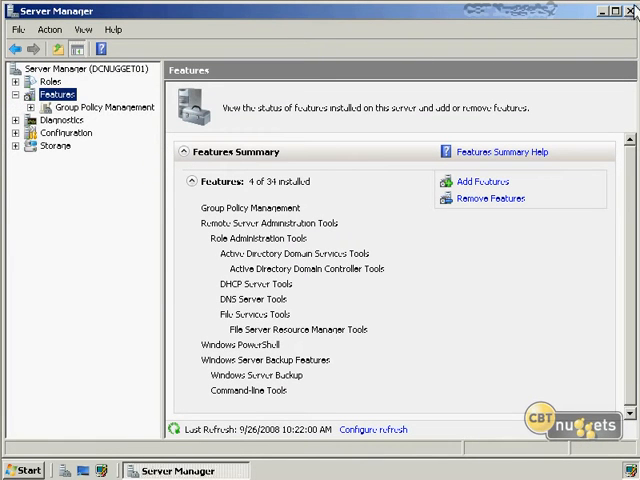
pyautogui.click(632, 12)
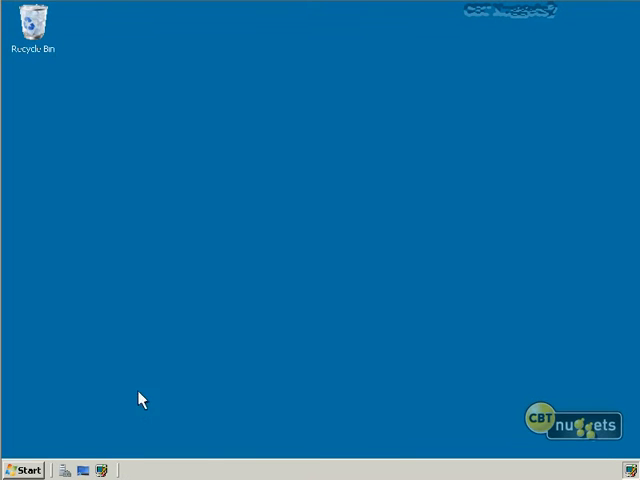
pyautogui.click(24, 470)
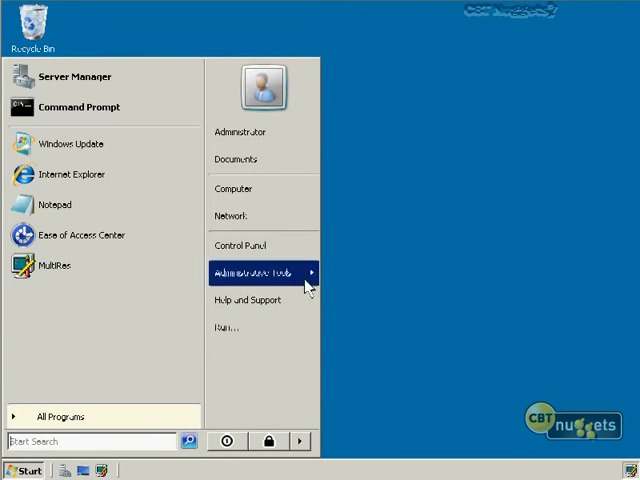
pyautogui.click(250, 272)
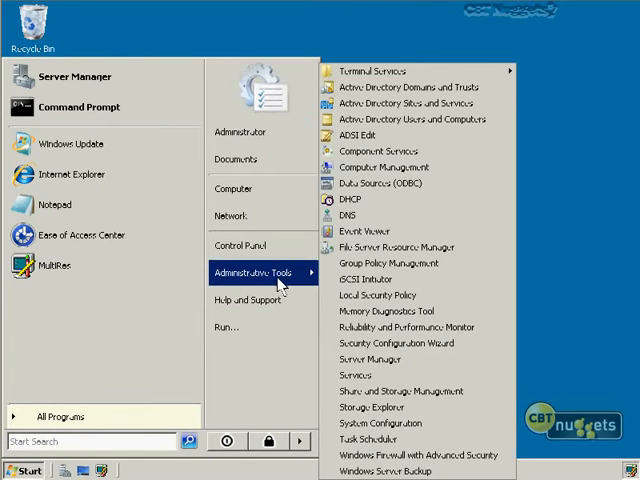
pyautogui.moveTo(378, 440)
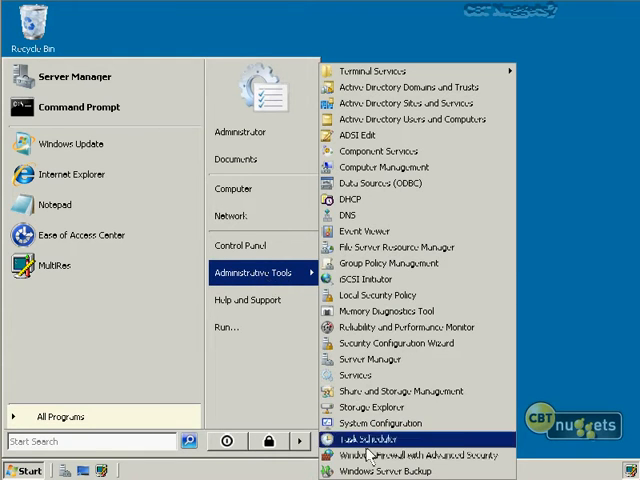
pyautogui.click(374, 436)
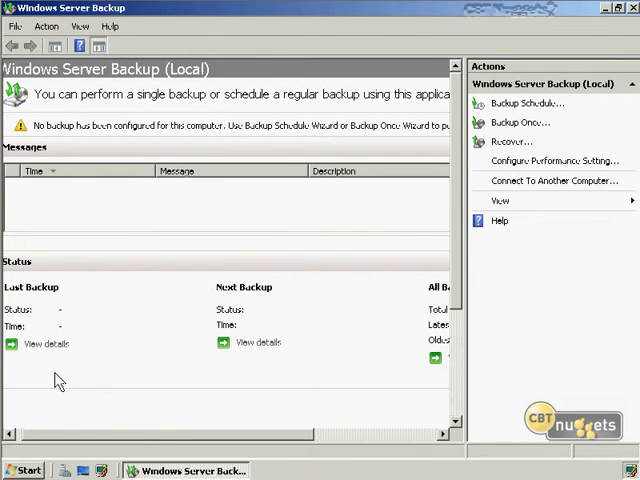
pyautogui.moveTo(110, 224)
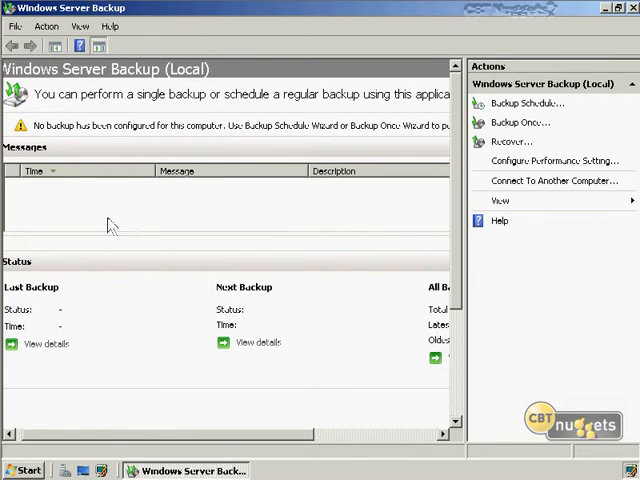
pyautogui.moveTo(124, 348)
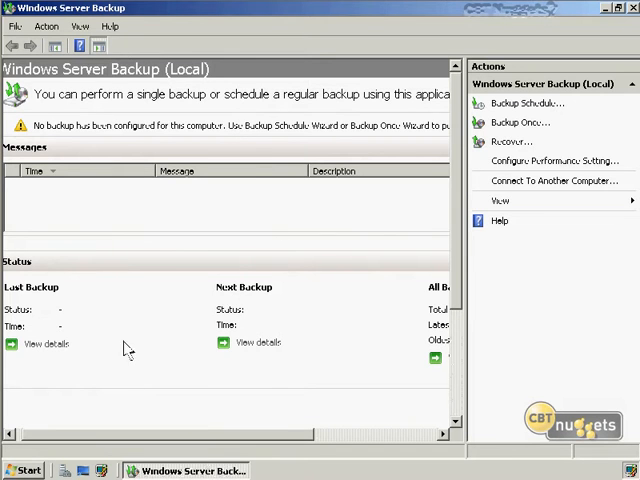
pyautogui.moveTo(270, 396)
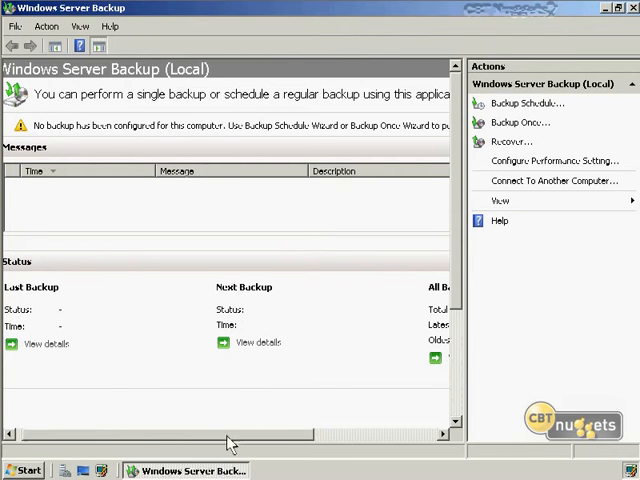
pyautogui.hscroll(3)
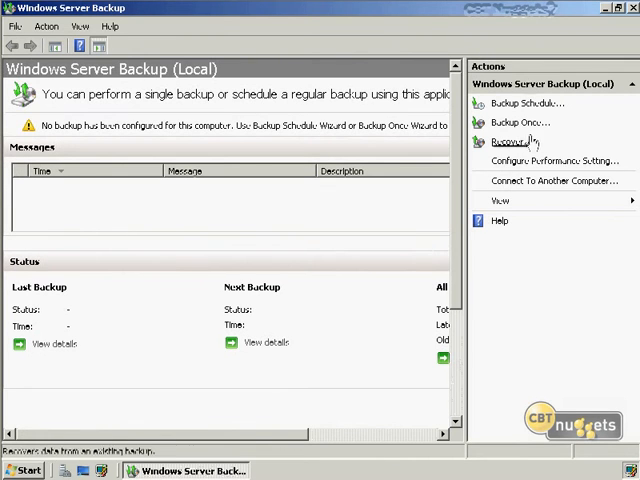
pyautogui.click(48, 24)
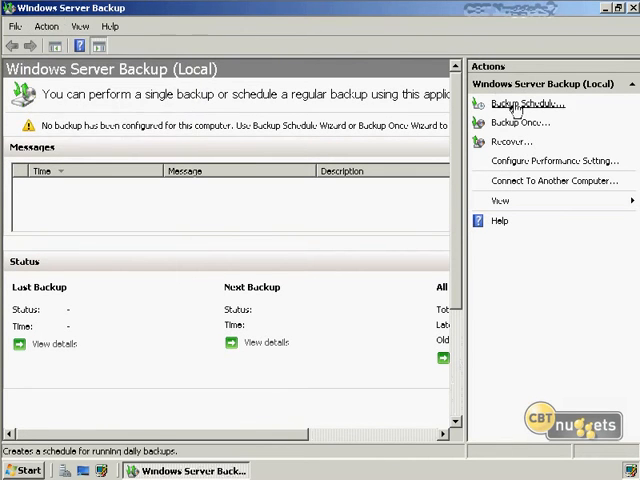
pyautogui.moveTo(516, 126)
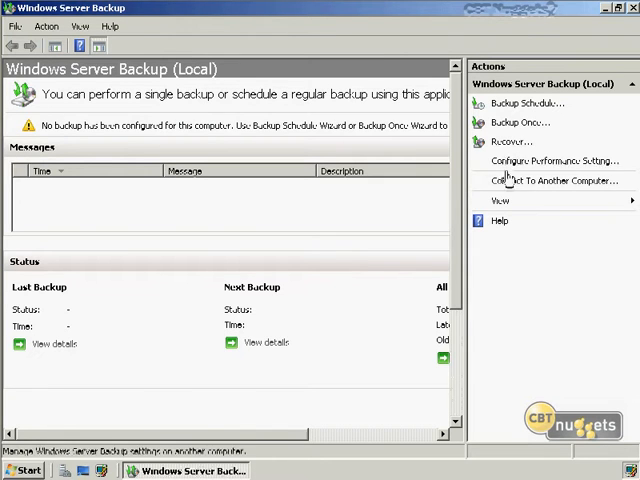
pyautogui.moveTo(512, 160)
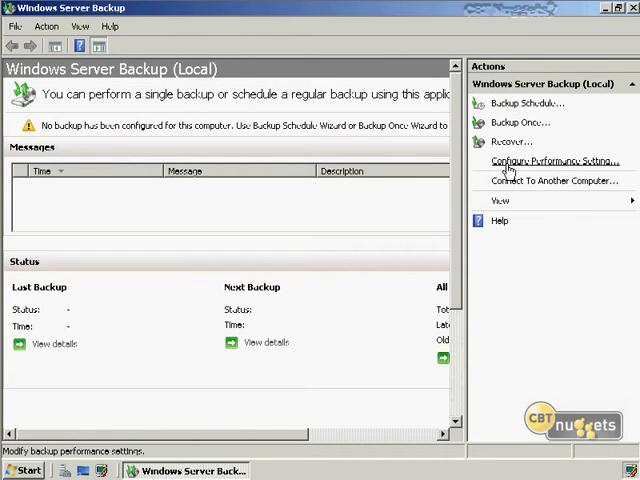
pyautogui.moveTo(512, 188)
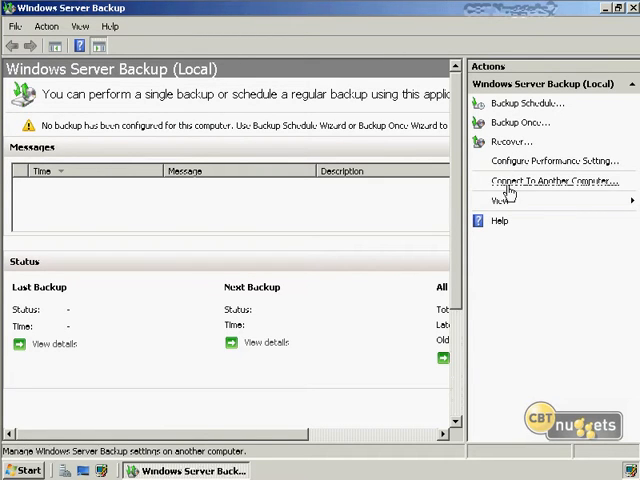
pyautogui.click(540, 180)
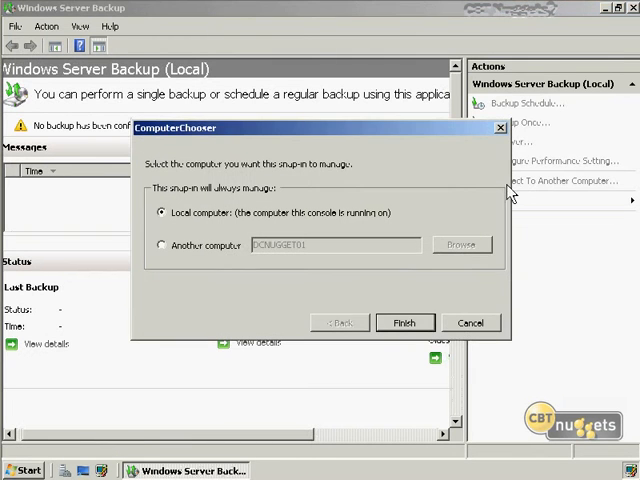
pyautogui.moveTo(170, 268)
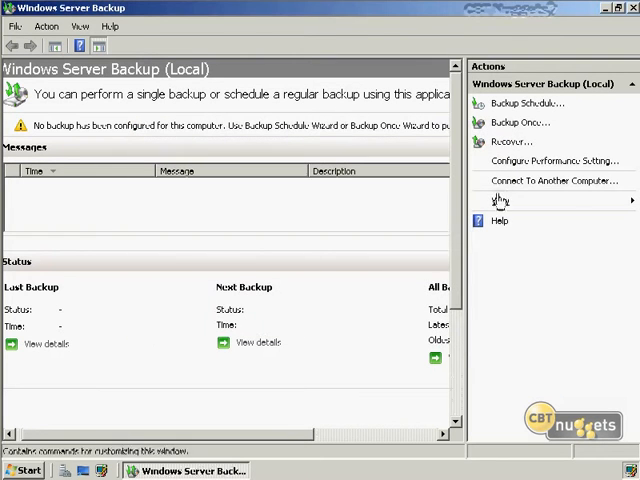
# - Start the Backup Once Wizard and continue with 'Different options'
pyautogui.click(524, 122)
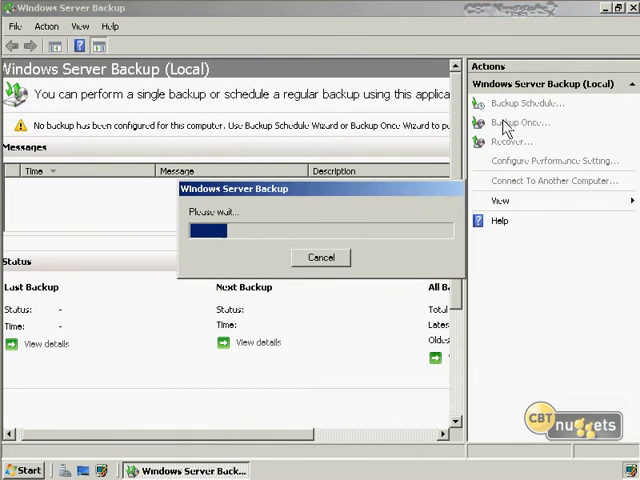
pyautogui.click(530, 122)
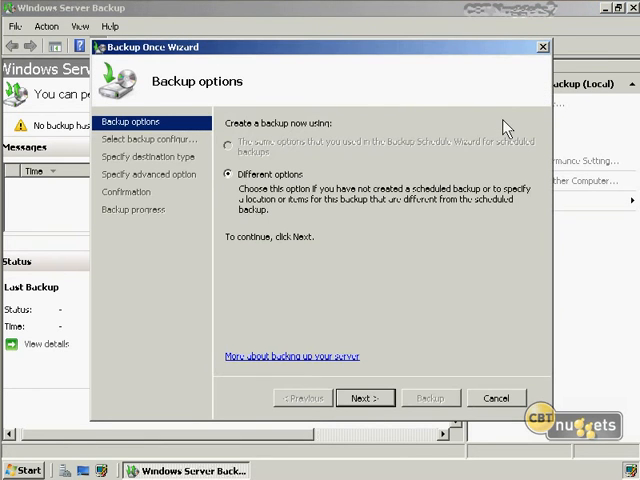
pyautogui.moveTo(282, 276)
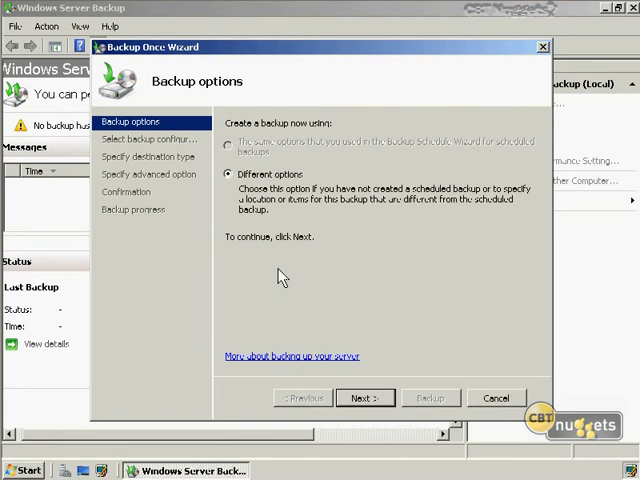
pyautogui.moveTo(336, 132)
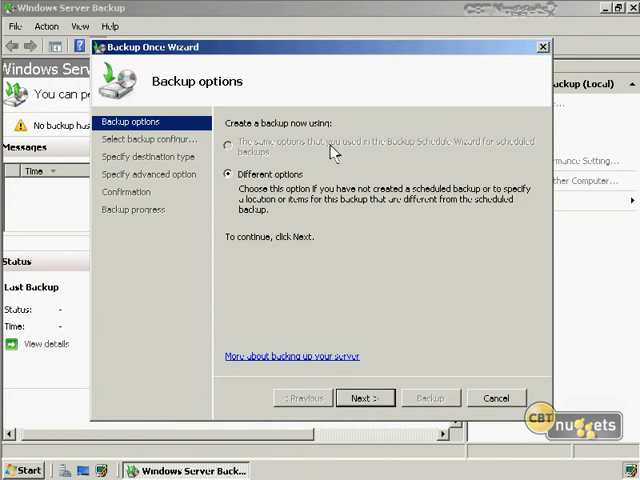
pyautogui.moveTo(486, 156)
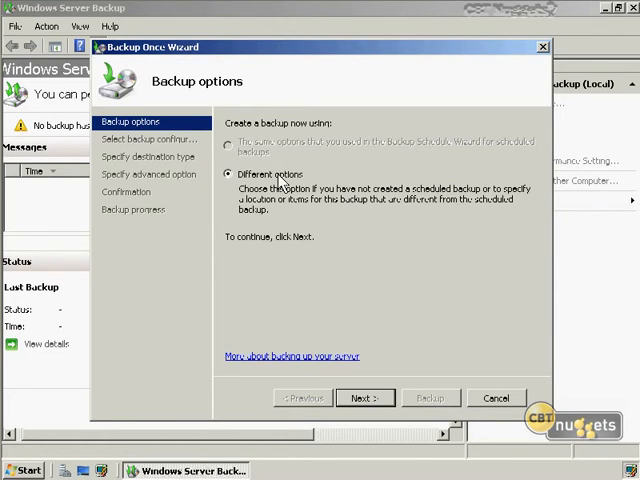
pyautogui.click(360, 396)
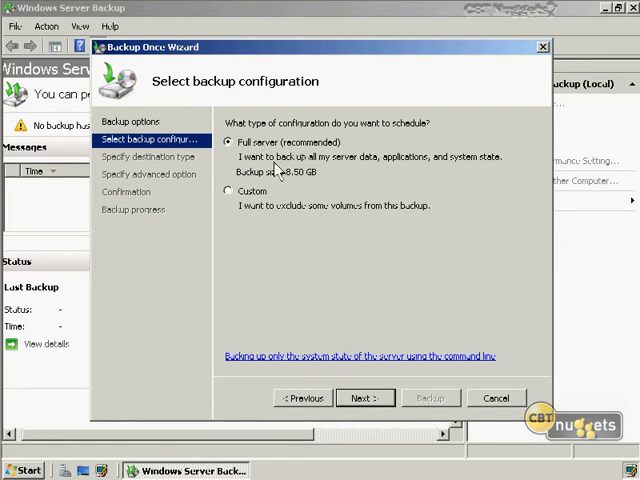
pyautogui.moveTo(480, 162)
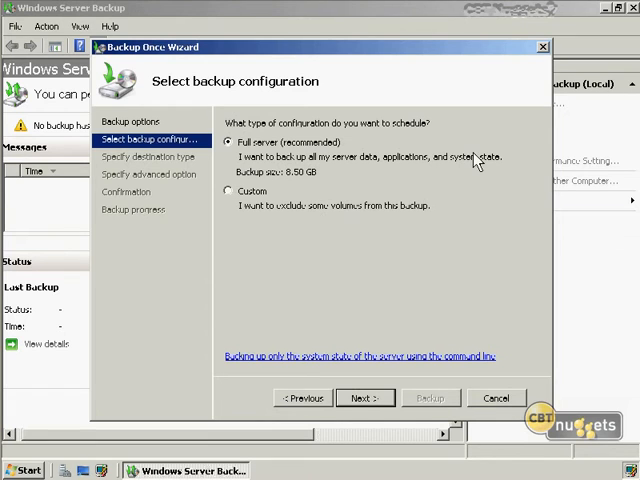
pyautogui.moveTo(462, 188)
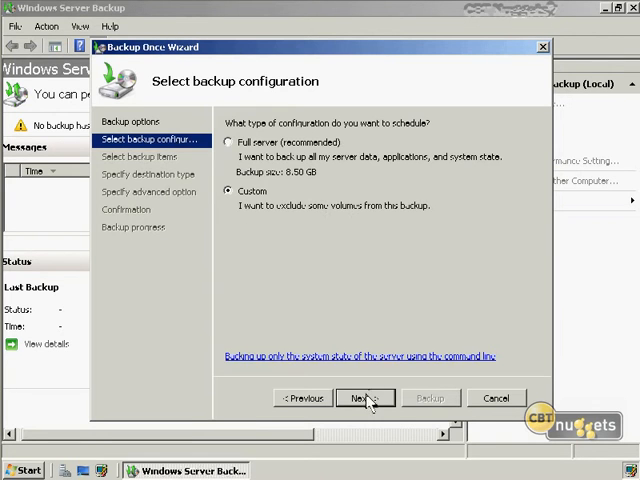
# - Make the backup Custom with only Local disk (C:) and system recovery disabled, then continue
pyautogui.click(362, 396)
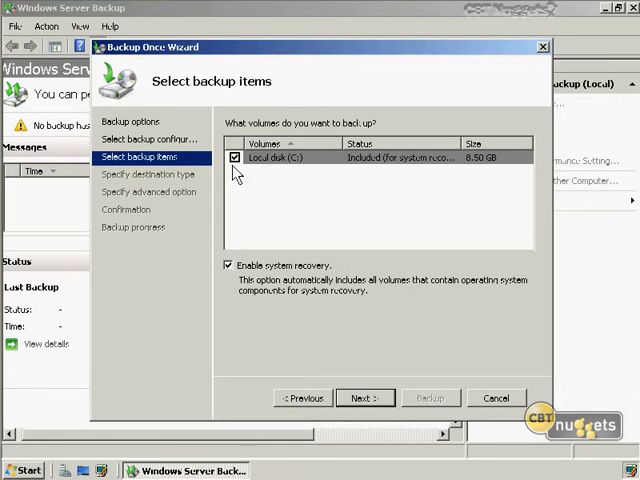
pyautogui.moveTo(292, 280)
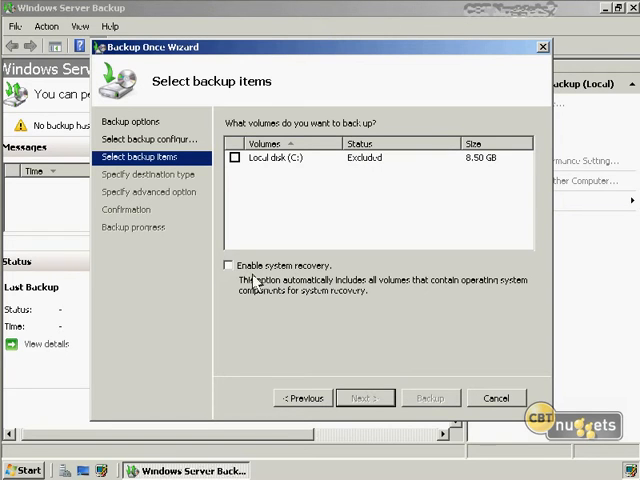
pyautogui.click(228, 264)
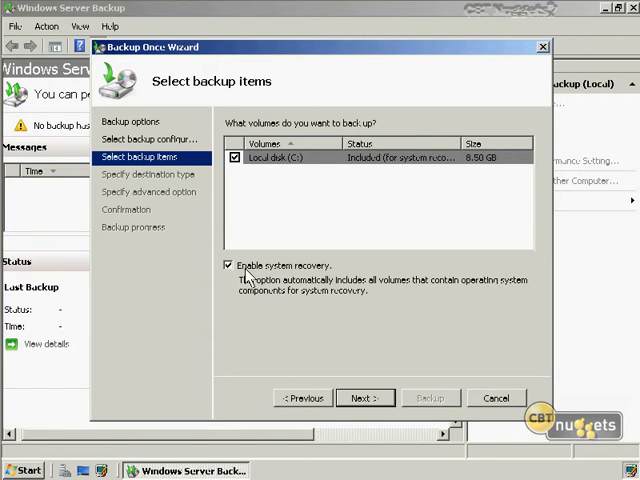
pyautogui.moveTo(252, 276)
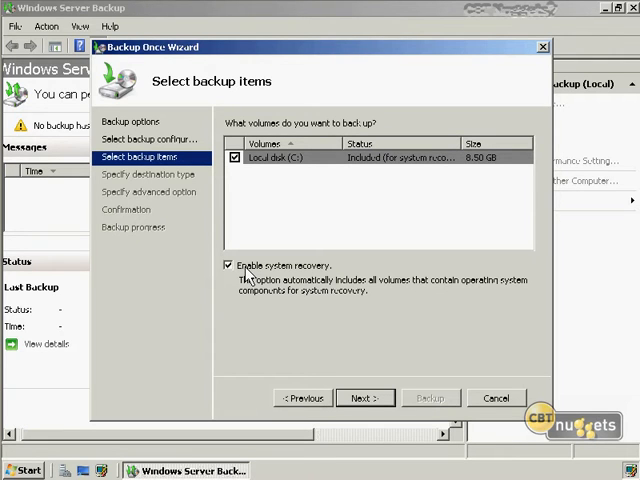
pyautogui.click(228, 264)
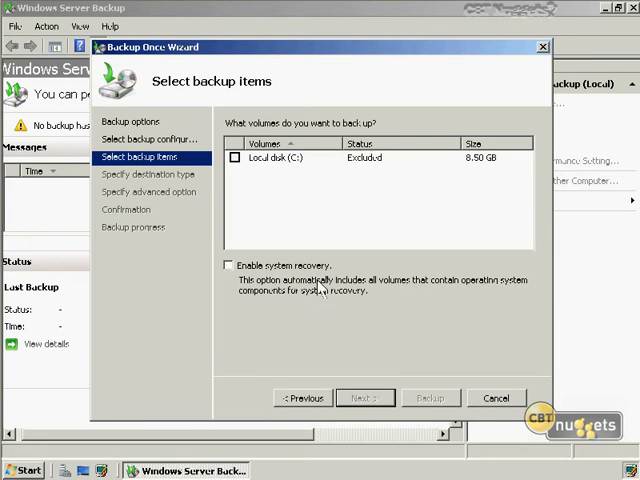
pyautogui.moveTo(356, 280)
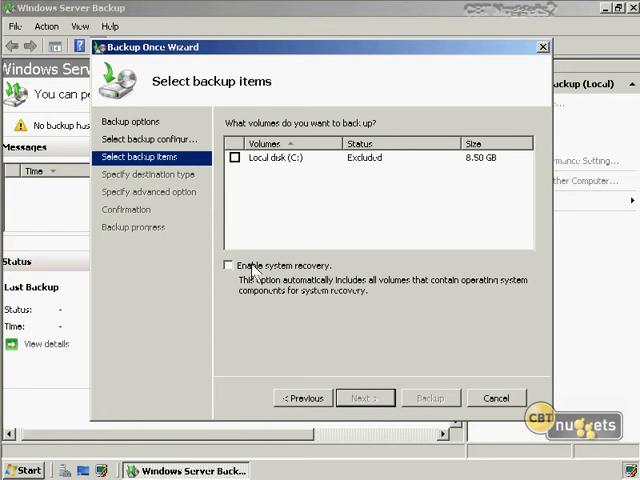
pyautogui.click(236, 158)
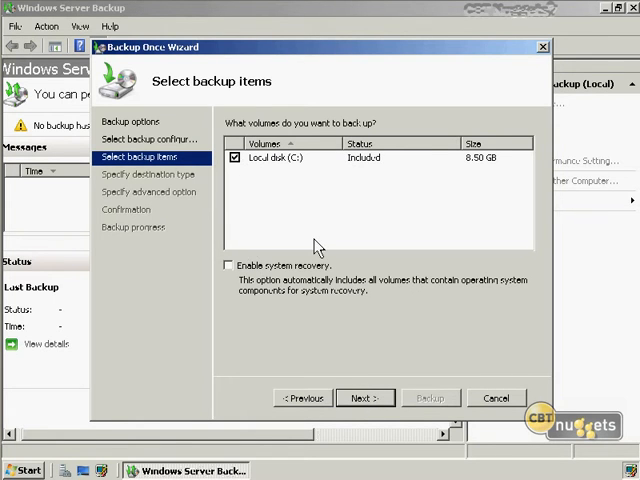
pyautogui.click(364, 396)
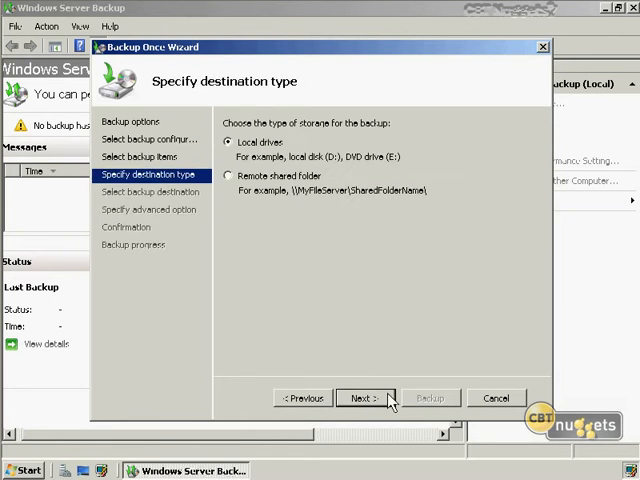
pyautogui.click(228, 176)
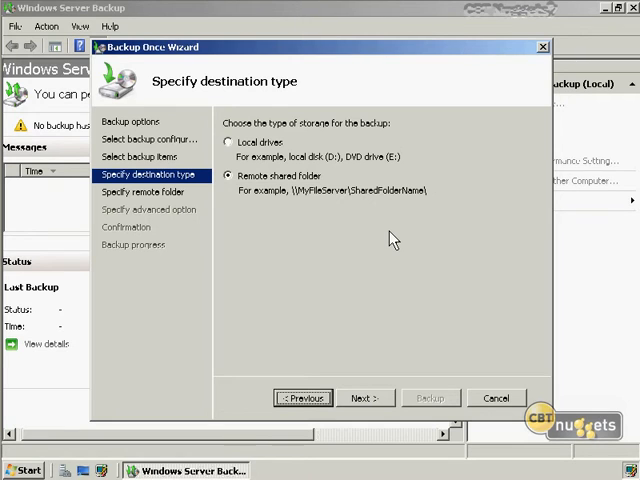
pyautogui.moveTo(384, 232)
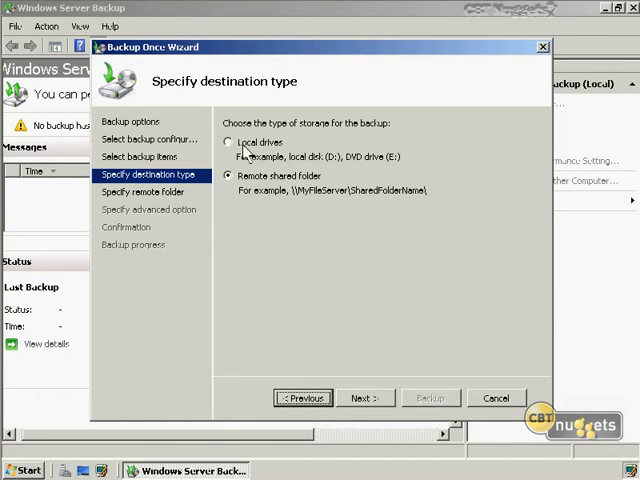
pyautogui.click(232, 140)
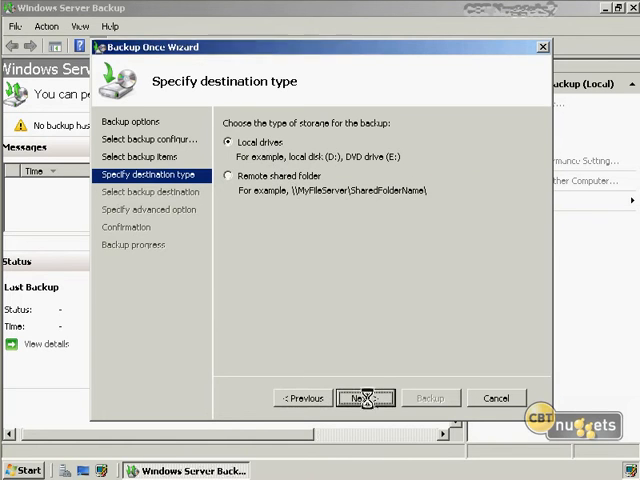
pyautogui.click(364, 398)
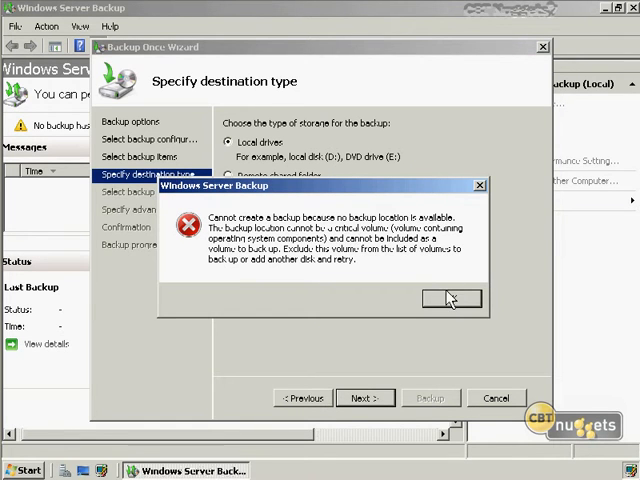
pyautogui.click(452, 300)
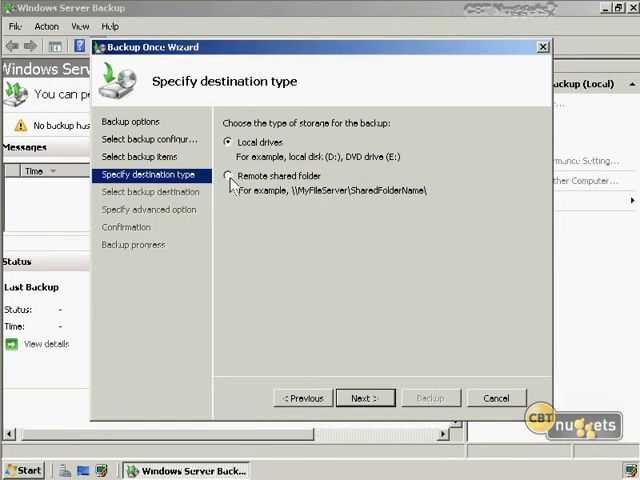
# - Target \\NUGGETS\public as a remote shared folder with nuggetlab credentials and VSS copy backup
pyautogui.click(362, 396)
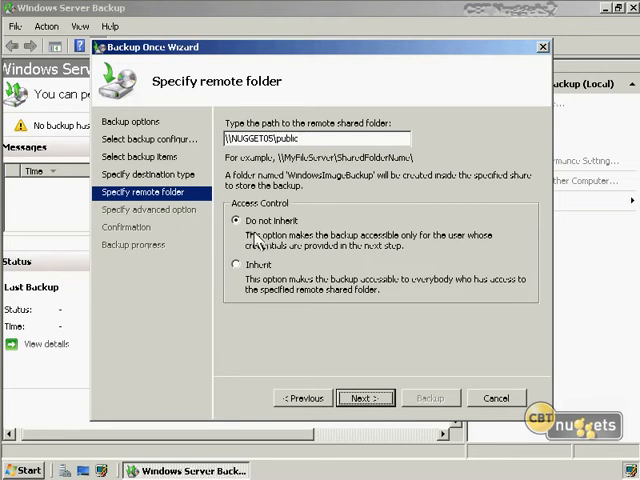
pyautogui.moveTo(300, 246)
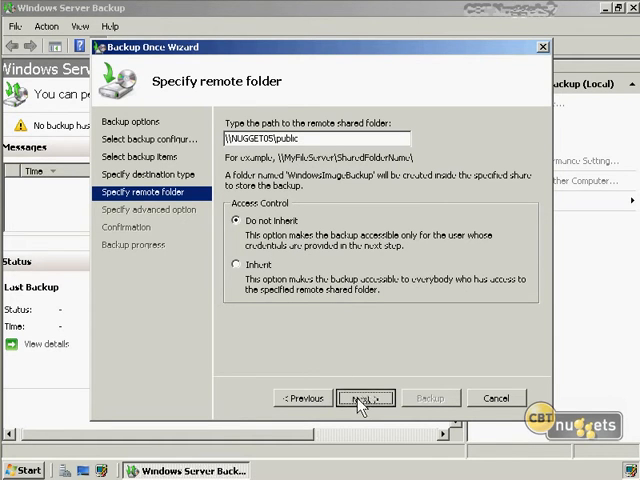
pyautogui.click(360, 396)
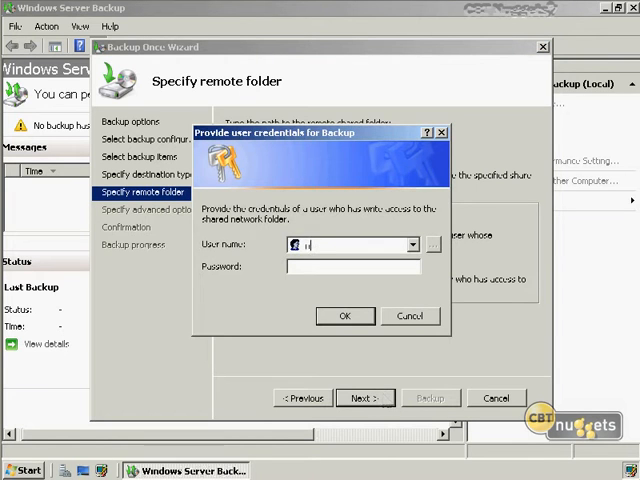
pyautogui.write('nuggetlab\\administrator')
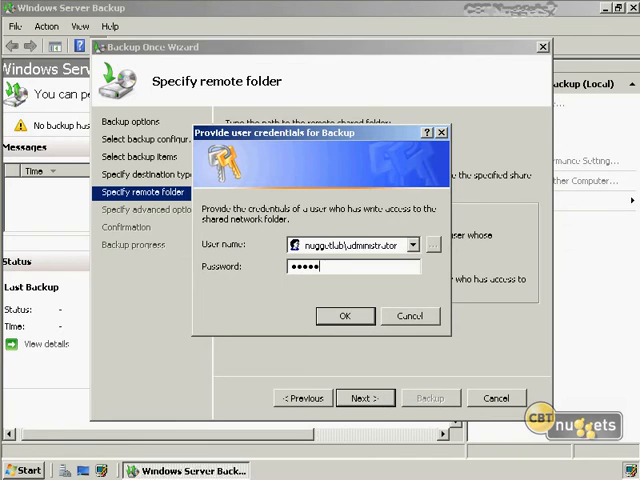
pyautogui.click(344, 316)
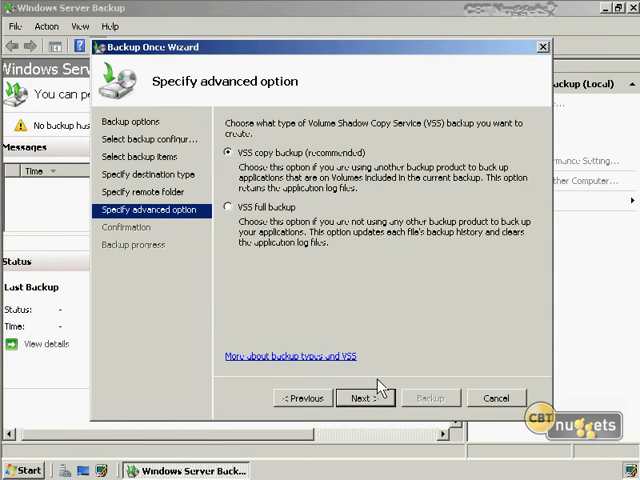
pyautogui.moveTo(296, 216)
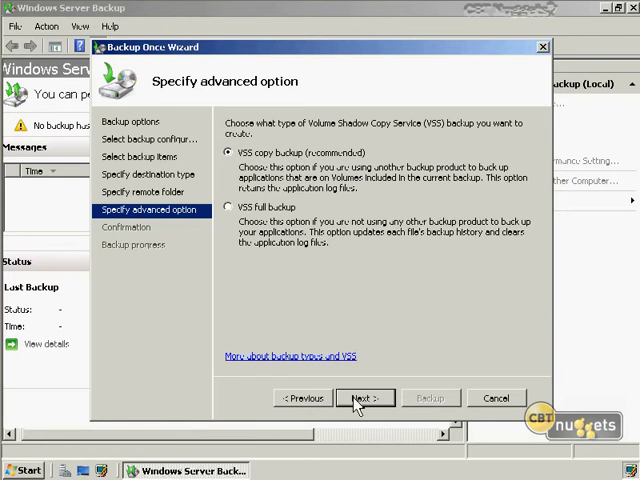
pyautogui.click(364, 398)
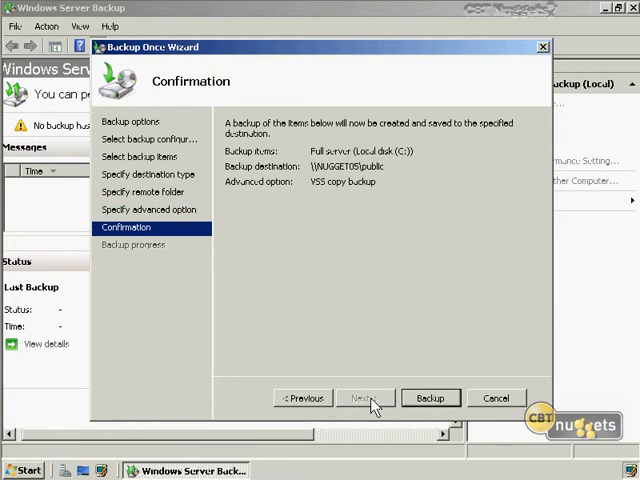
# - Run the one-time backup and review the failed last backup's details
pyautogui.click(436, 396)
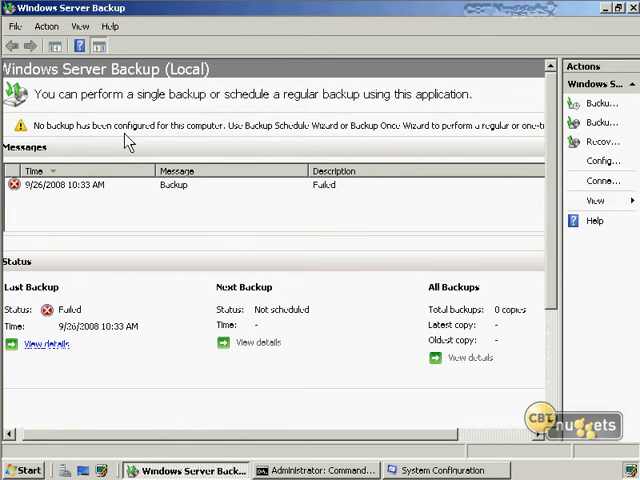
pyautogui.moveTo(196, 232)
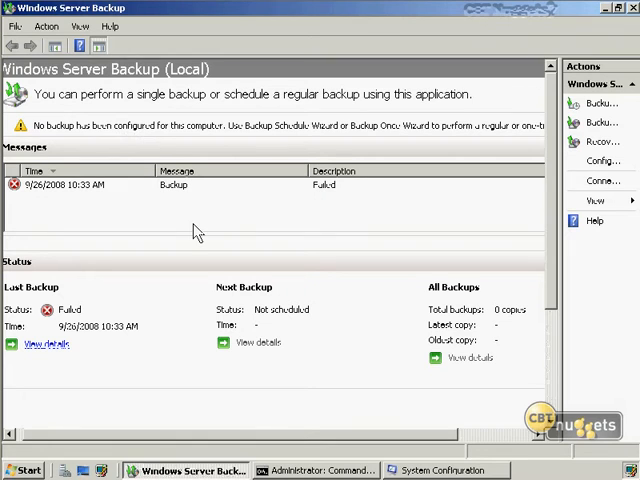
pyautogui.moveTo(308, 260)
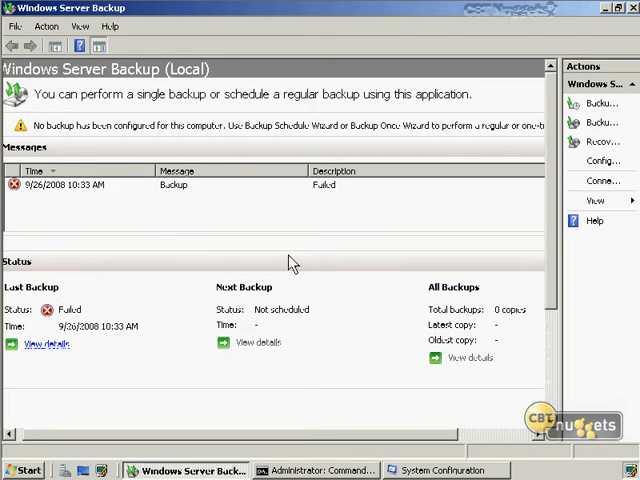
pyautogui.moveTo(84, 218)
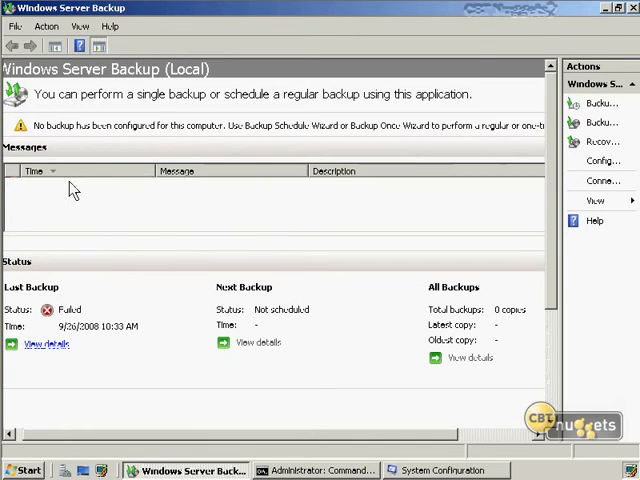
pyautogui.click(40, 344)
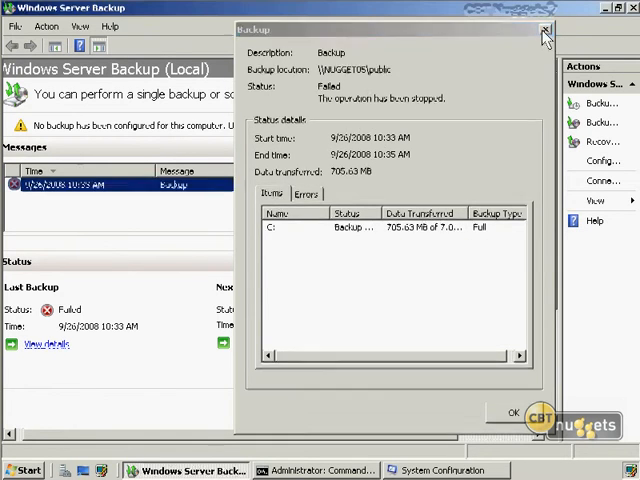
pyautogui.click(544, 32)
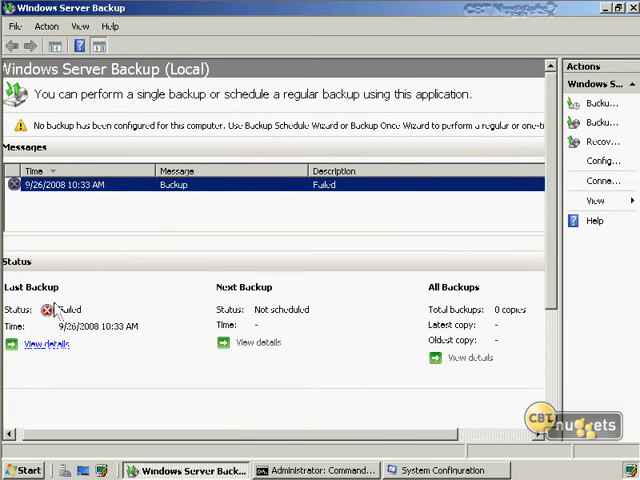
pyautogui.click(48, 344)
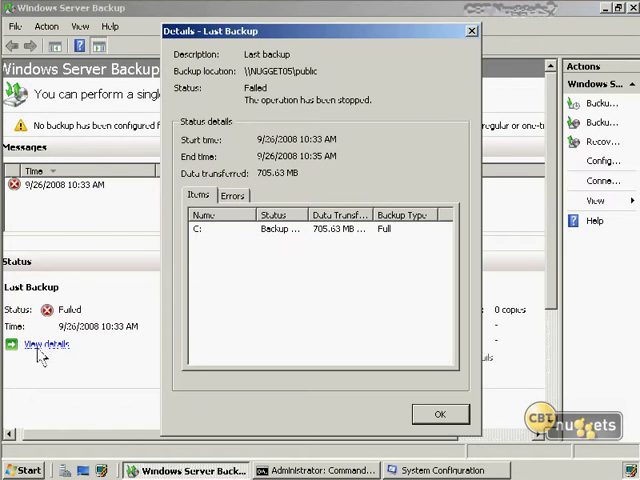
pyautogui.click(440, 412)
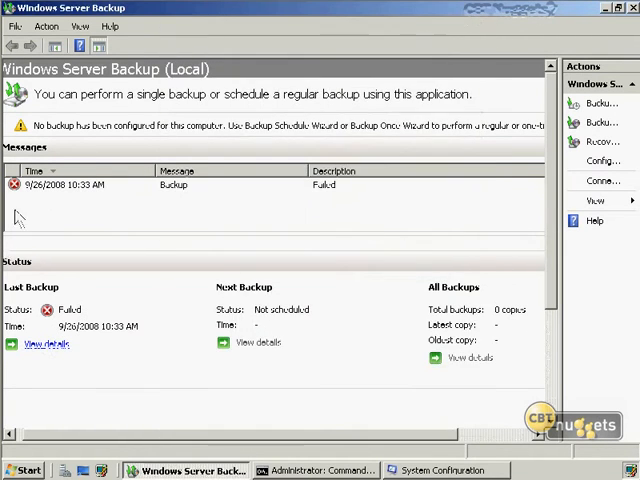
pyautogui.moveTo(628, 36)
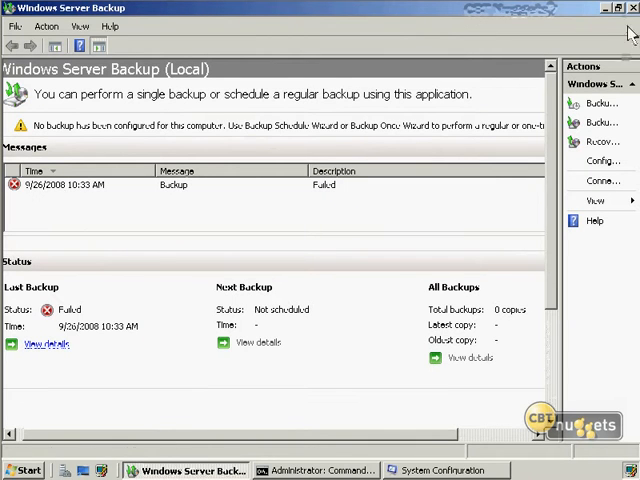
pyautogui.moveTo(562, 196)
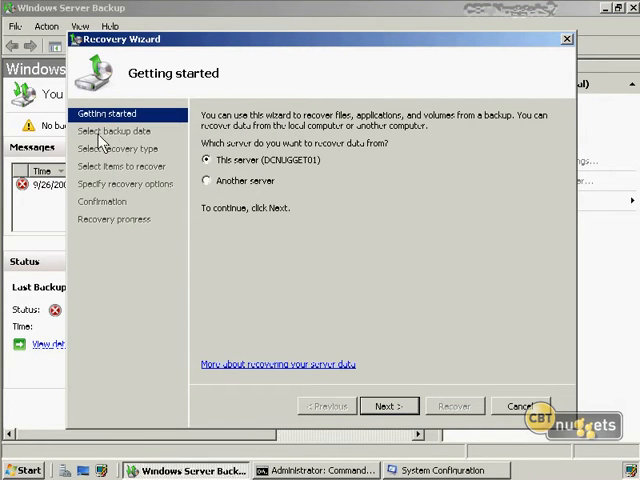
pyautogui.moveTo(118, 166)
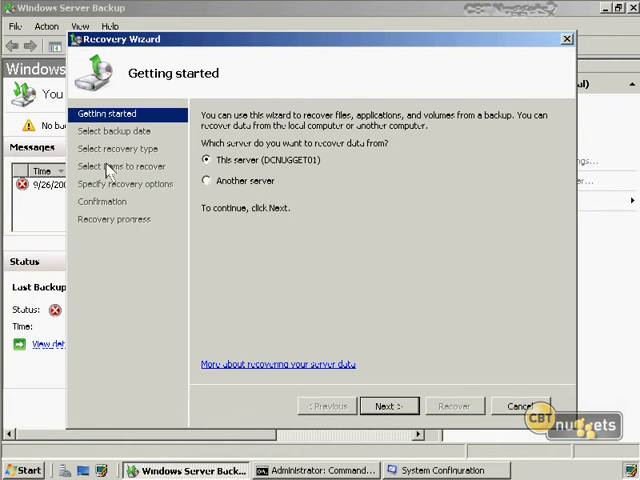
pyautogui.moveTo(104, 196)
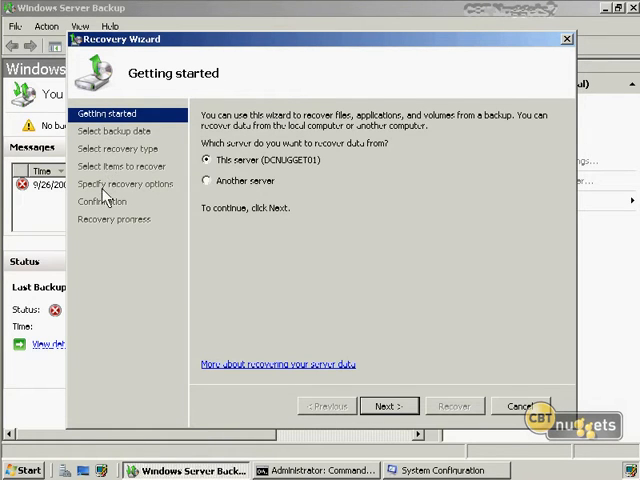
pyautogui.moveTo(196, 210)
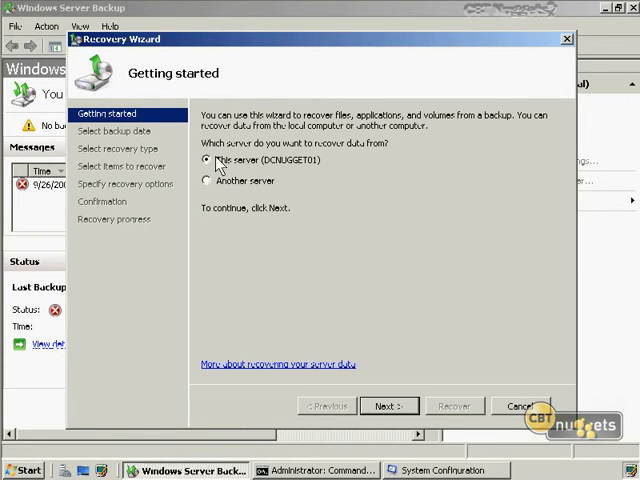
pyautogui.moveTo(404, 408)
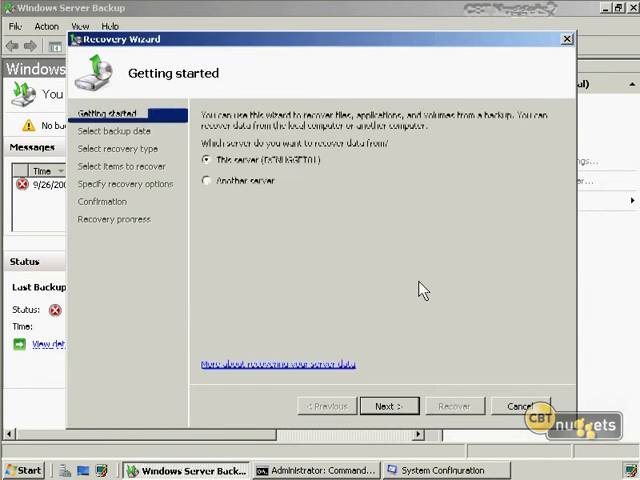
# - Check the wbadmin stop job output in Command Prompt against the backup console's failed status
pyautogui.click(524, 404)
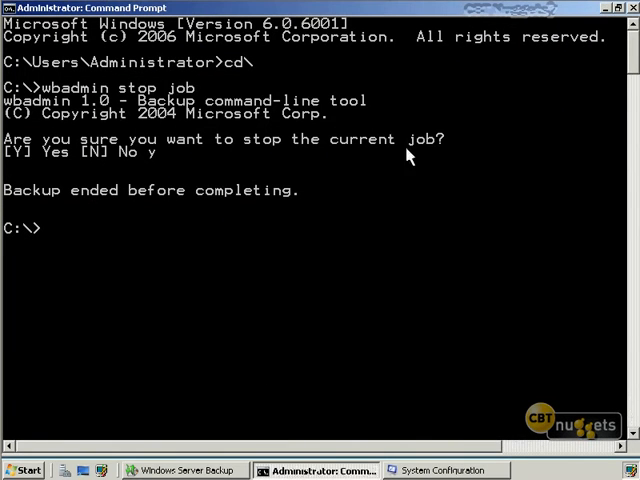
pyautogui.moveTo(392, 164)
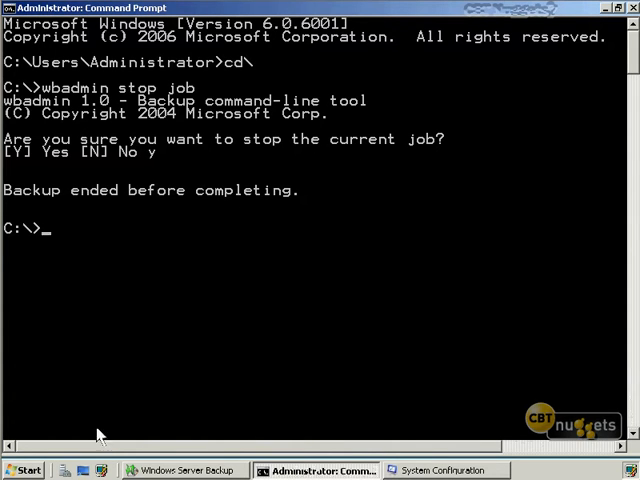
pyautogui.click(180, 470)
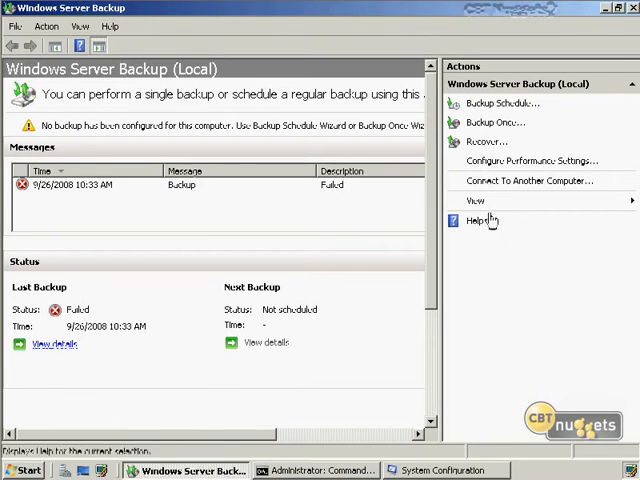
pyautogui.moveTo(256, 454)
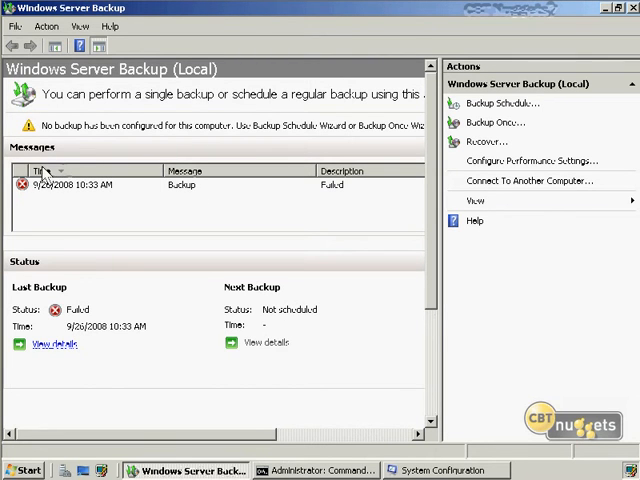
pyautogui.click(310, 470)
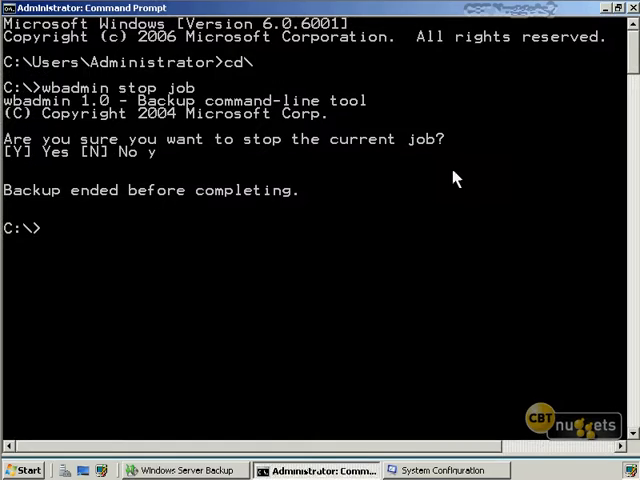
pyautogui.moveTo(420, 212)
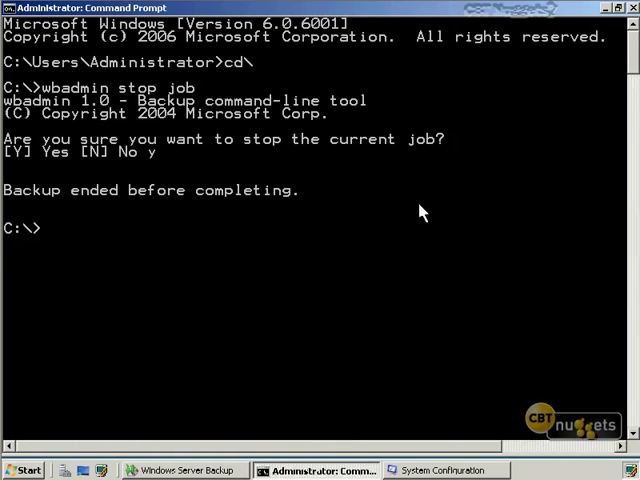
pyautogui.moveTo(104, 92)
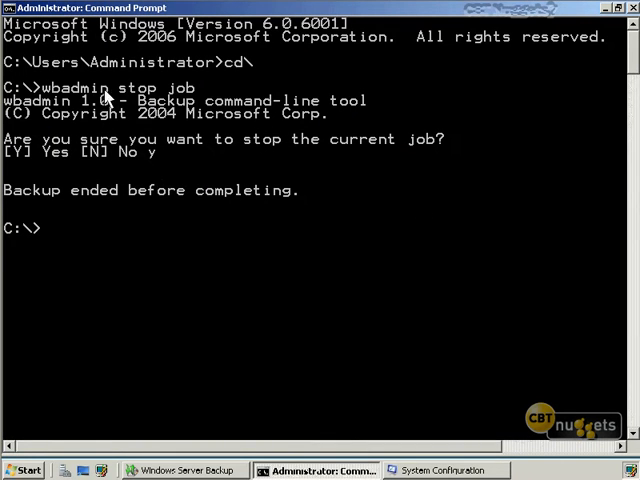
pyautogui.moveTo(202, 104)
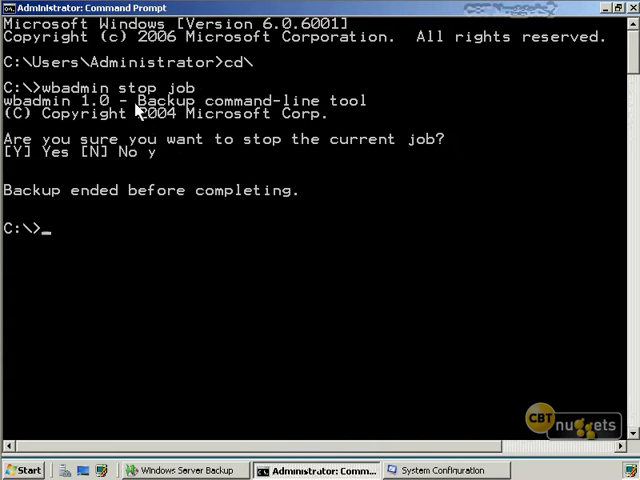
pyautogui.moveTo(78, 148)
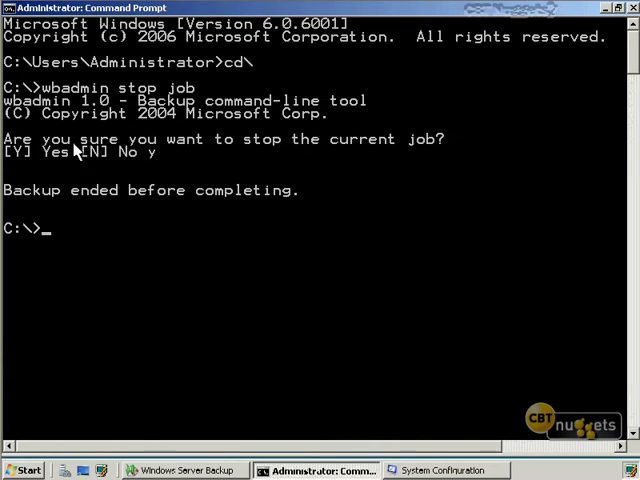
pyautogui.moveTo(372, 160)
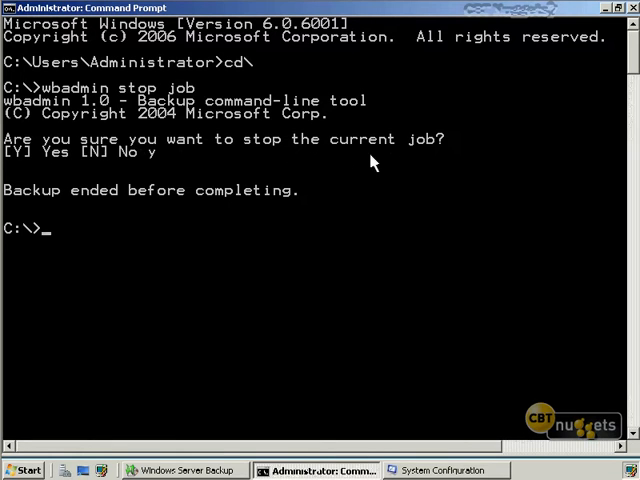
pyautogui.moveTo(124, 162)
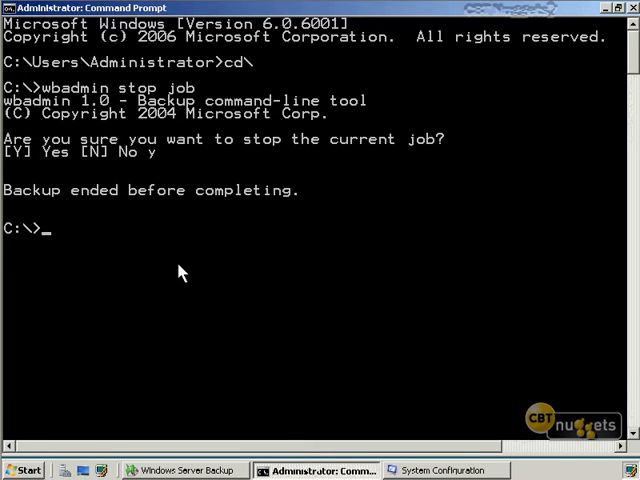
# - Run wbadmin /? to list the supported backup commands
pyautogui.write('wbadmin /?')
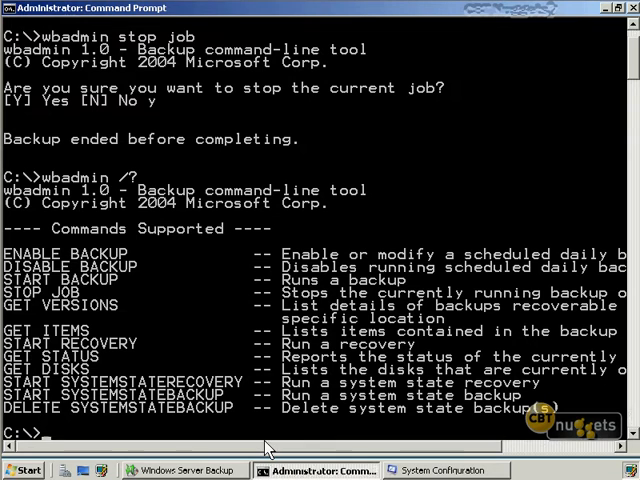
pyautogui.moveTo(124, 410)
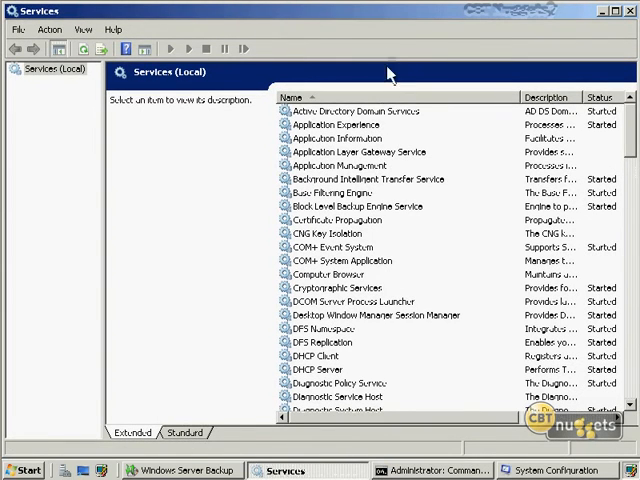
# - Select Active Directory Domain Services and view it on the Standard tab with full columns
pyautogui.click(356, 110)
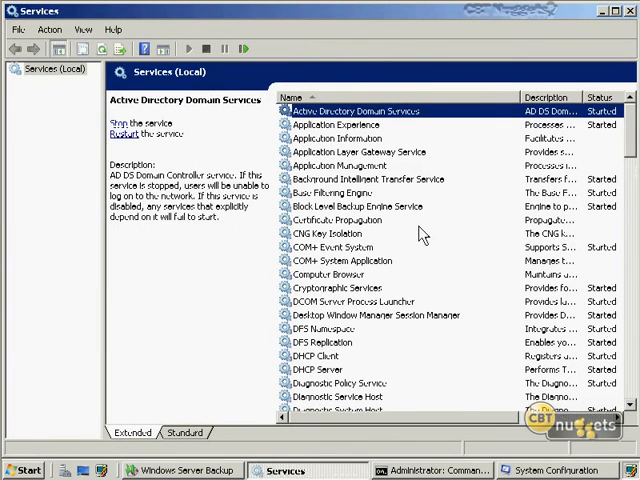
pyautogui.moveTo(264, 376)
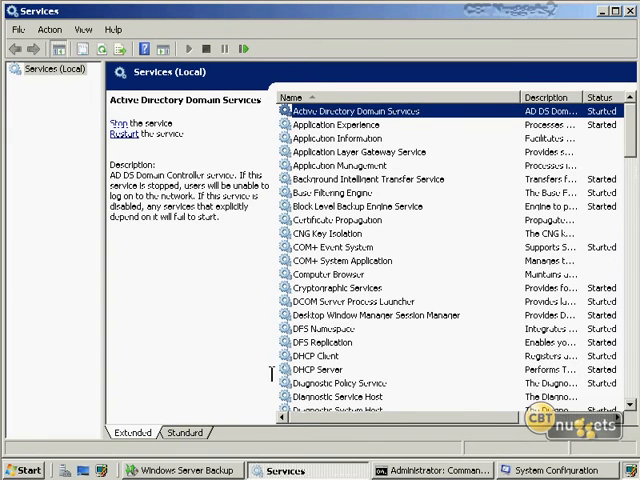
pyautogui.click(174, 434)
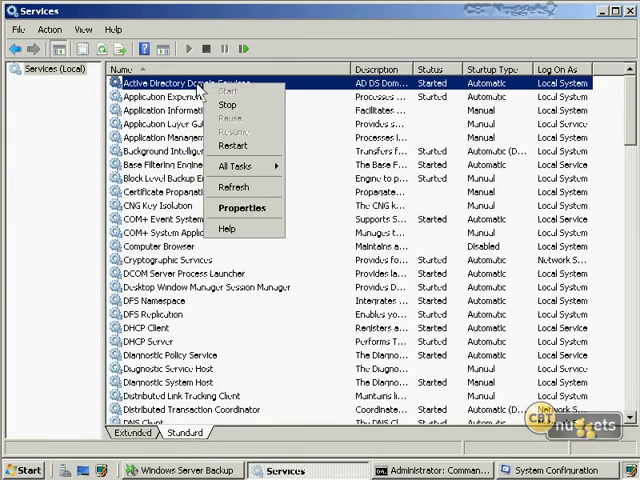
pyautogui.moveTo(234, 144)
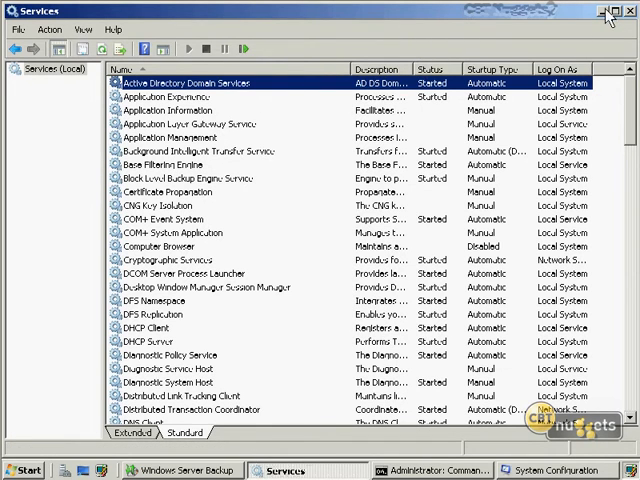
pyautogui.moveTo(592, 12)
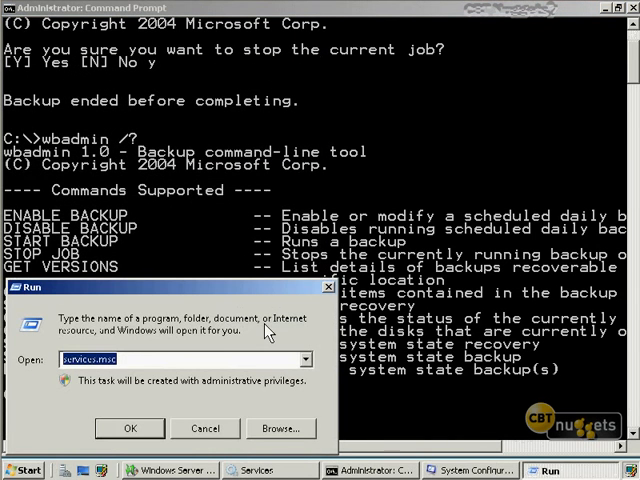
# - Run msconfig and confirm Safe boot with Active Directory repair for the next start
pyautogui.write('msconfig')
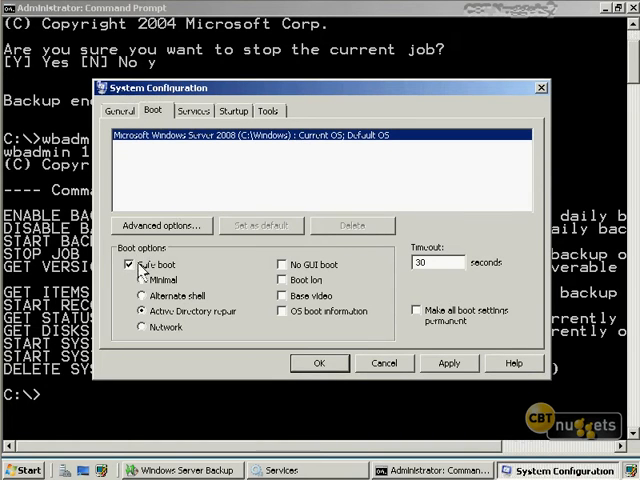
pyautogui.moveTo(146, 328)
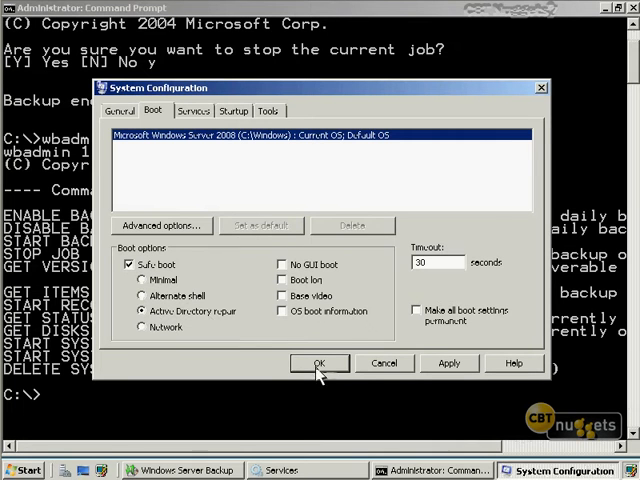
pyautogui.click(320, 364)
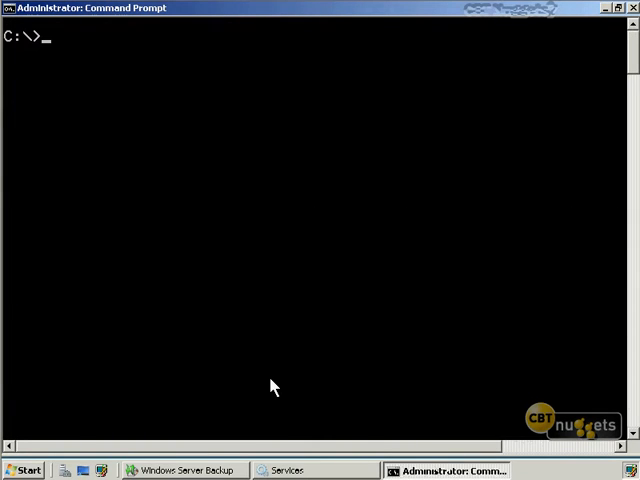
# - Show the bcdedit /? help listing
pyautogui.write('bc')
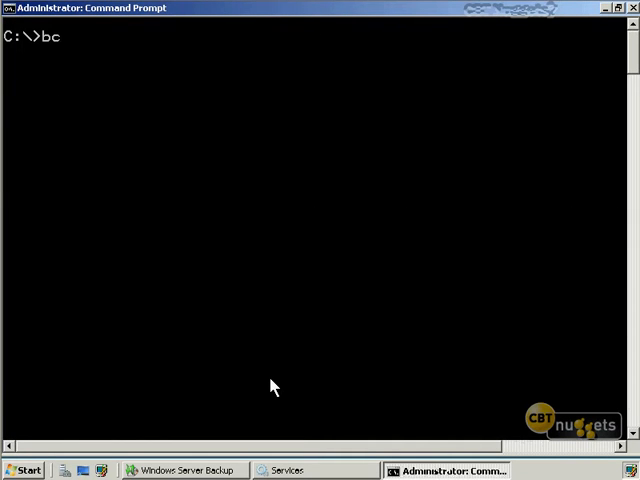
pyautogui.write('dedit /?')
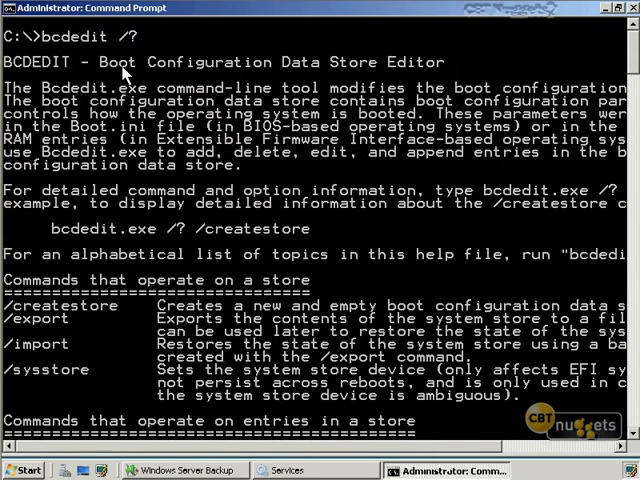
pyautogui.moveTo(316, 278)
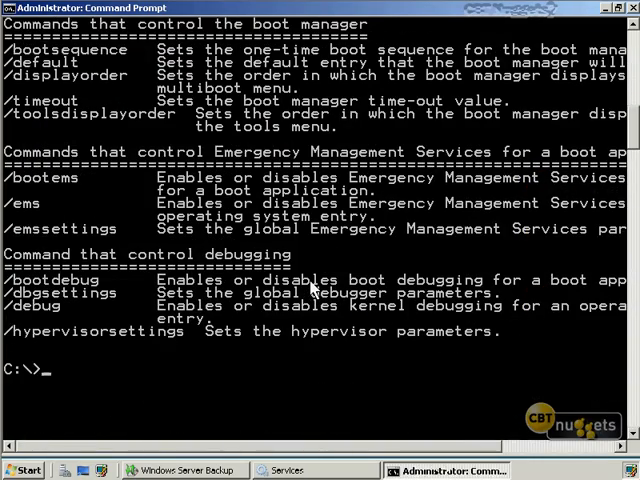
# - Draft the bcdedit /set safeboot dsrepair and shutdown -r -f example commands without running them
pyautogui.write('bcdedit /set')
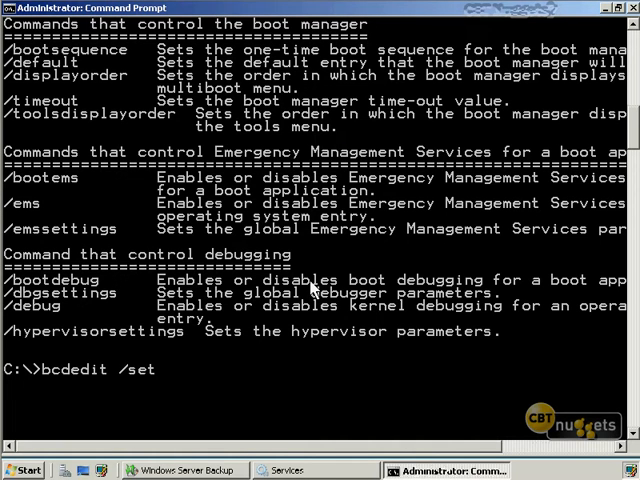
pyautogui.write('safeboot')
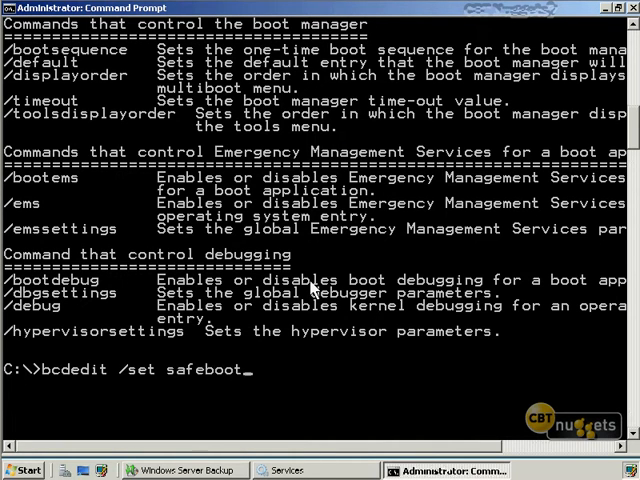
pyautogui.write('dsrep')
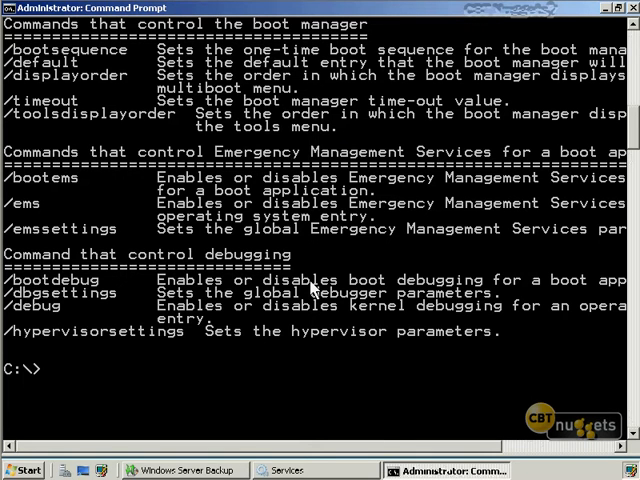
pyautogui.write('shutdow')
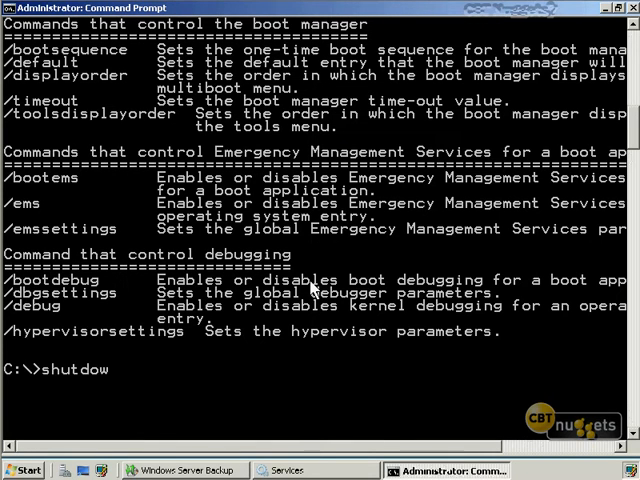
pyautogui.write('n')
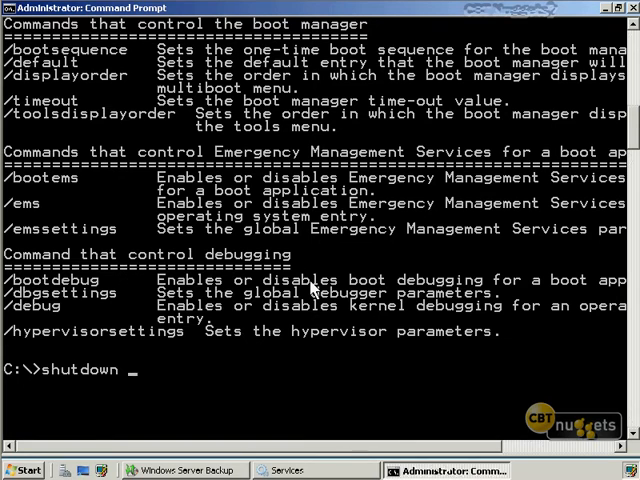
pyautogui.write('-r')
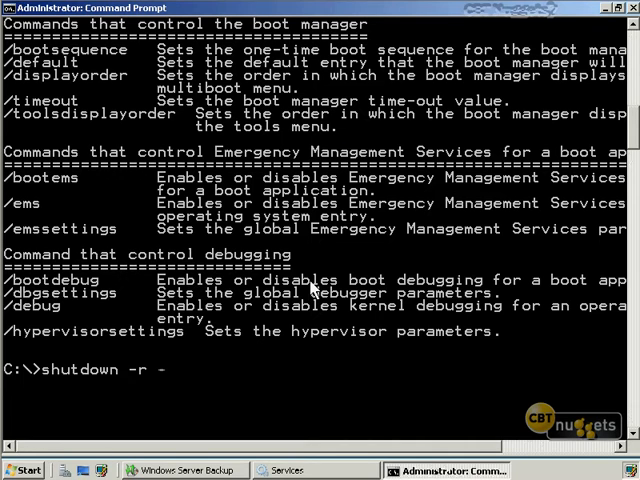
pyautogui.write('-f')
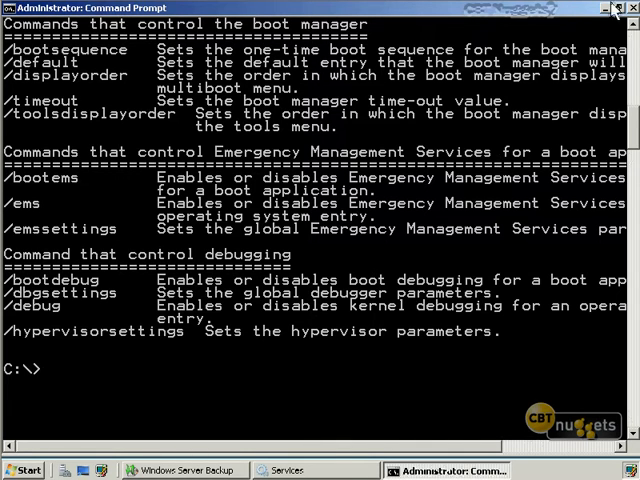
pyautogui.click(604, 10)
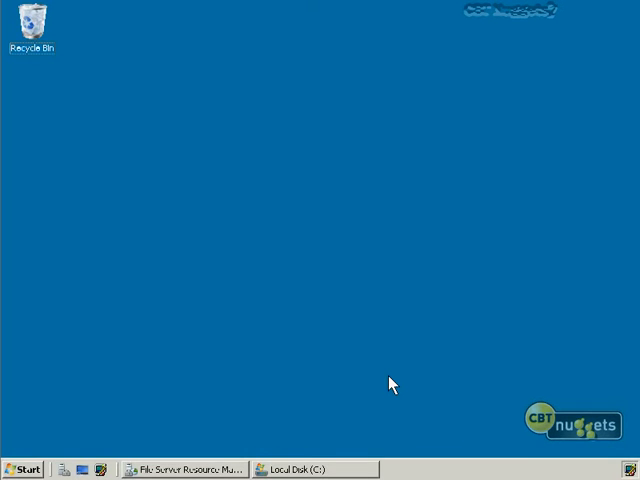
pyautogui.moveTo(246, 416)
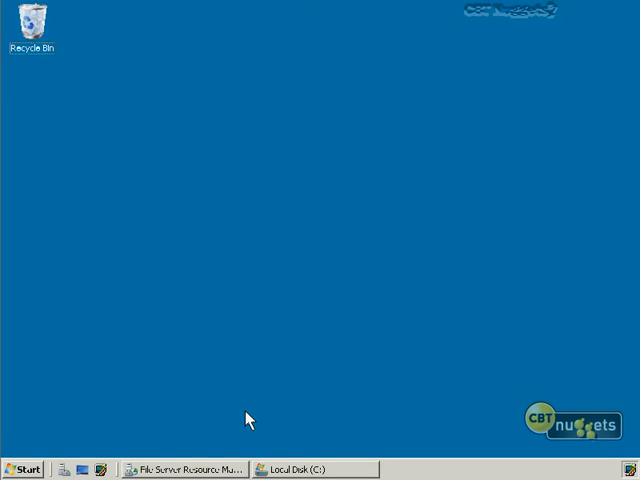
# - Show Computer from the Start menu and bring up the actions for Local Disk (C:)
pyautogui.click(28, 470)
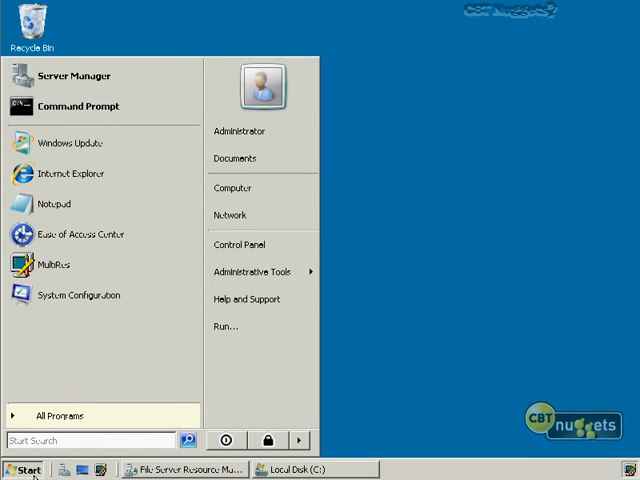
pyautogui.click(232, 188)
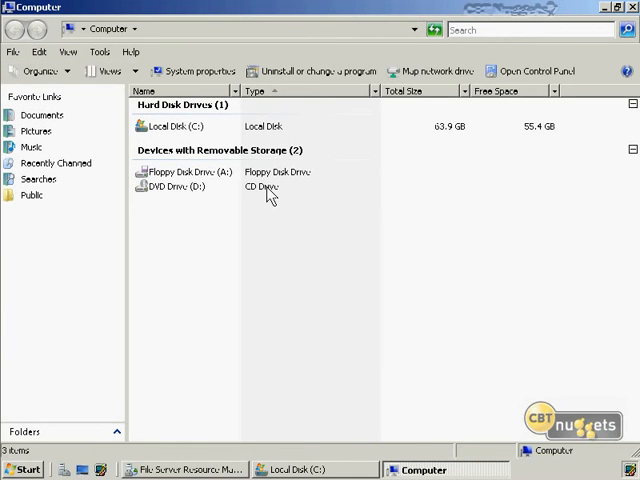
pyautogui.moveTo(176, 126)
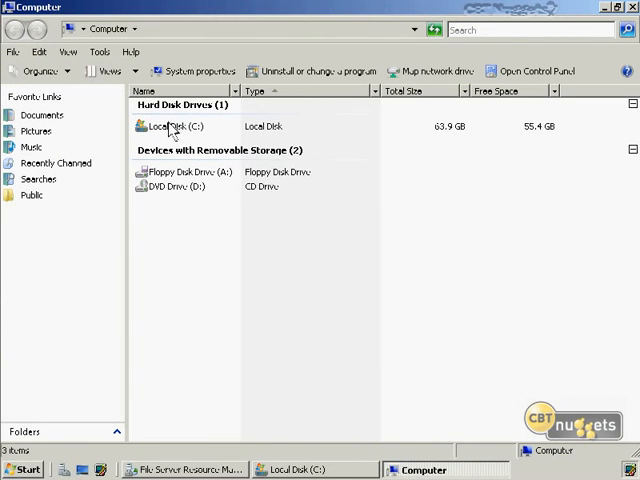
pyautogui.rightClick(164, 126)
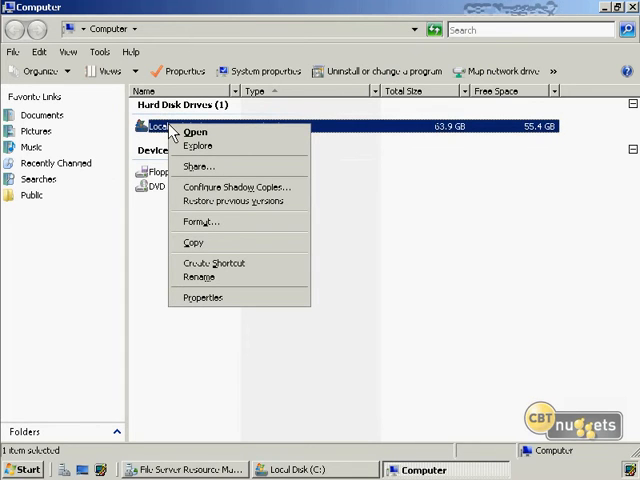
# - In drive C: properties, enable quota management and deny disk space to users over quota
pyautogui.click(418, 176)
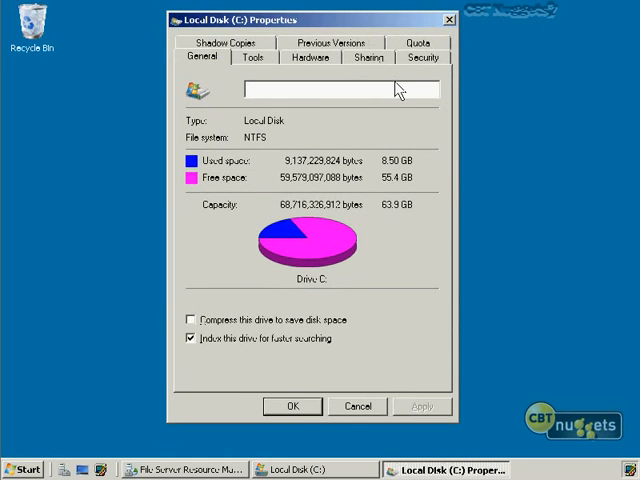
pyautogui.click(420, 42)
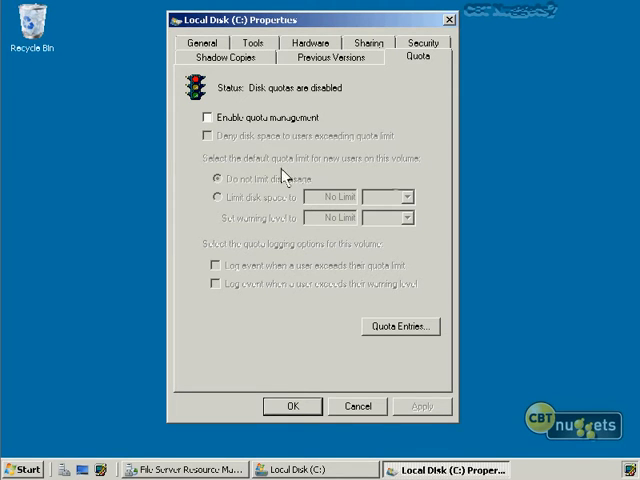
pyautogui.click(200, 116)
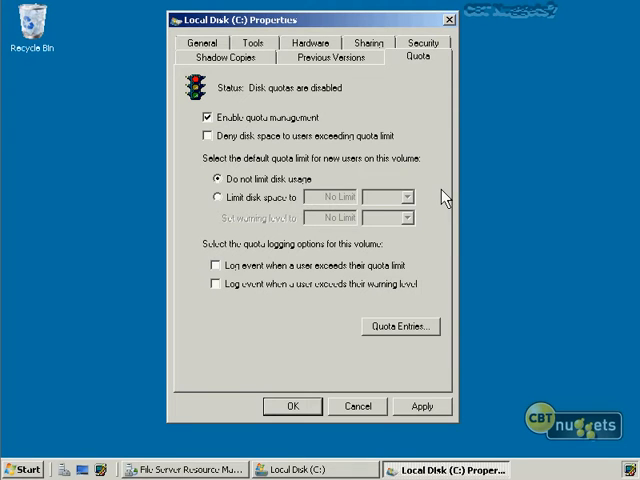
pyautogui.click(198, 136)
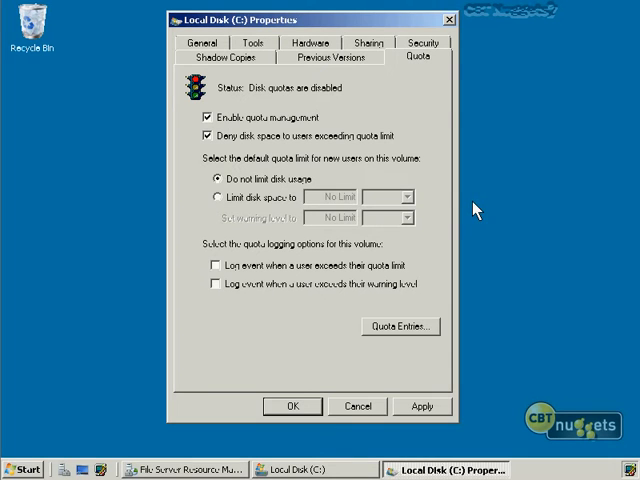
pyautogui.moveTo(392, 356)
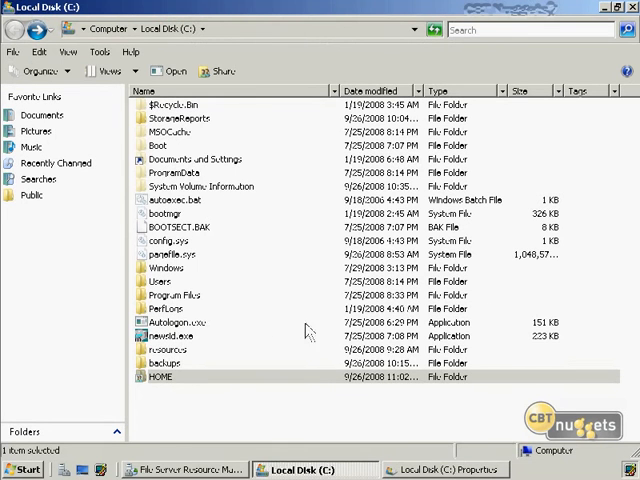
# - Browse C:\resources documents and reports folders, then return to the drive's quota settings
pyautogui.doubleClick(168, 348)
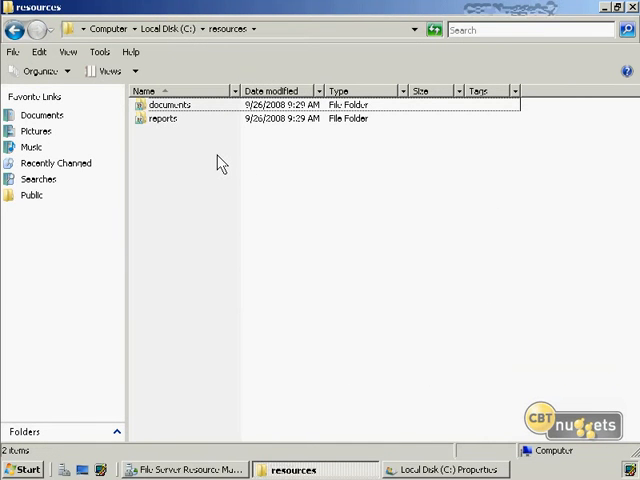
pyautogui.doubleClick(166, 104)
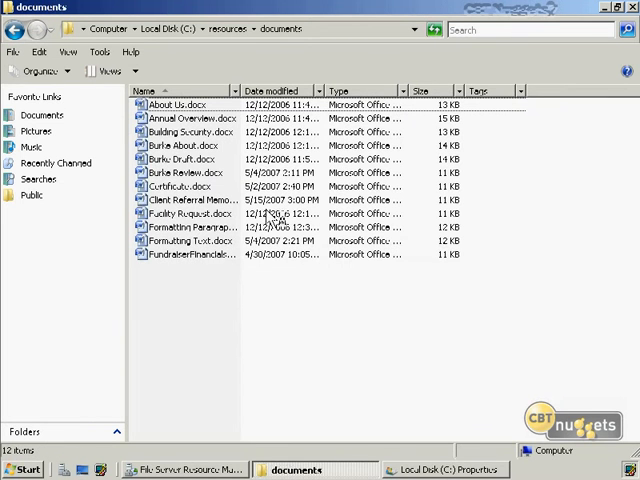
pyautogui.moveTo(22, 24)
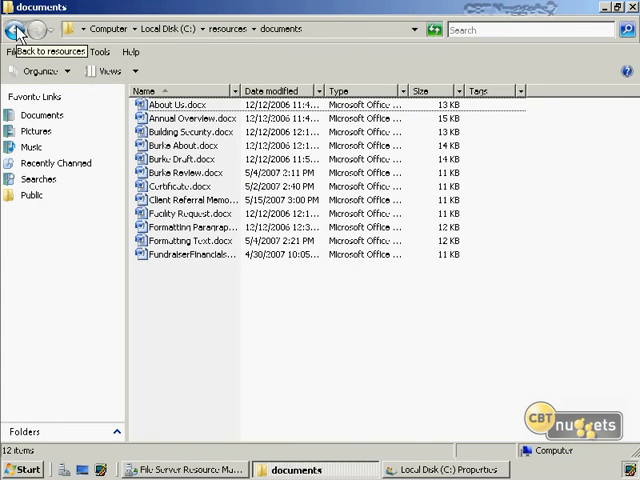
pyautogui.click(18, 28)
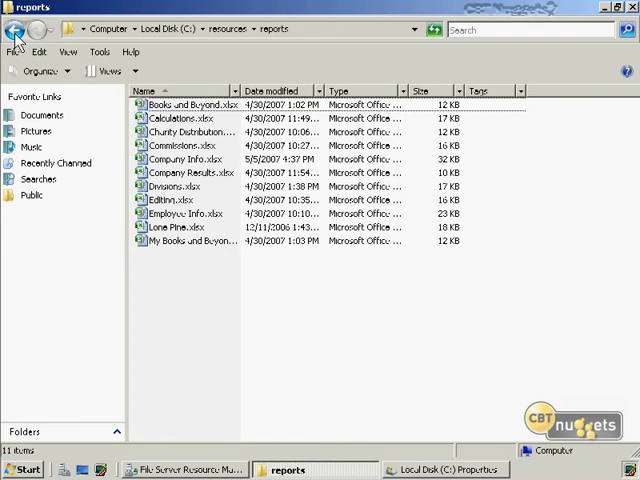
pyautogui.click(20, 30)
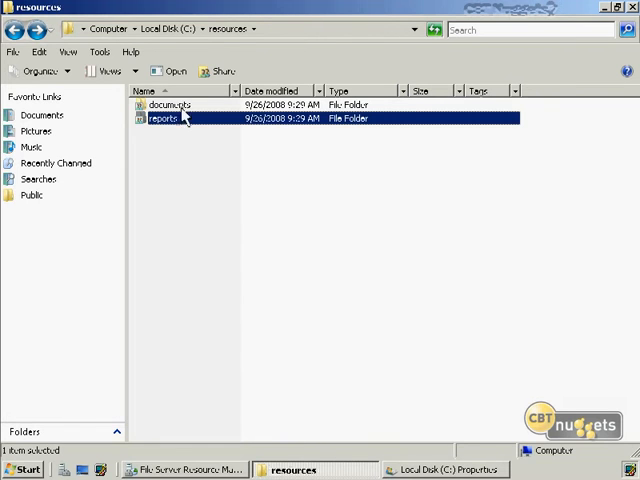
pyautogui.click(168, 104)
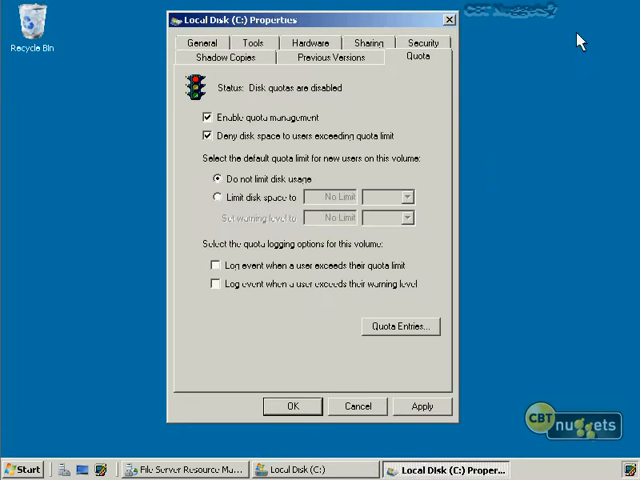
pyautogui.moveTo(256, 126)
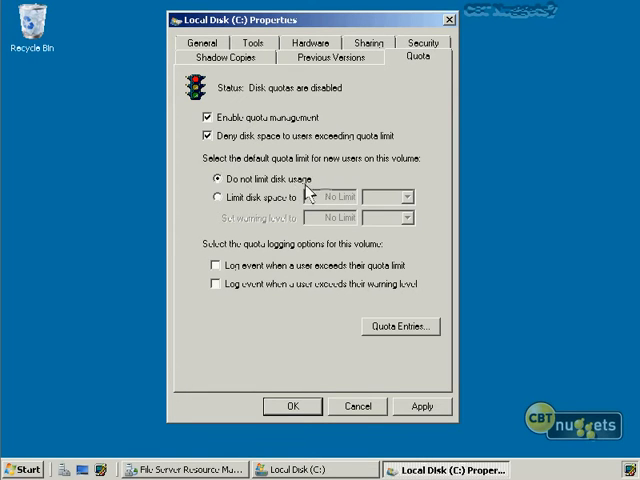
# - Limit new users to 10 MB with an 8 MB warning level, both in megabytes
pyautogui.click(212, 194)
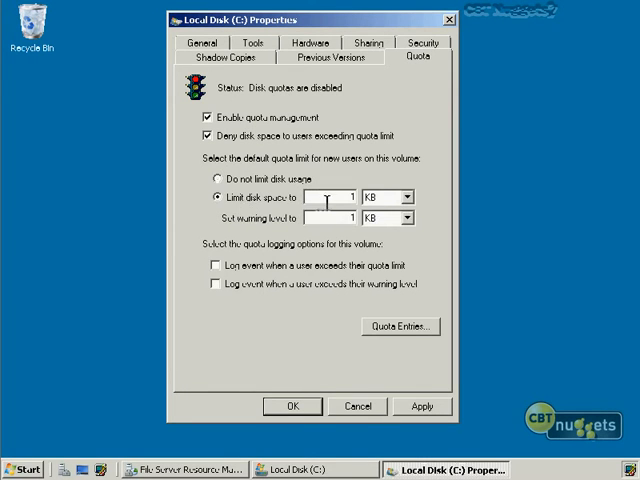
pyautogui.write('10')
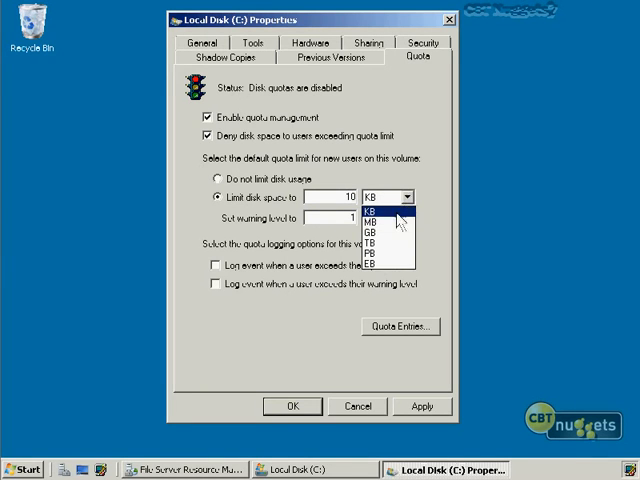
pyautogui.moveTo(388, 256)
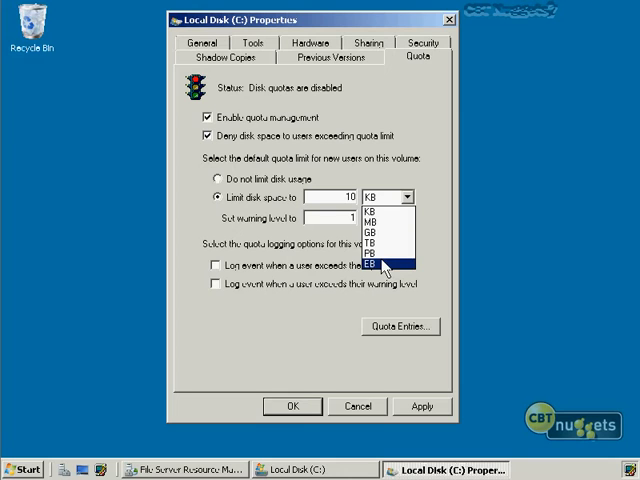
pyautogui.click(368, 220)
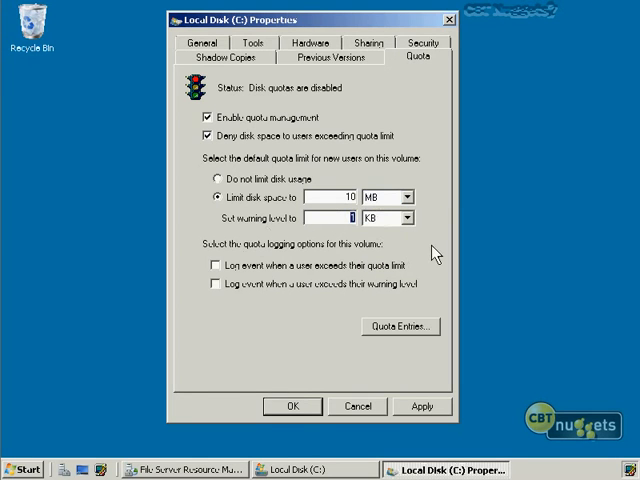
pyautogui.click(408, 216)
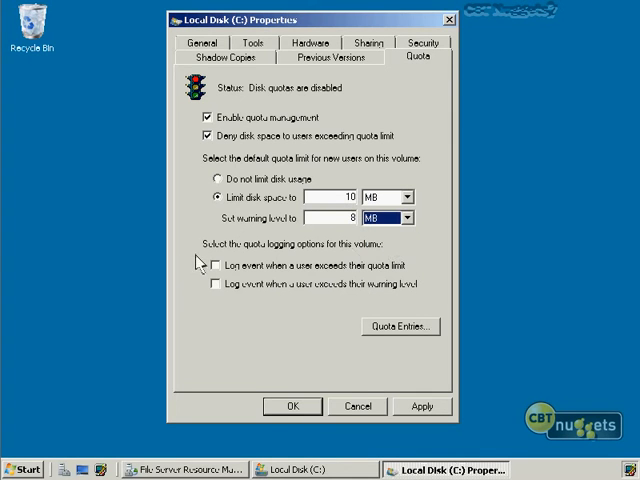
pyautogui.moveTo(284, 272)
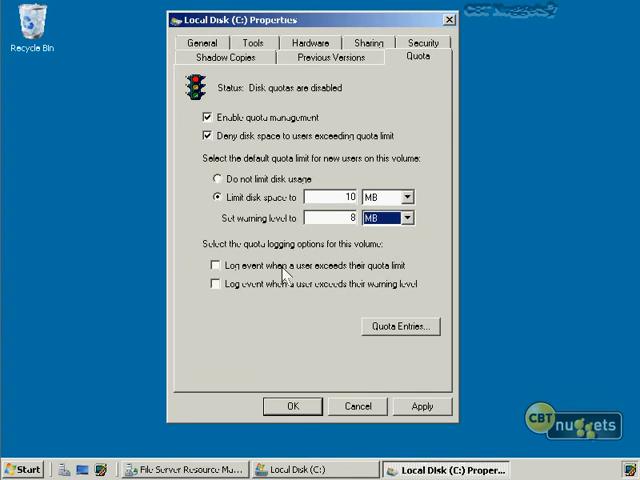
pyautogui.moveTo(284, 302)
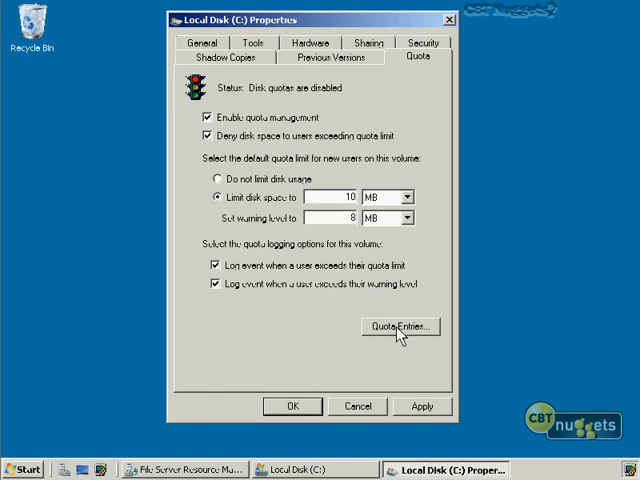
# - Bring up the Quota Entries list for drive C
pyautogui.click(400, 326)
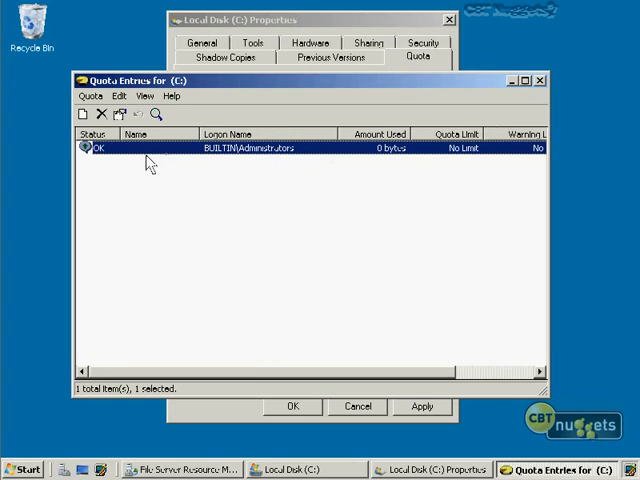
pyautogui.moveTo(456, 160)
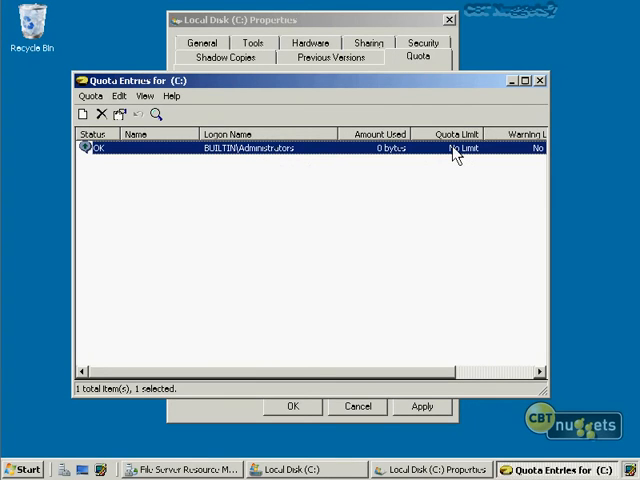
pyautogui.moveTo(104, 120)
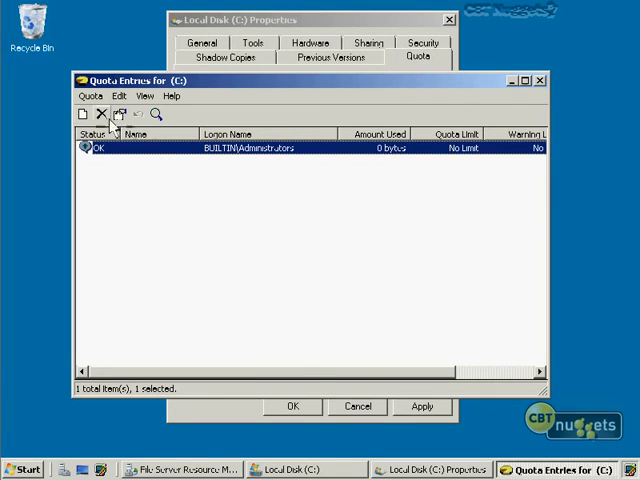
# - Create a quota entry limiting user muggy.fusur to 12 MB with the warning unit set
pyautogui.click(80, 112)
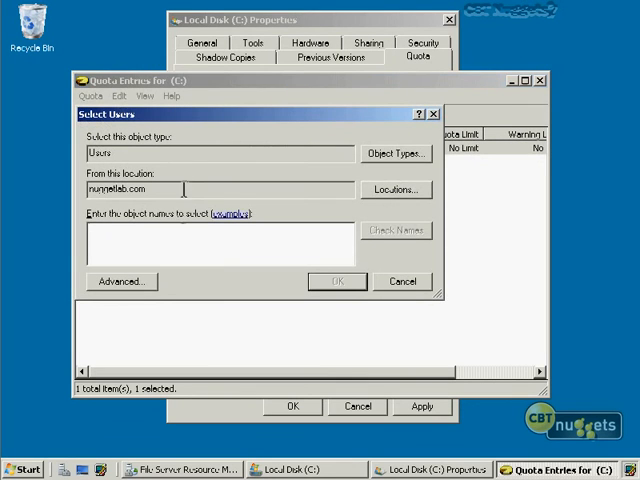
pyautogui.write('nuggetuser')
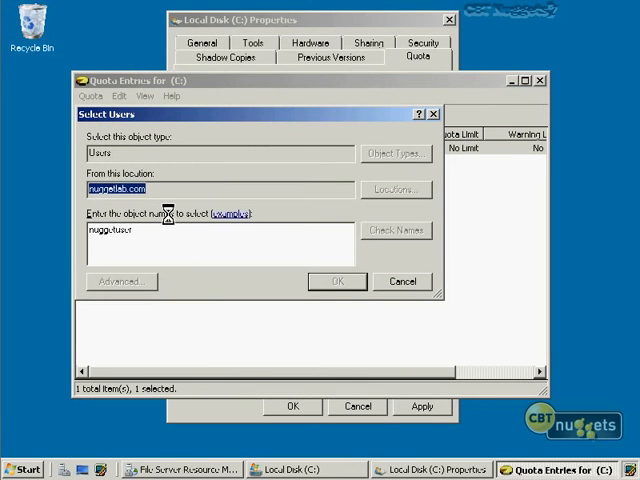
pyautogui.click(336, 280)
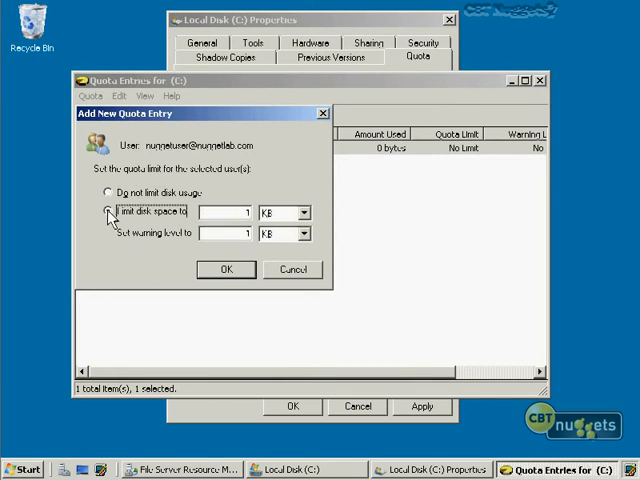
pyautogui.click(106, 212)
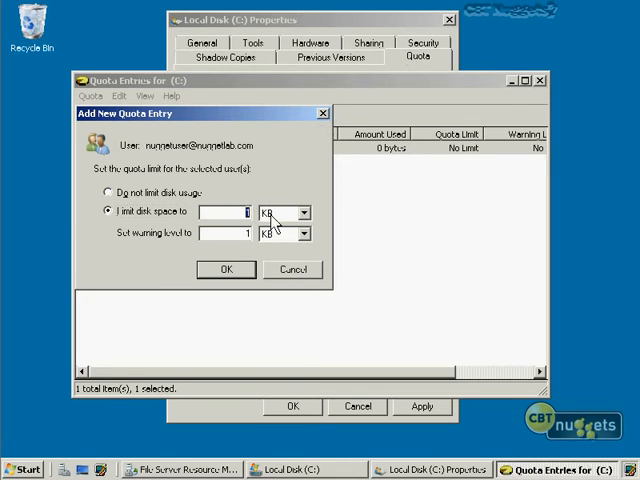
pyautogui.write('12')
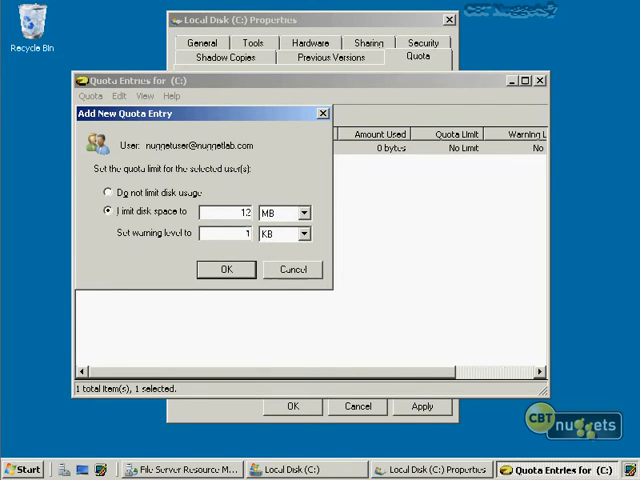
pyautogui.click(302, 232)
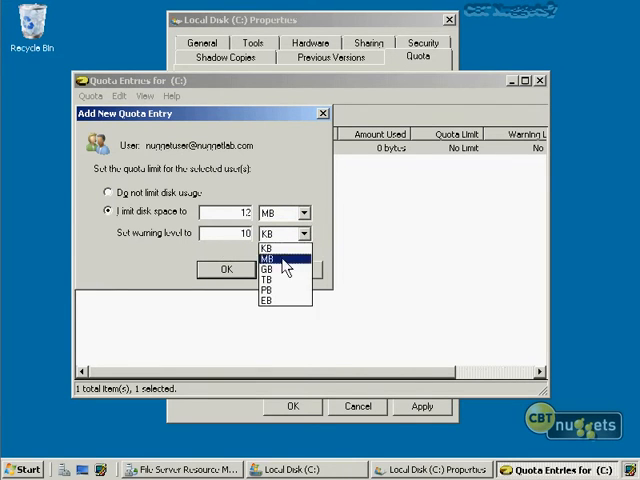
pyautogui.click(224, 270)
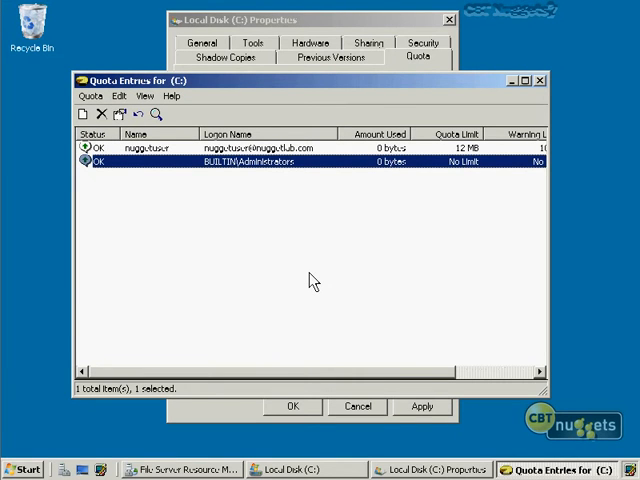
pyautogui.moveTo(544, 88)
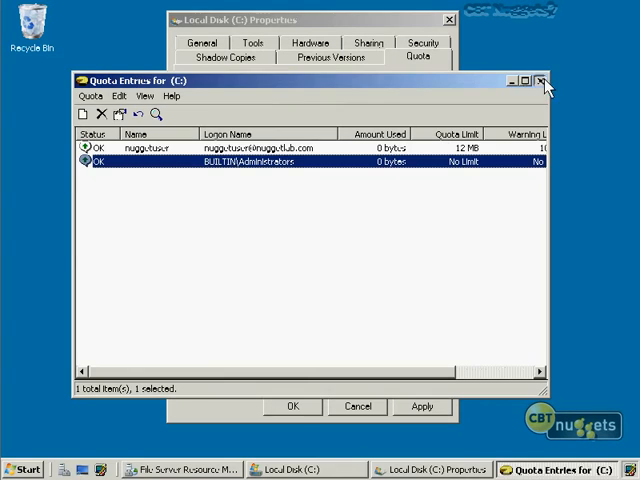
# - Close Quota Entries, apply, and answer the Disk Quota warning so quotas stay disabled
pyautogui.click(540, 88)
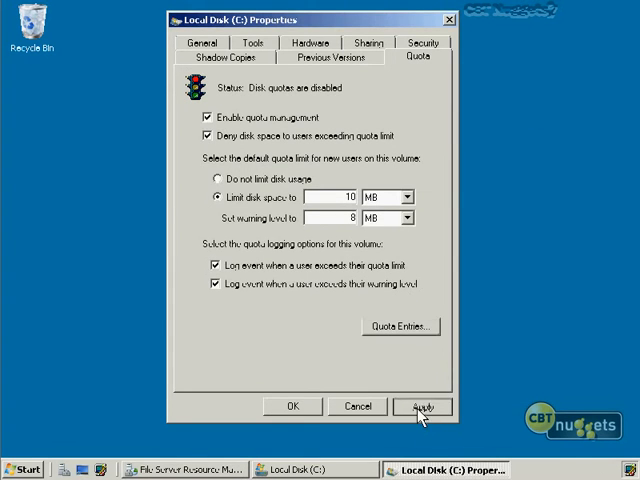
pyautogui.click(420, 406)
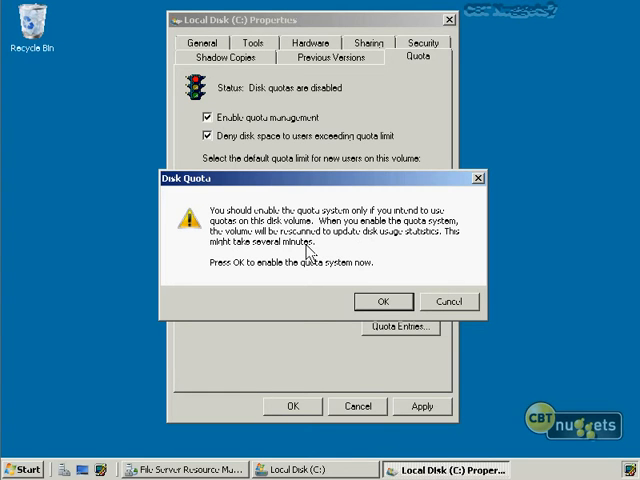
pyautogui.click(448, 300)
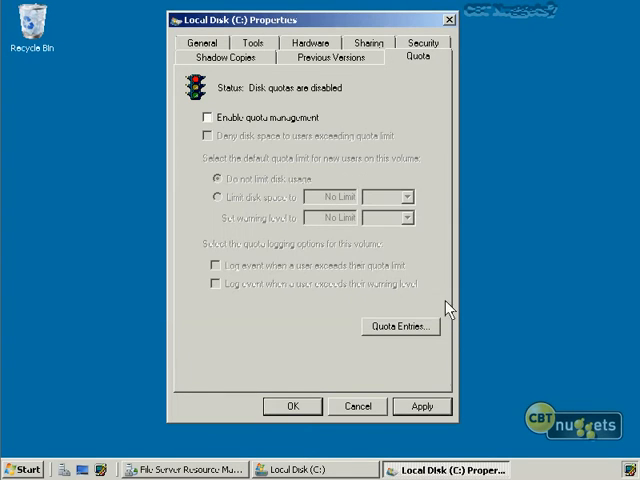
pyautogui.moveTo(318, 120)
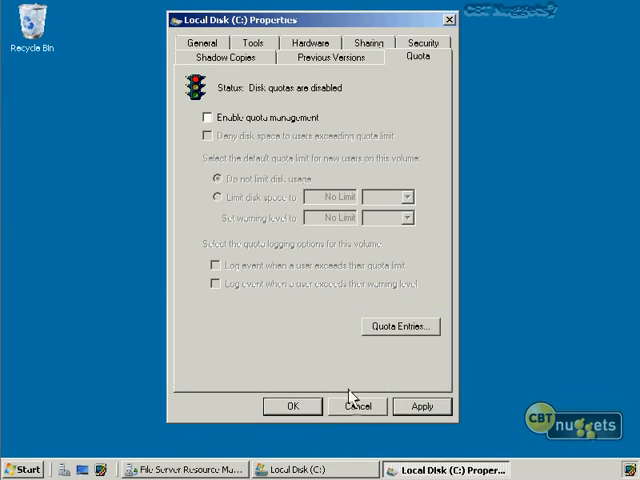
# - Cancel the Local Disk (C:) Properties dialog without saving changes
pyautogui.click(356, 406)
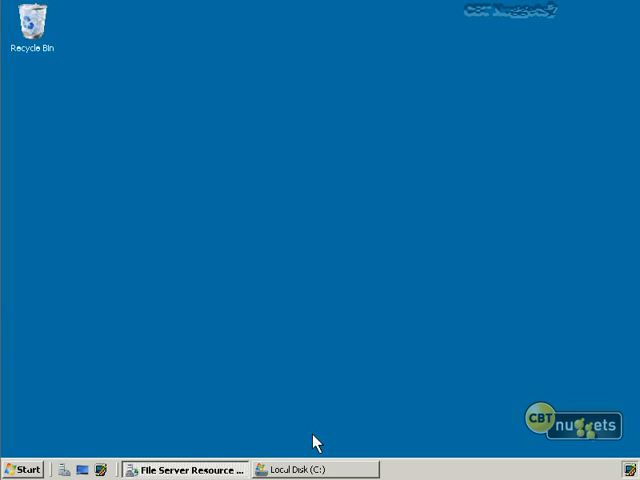
pyautogui.moveTo(408, 90)
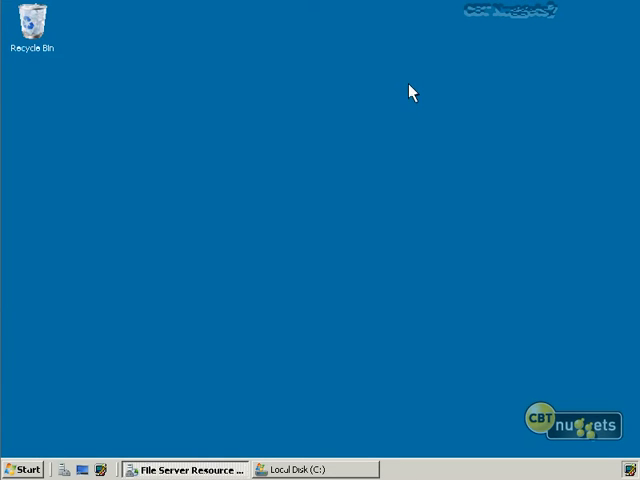
pyautogui.moveTo(412, 88)
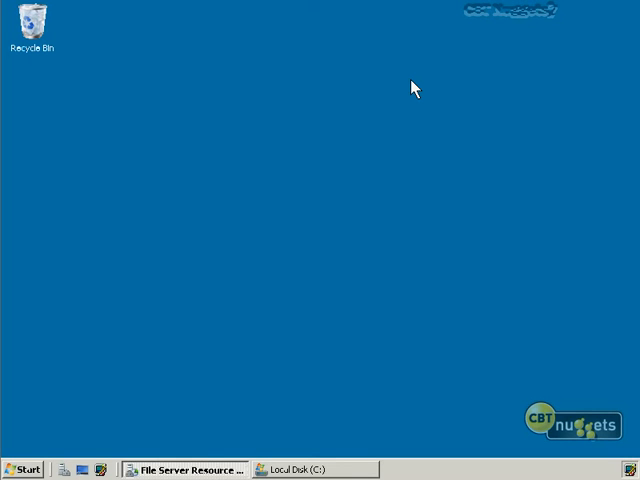
pyautogui.moveTo(224, 416)
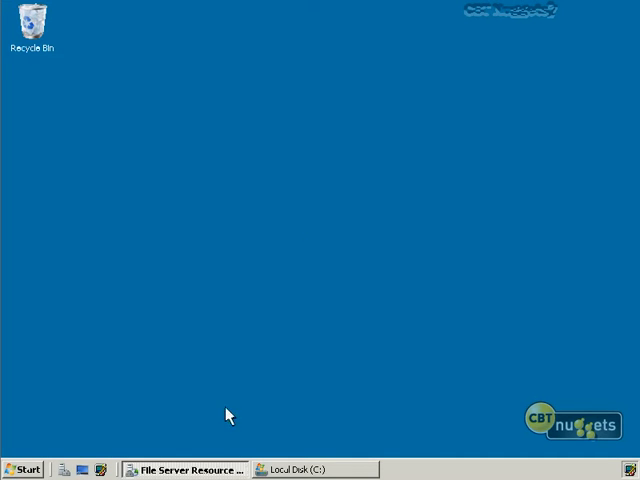
pyautogui.moveTo(196, 468)
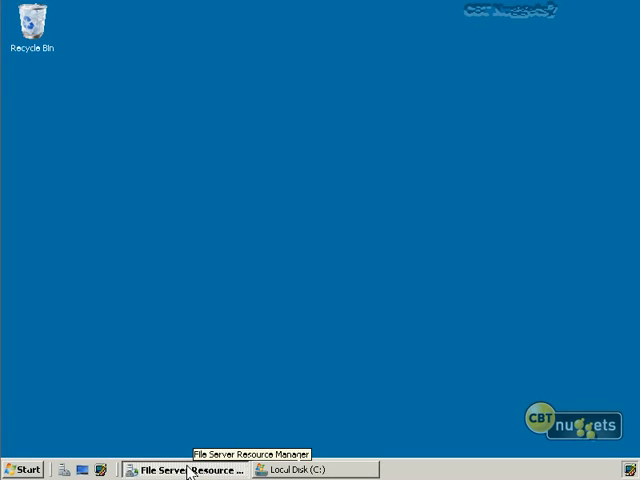
# - Bring FSRM forward and select the 10 MB Template under Quota Templates
pyautogui.click(190, 468)
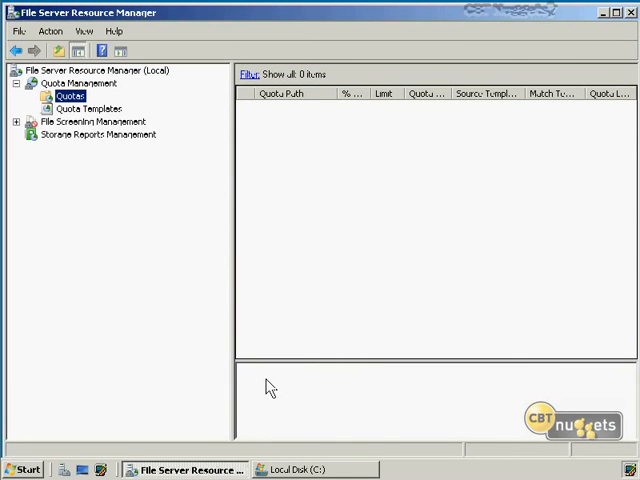
pyautogui.moveTo(320, 258)
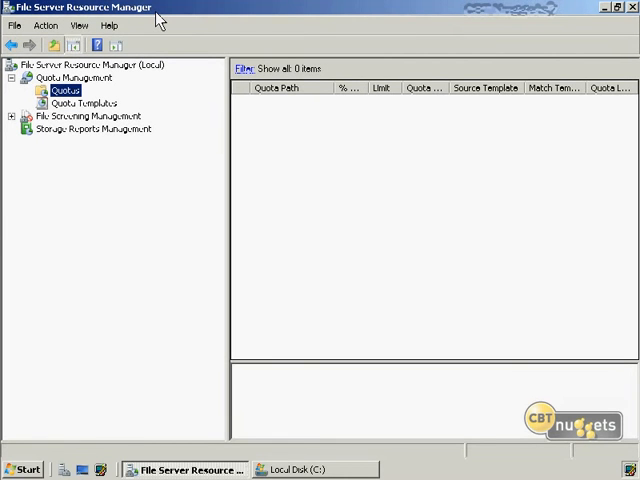
pyautogui.moveTo(124, 312)
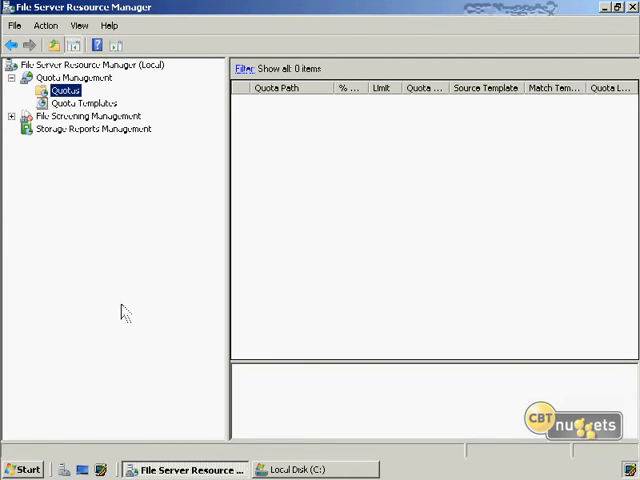
pyautogui.click(24, 470)
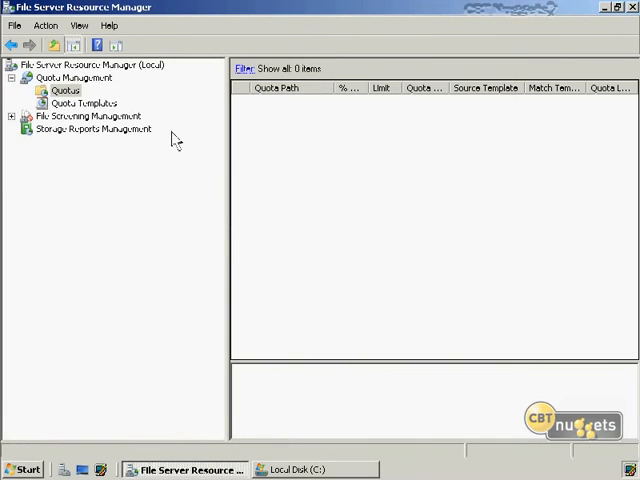
pyautogui.click(82, 104)
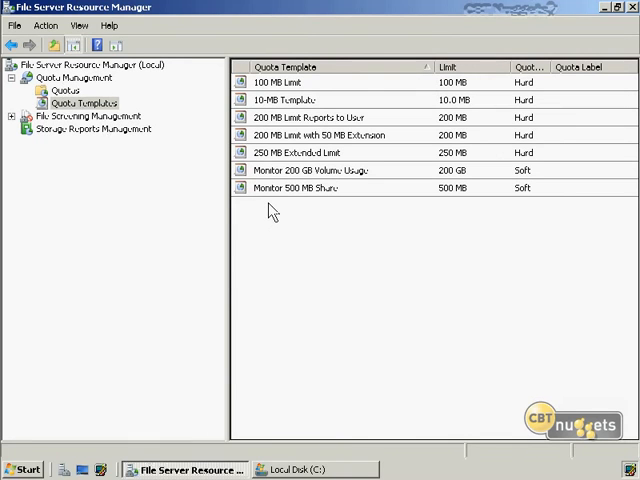
pyautogui.click(300, 100)
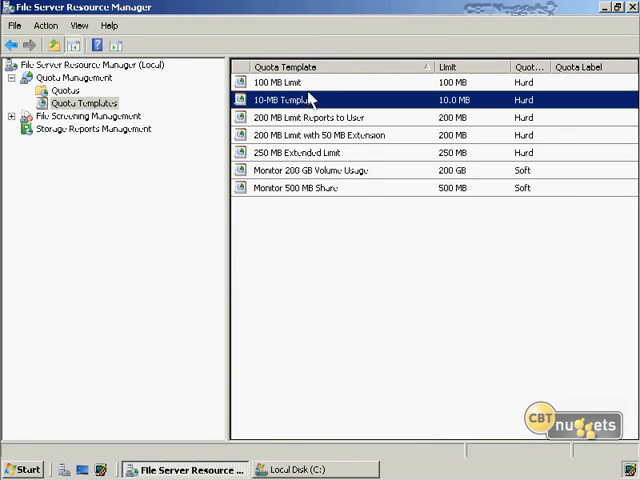
pyautogui.moveTo(330, 104)
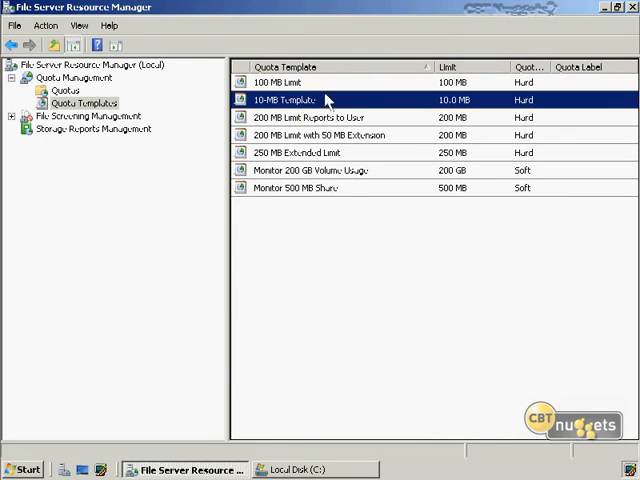
# - Review the 10 MB Template's hard-limit properties and close them unchanged
pyautogui.doubleClick(290, 100)
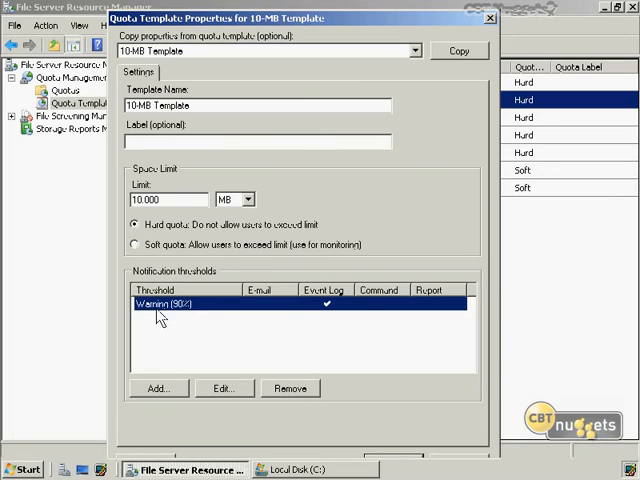
pyautogui.moveTo(332, 316)
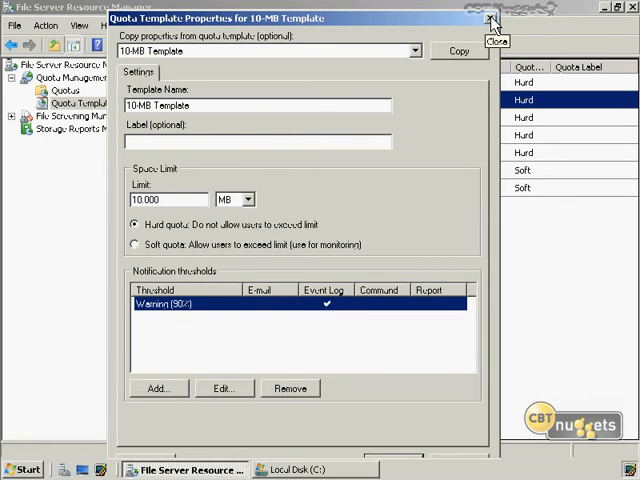
pyautogui.click(492, 12)
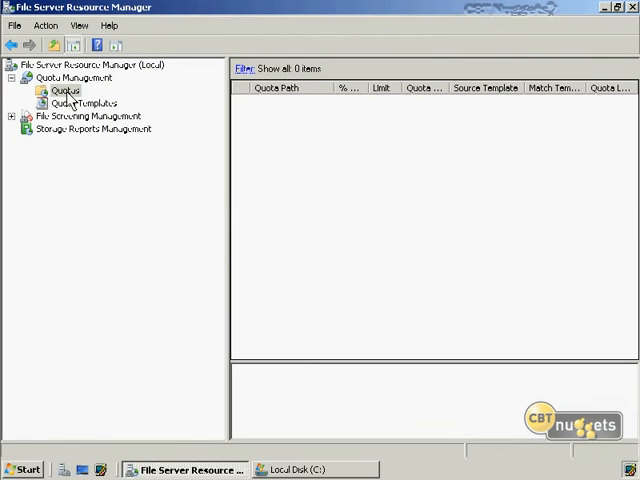
# - Show the empty Quotas list, then check the HOME folder's sharing settings
pyautogui.click(62, 90)
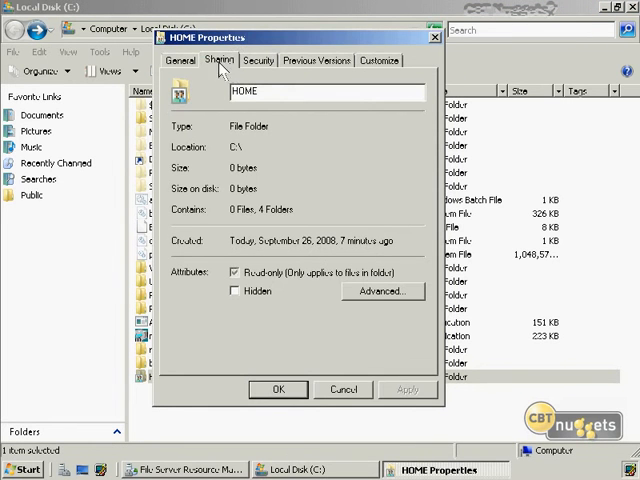
pyautogui.click(218, 60)
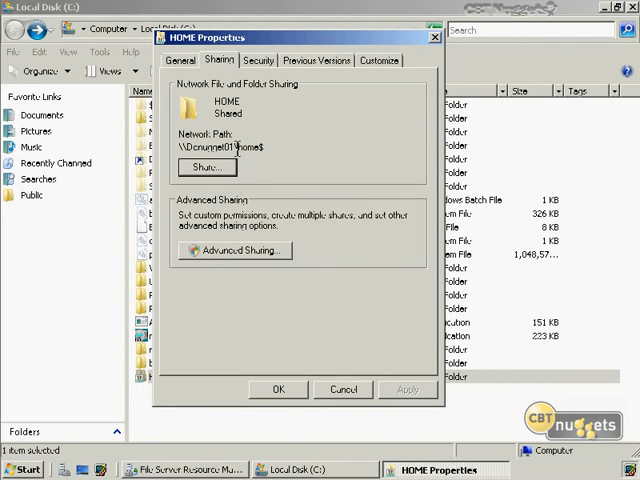
pyautogui.moveTo(272, 144)
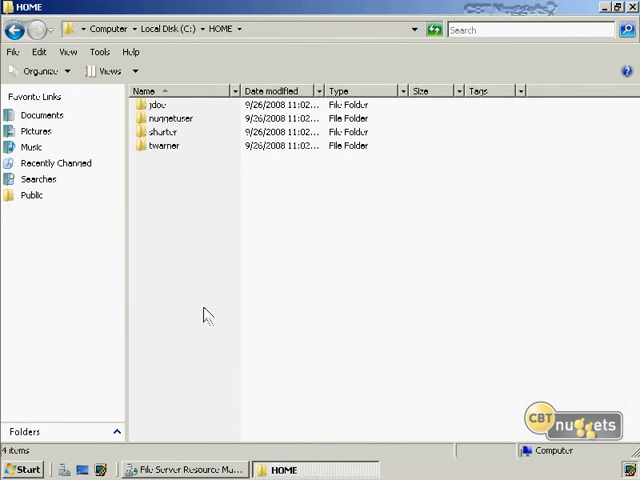
pyautogui.moveTo(168, 170)
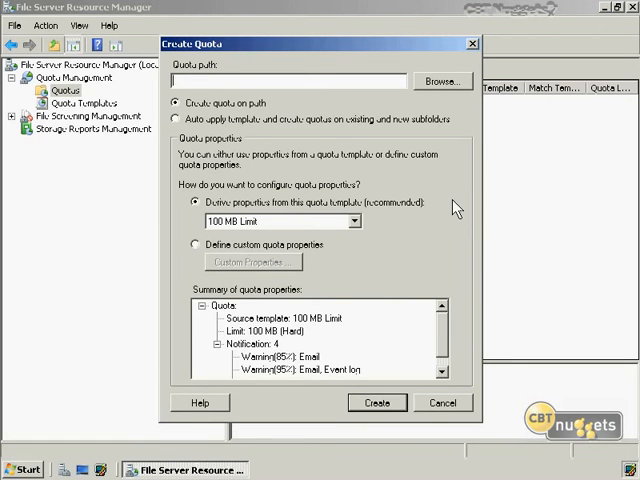
pyautogui.moveTo(370, 72)
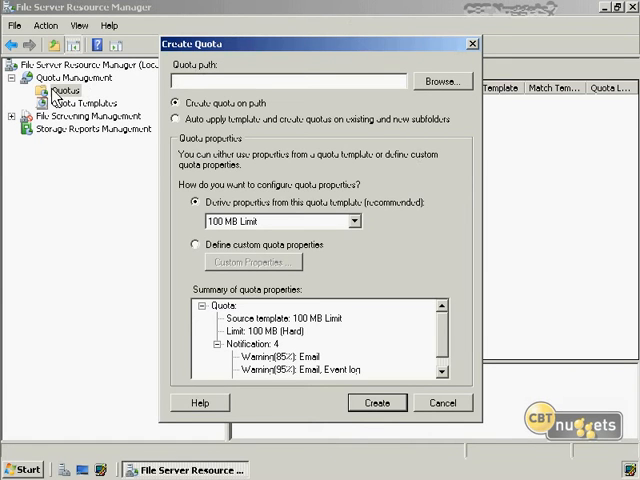
pyautogui.moveTo(462, 80)
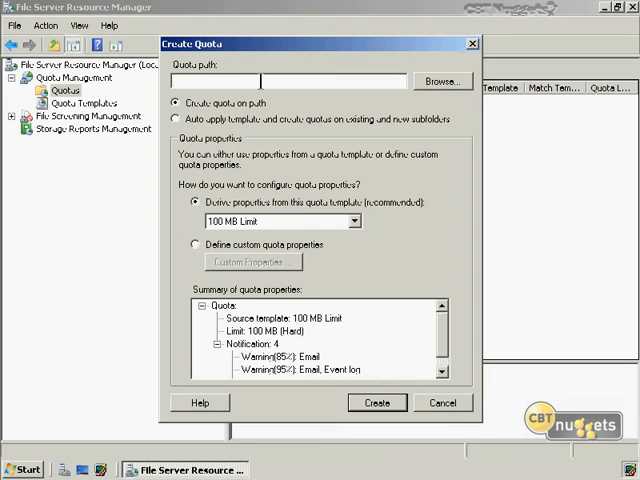
# - Create a quota on C:\resources\documents using the 10 MB Template
pyautogui.click(178, 120)
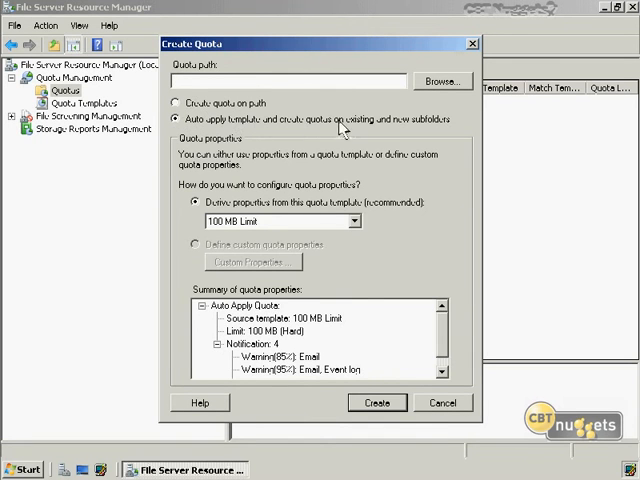
pyautogui.moveTo(432, 140)
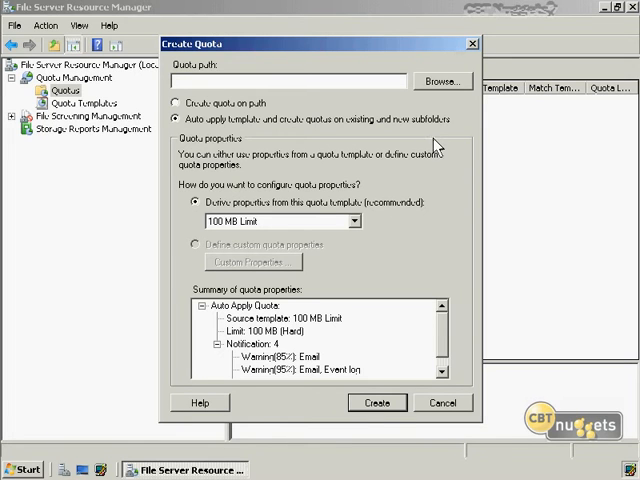
pyautogui.click(184, 104)
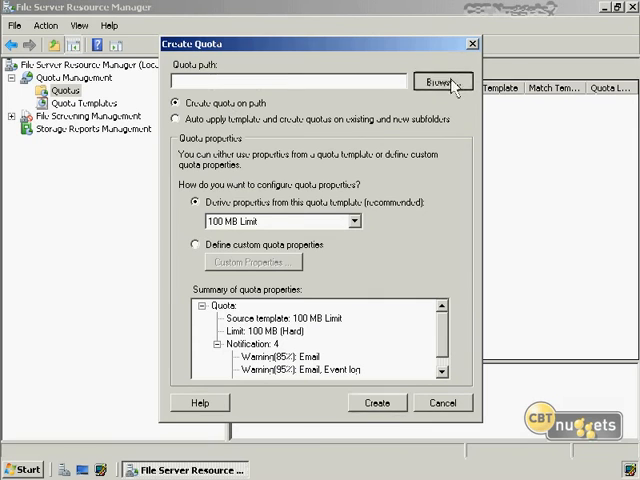
pyautogui.click(444, 80)
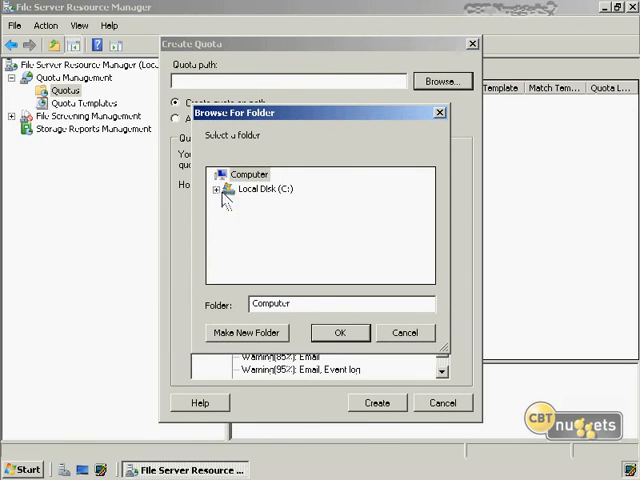
pyautogui.click(222, 188)
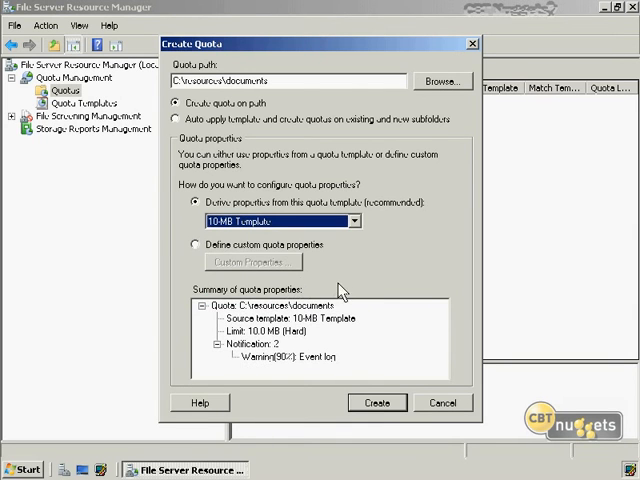
pyautogui.click(376, 402)
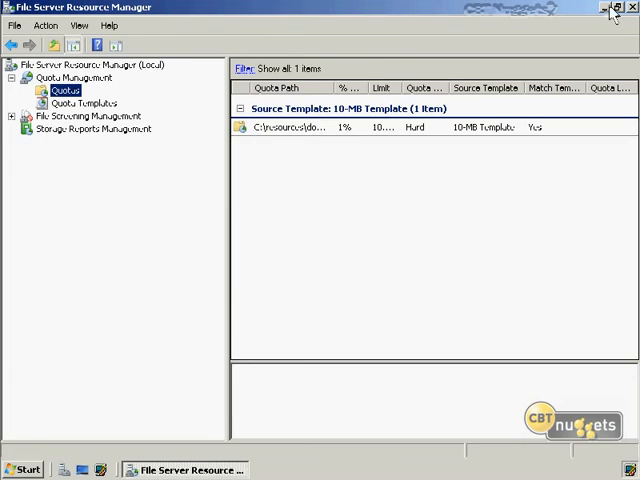
# - Switch to the Vista client and bring up the Run box for the UNC path
pyautogui.click(604, 8)
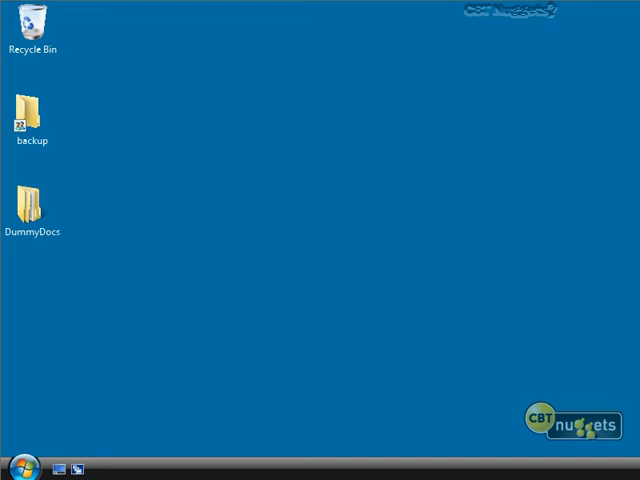
pyautogui.click(24, 464)
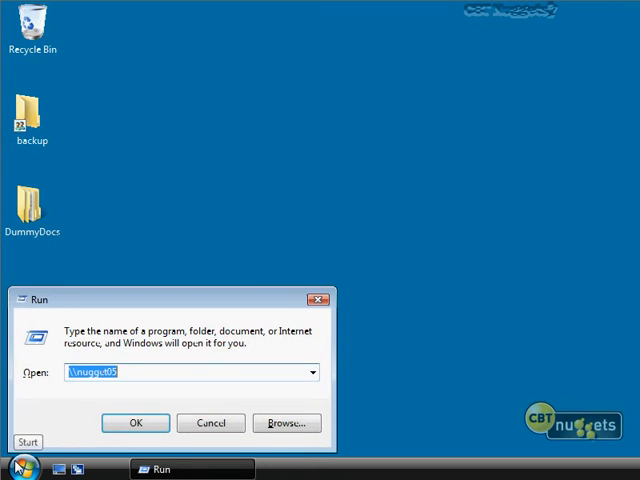
pyautogui.moveTo(156, 372)
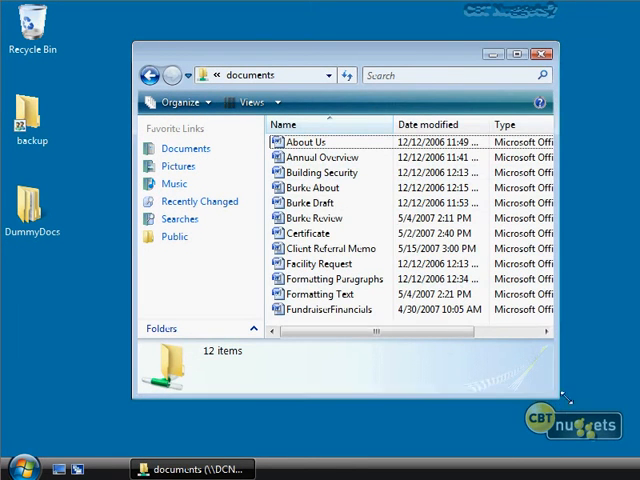
# - Copy the EXCEL sample files to the network documents folder, then browse PHOTOGRAPHY
pyautogui.click(256, 102)
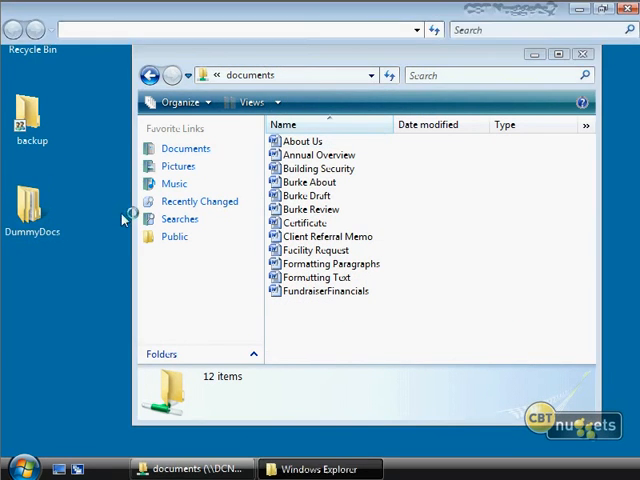
pyautogui.doubleClick(32, 204)
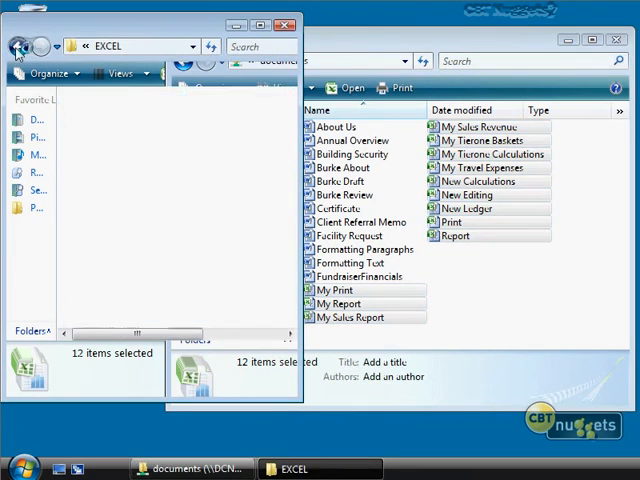
pyautogui.click(16, 48)
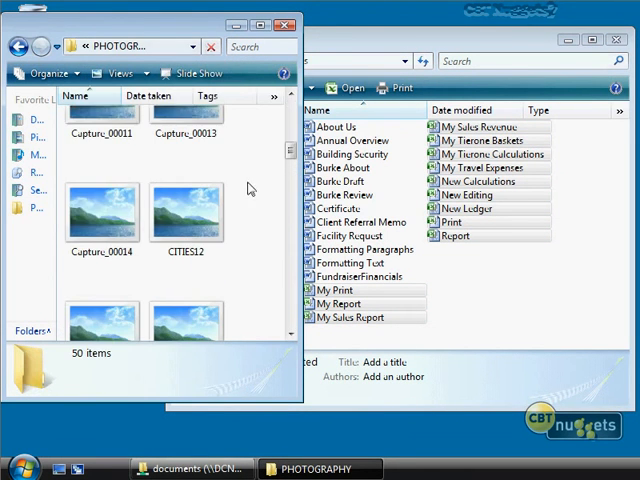
pyautogui.scroll(-3)
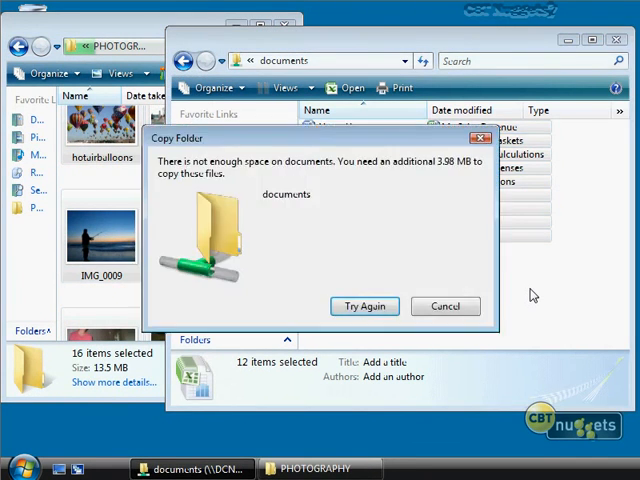
pyautogui.moveTo(366, 320)
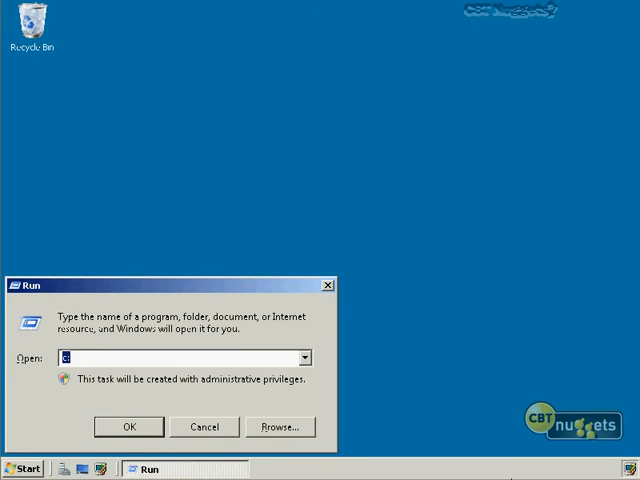
# - Cancel the Run dialog and launch Command Prompt as administrator from the Start menu
pyautogui.click(128, 426)
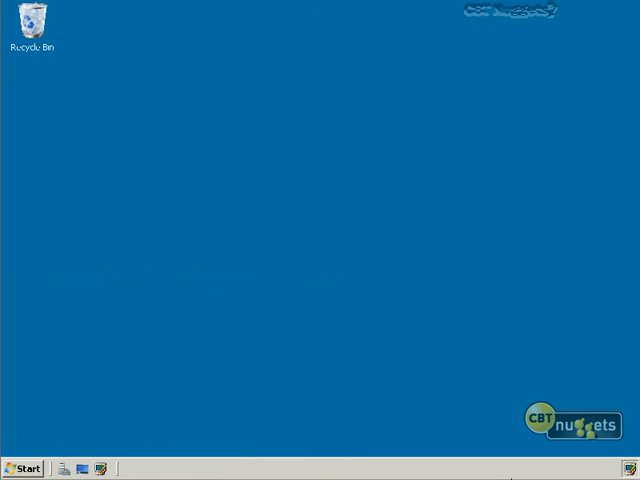
pyautogui.click(28, 468)
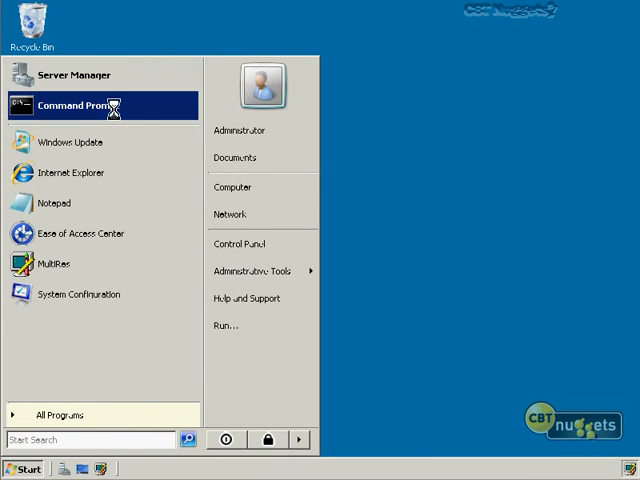
pyautogui.rightClick(76, 104)
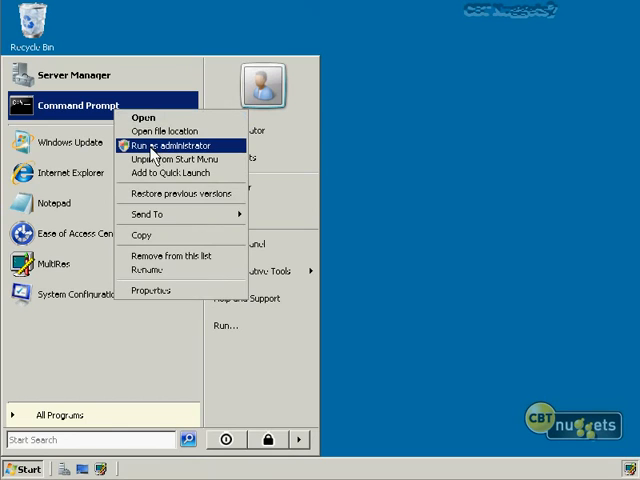
pyautogui.click(172, 144)
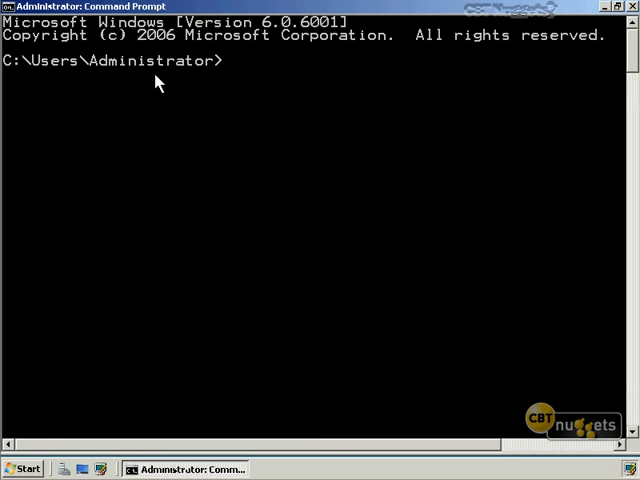
# - Run servermanagercmd -? from C:\ and read the -query, -install, -remove switches
pyautogui.write('cd\\')
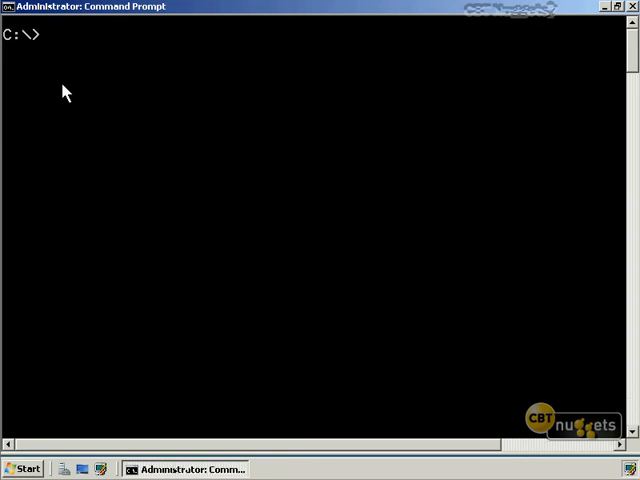
pyautogui.write('serverma')
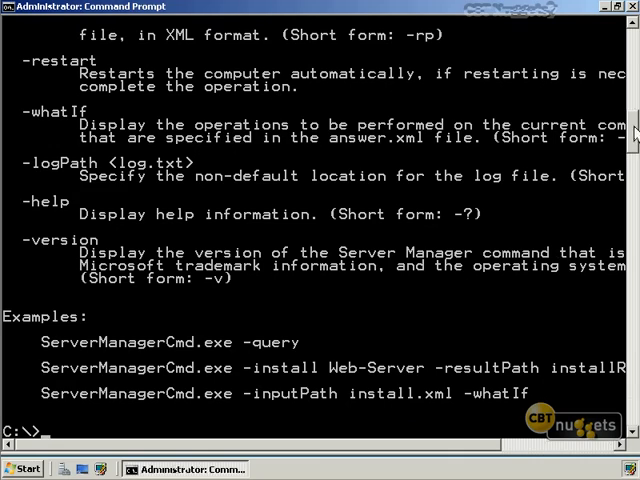
pyautogui.scroll(3)
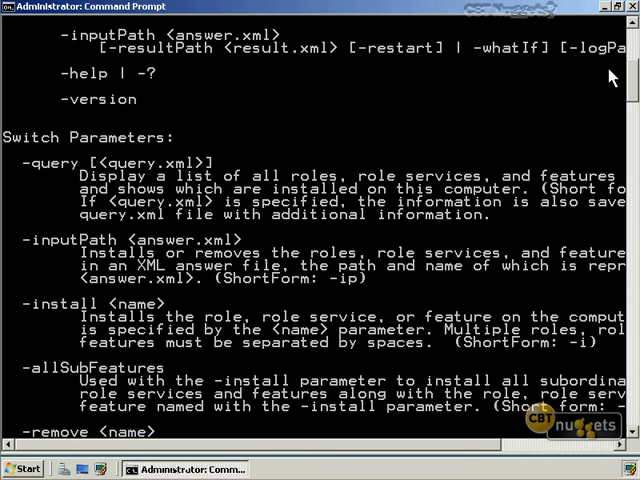
pyautogui.scroll(-3)
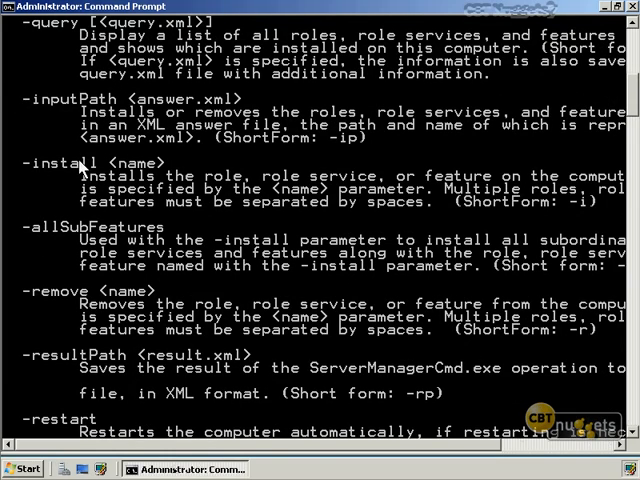
pyautogui.moveTo(552, 202)
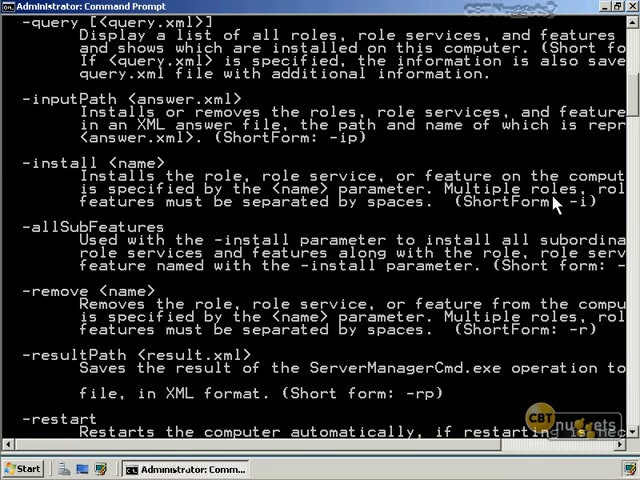
pyautogui.moveTo(620, 130)
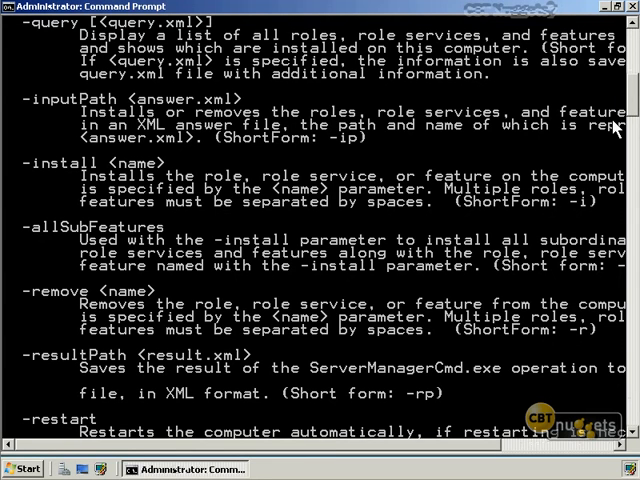
pyautogui.scroll(-3)
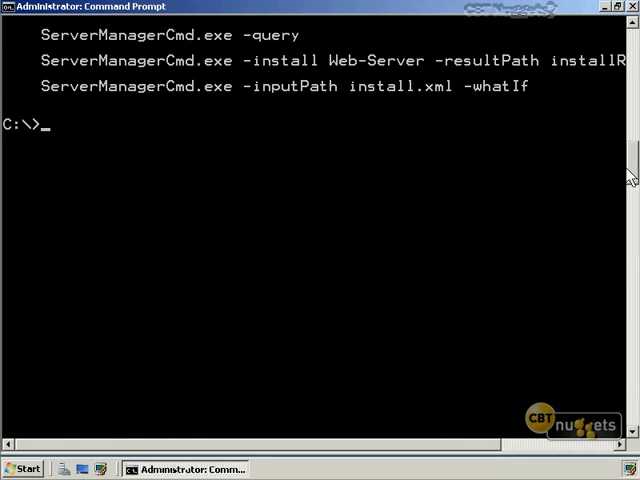
# - Run servermanagercmd -install Print-Services to success, then exit the shell
pyautogui.write('servermana')
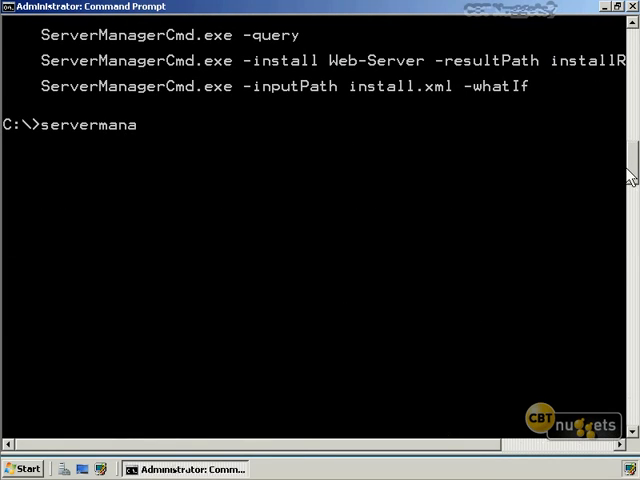
pyautogui.write('gercmd -in')
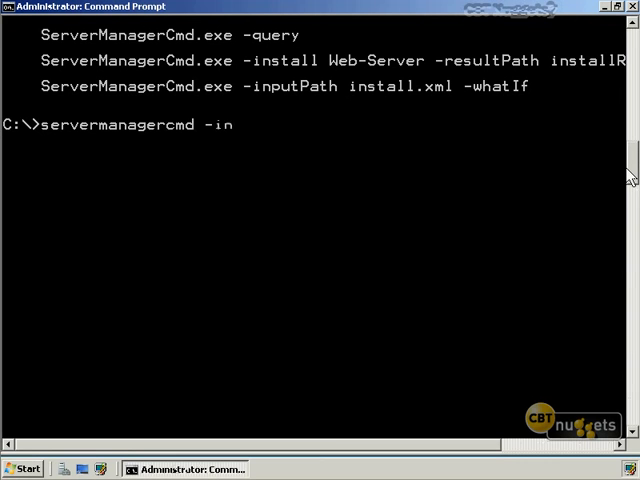
pyautogui.write('stall')
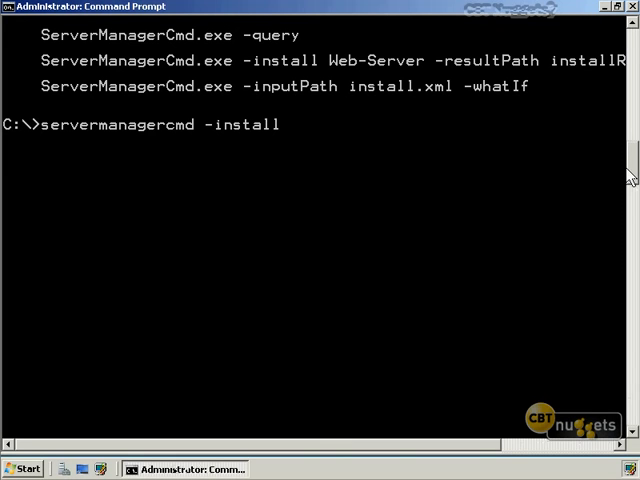
pyautogui.write('Print-Services')
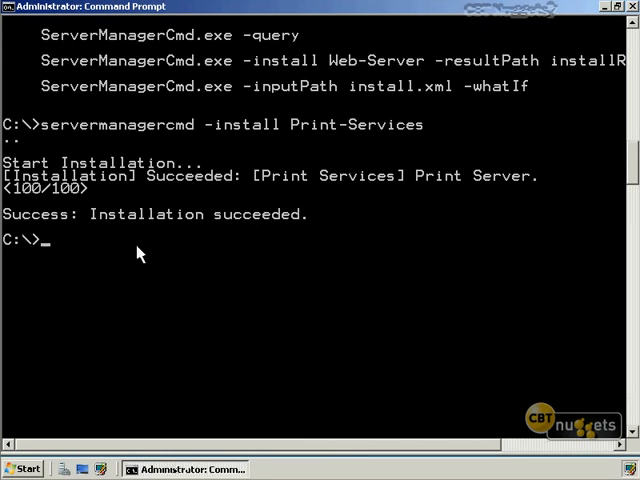
pyautogui.write('exit')
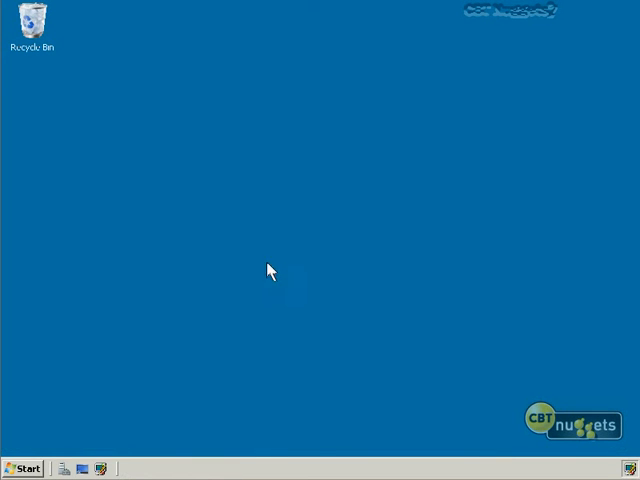
# - Launch Print Management from Start > Administrative Tools and collapse the Print Servers node
pyautogui.click(24, 468)
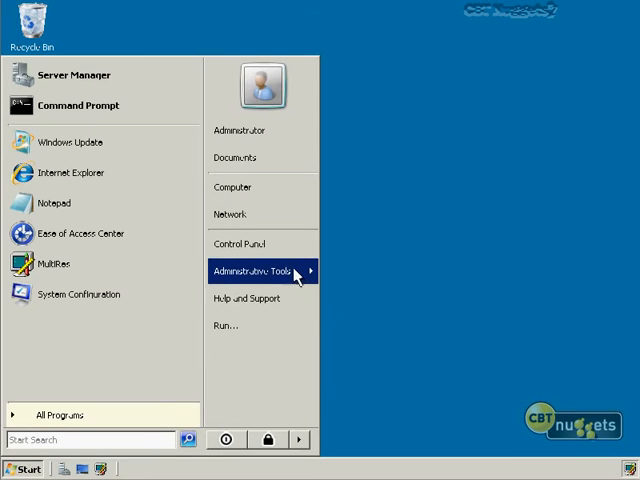
pyautogui.click(250, 272)
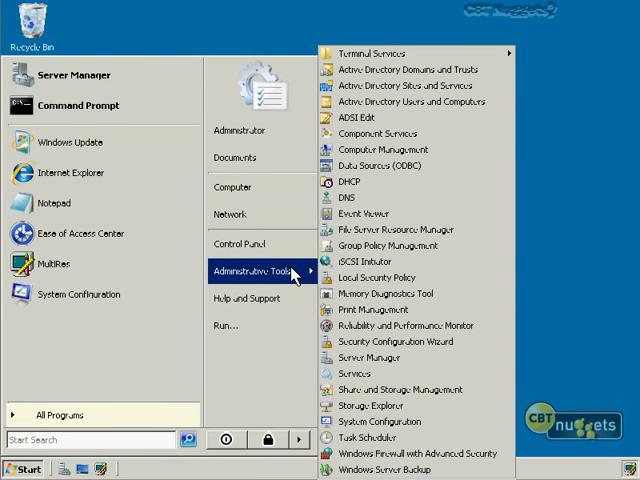
pyautogui.moveTo(376, 308)
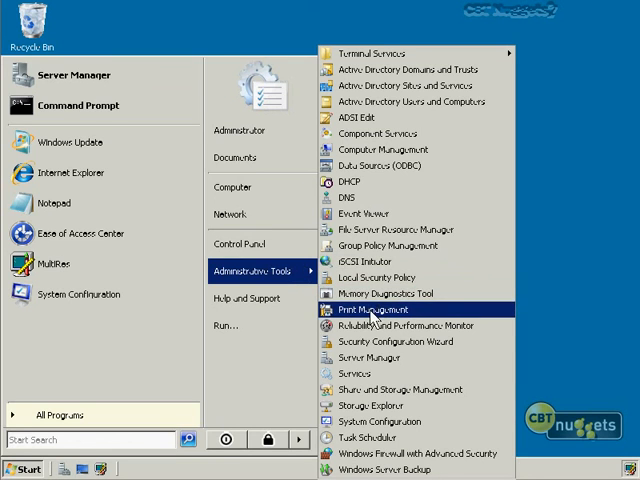
pyautogui.click(380, 308)
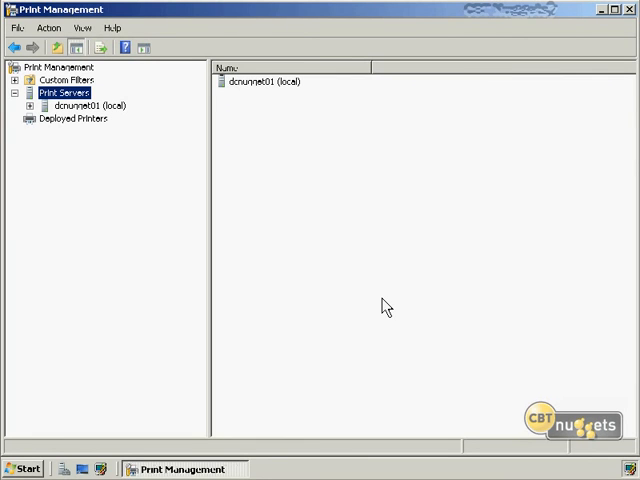
pyautogui.moveTo(40, 124)
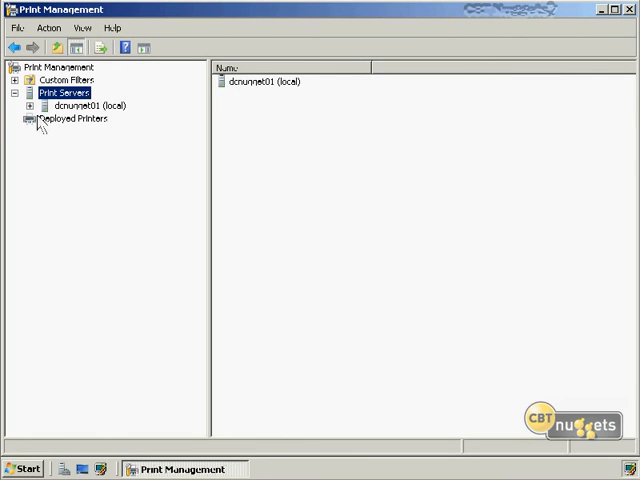
pyautogui.click(14, 106)
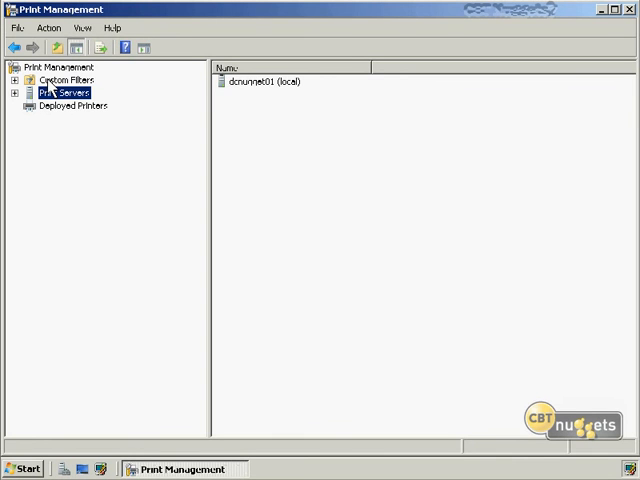
# - Browse Custom Filters: All Printers, All Drivers, Printers Not Ready and Printers With Jobs, then collapse the branch
pyautogui.click(14, 80)
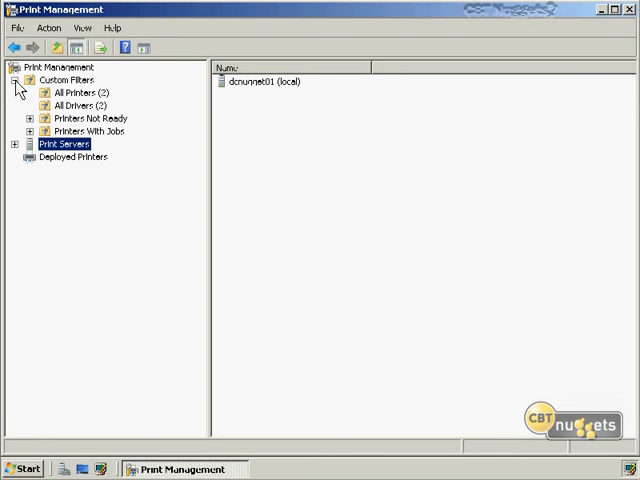
pyautogui.click(76, 92)
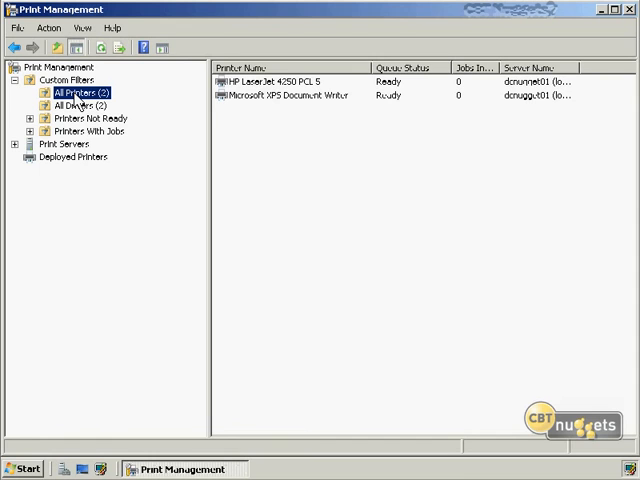
pyautogui.moveTo(96, 120)
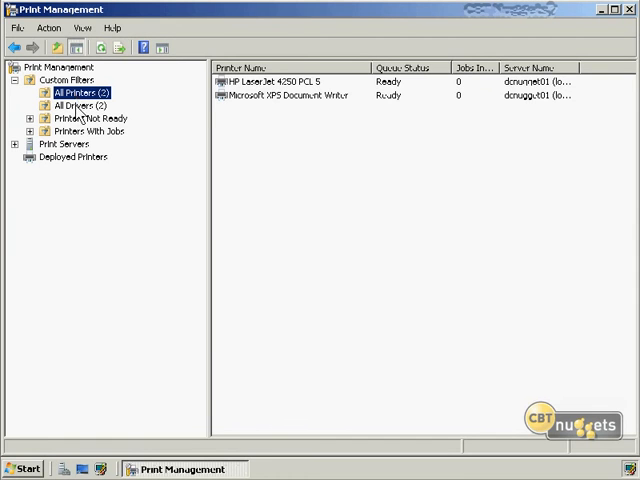
pyautogui.click(76, 104)
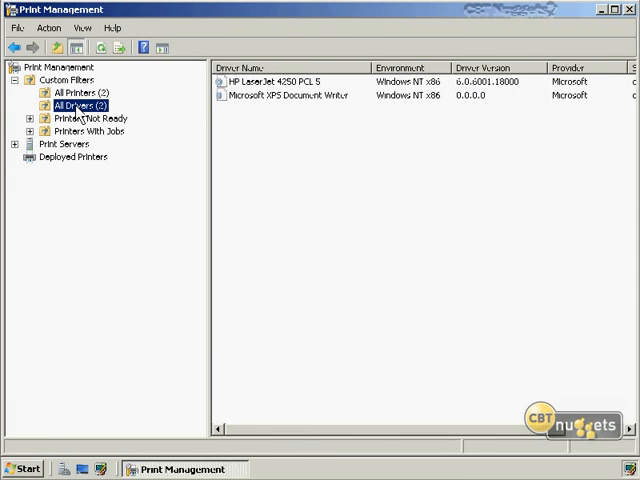
pyautogui.moveTo(46, 144)
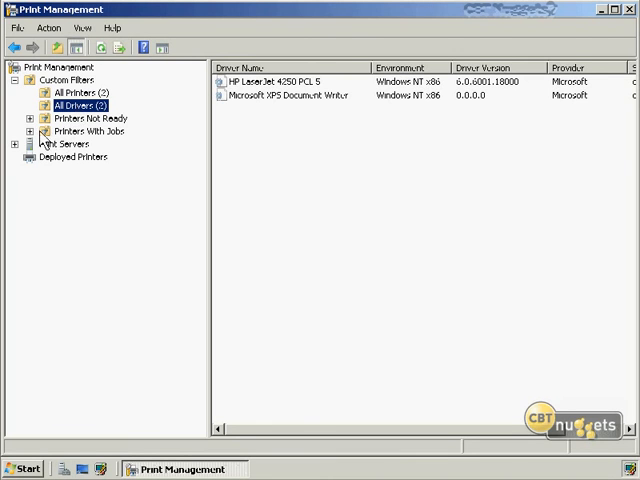
pyautogui.click(88, 116)
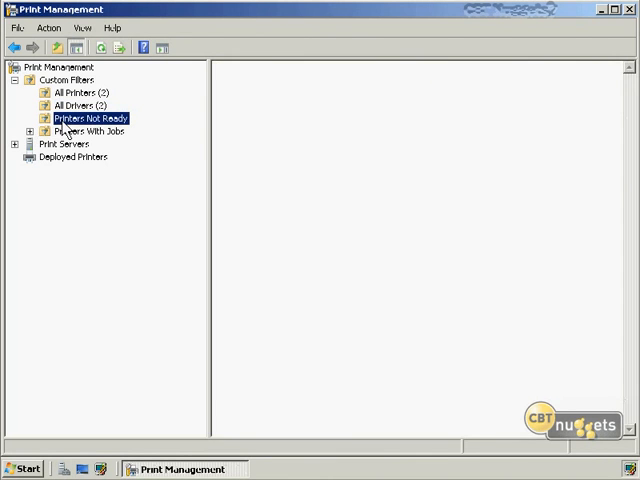
pyautogui.click(78, 132)
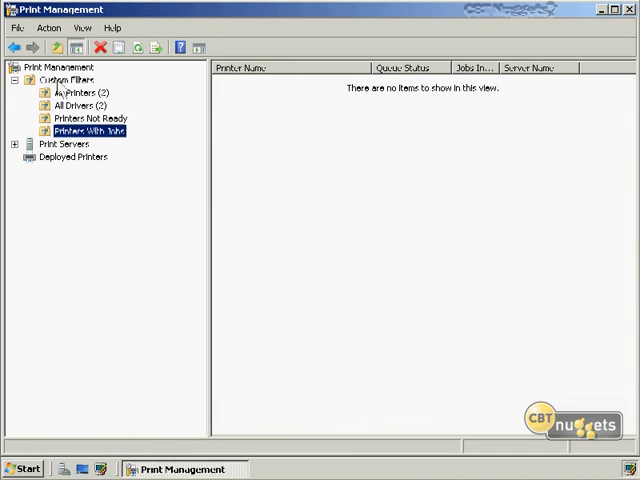
pyautogui.rightClick(62, 76)
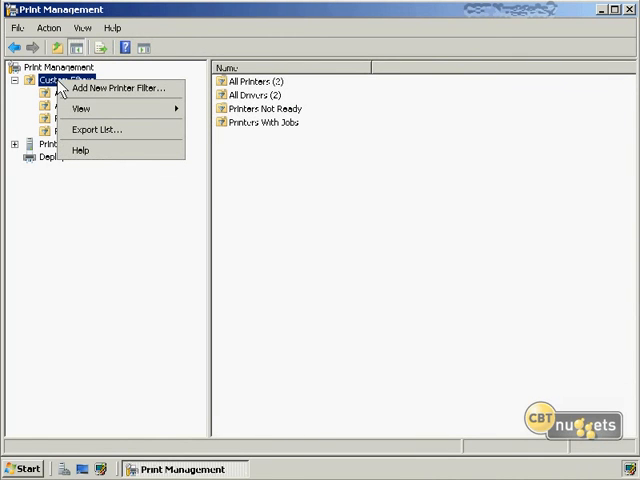
pyautogui.click(124, 88)
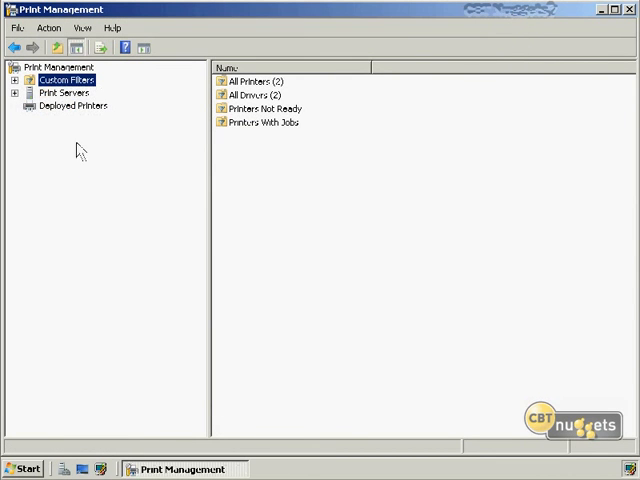
# - Expand Print Servers to the local server and view its installed printer drivers
pyautogui.click(14, 106)
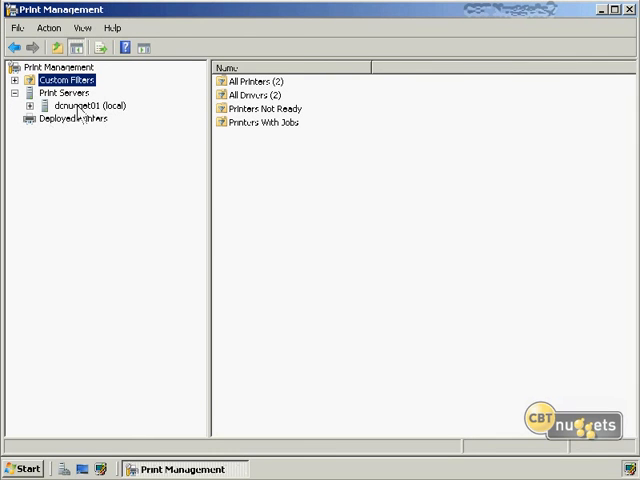
pyautogui.rightClick(64, 104)
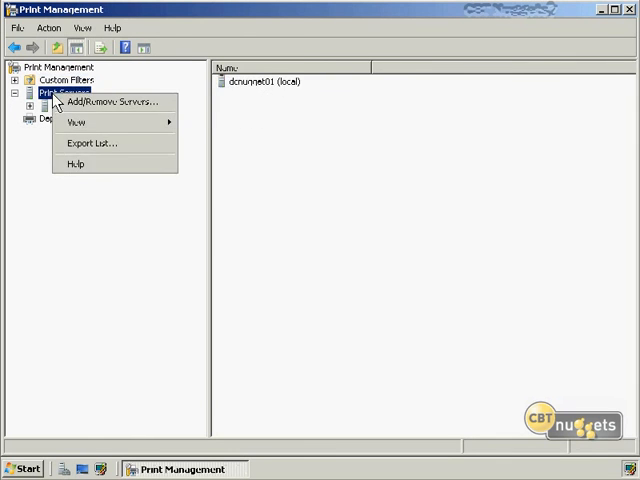
pyautogui.click(116, 102)
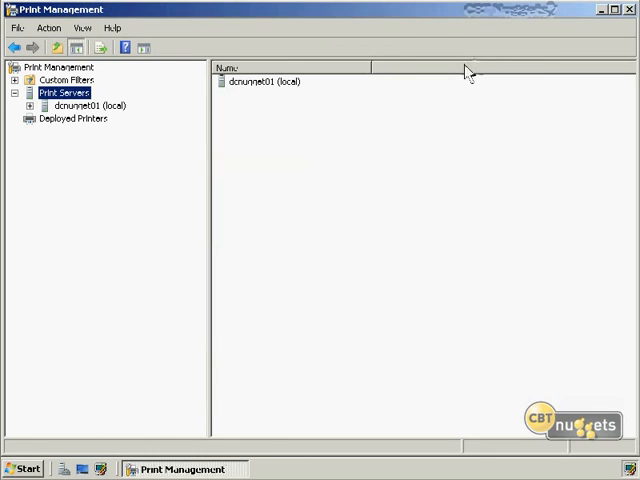
pyautogui.moveTo(216, 152)
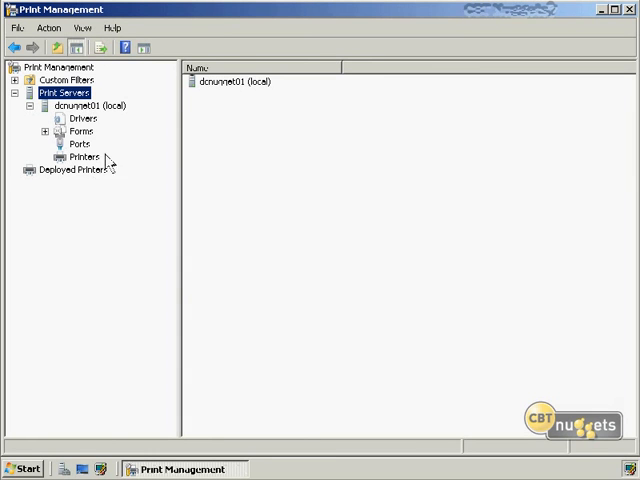
pyautogui.click(78, 116)
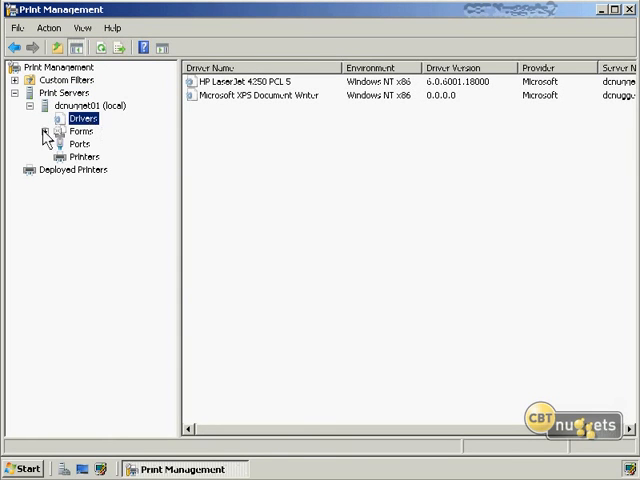
# - View the local server's Forms, Printers and the empty Deployed Printers list
pyautogui.click(78, 130)
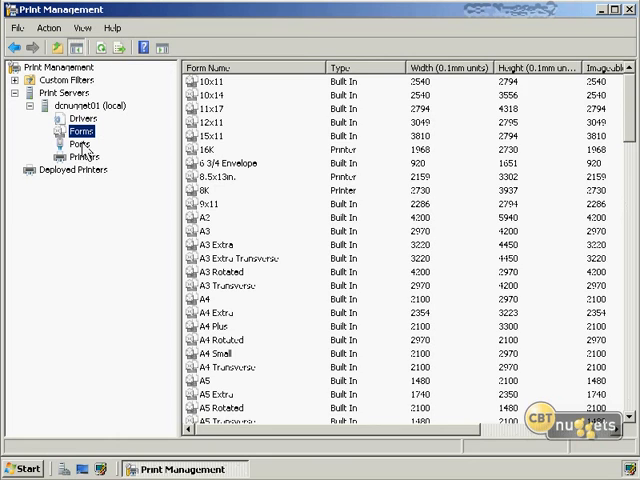
pyautogui.click(78, 156)
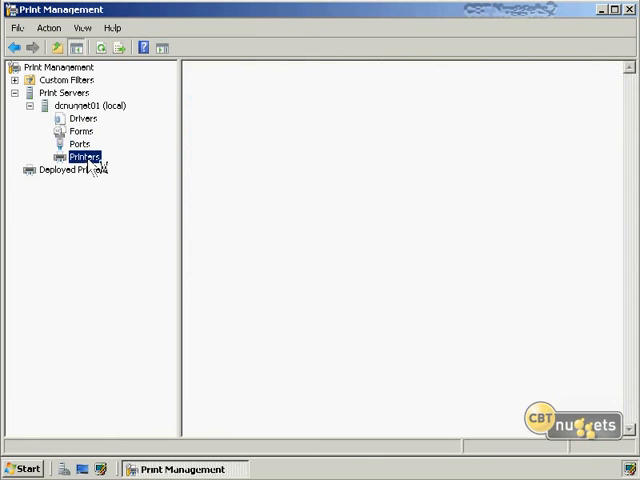
pyautogui.click(80, 156)
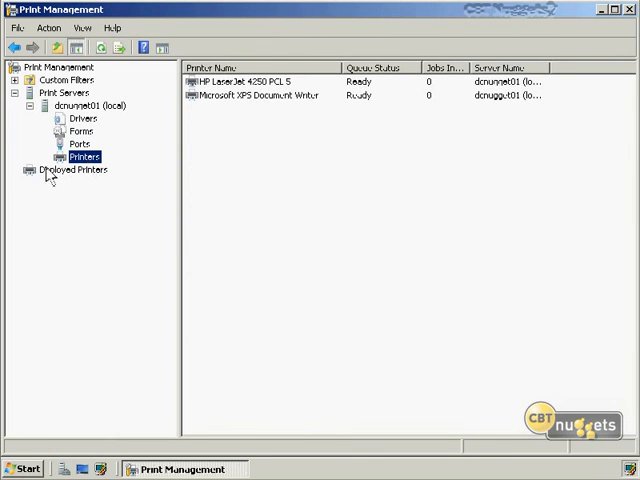
pyautogui.click(74, 168)
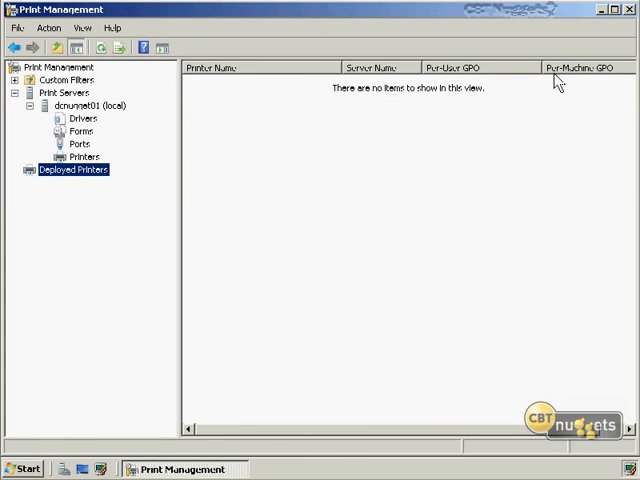
pyautogui.moveTo(552, 88)
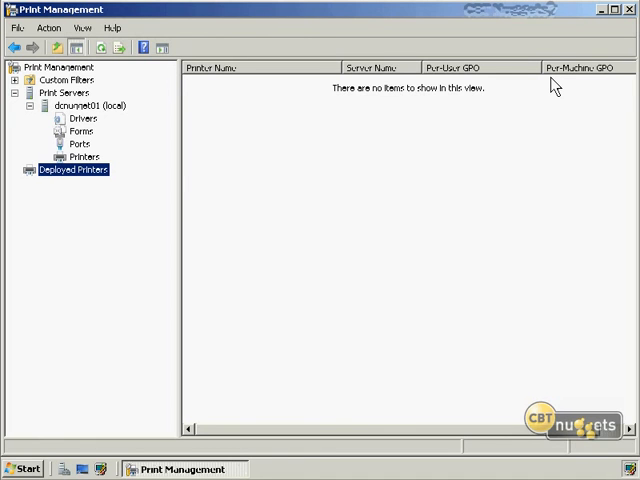
pyautogui.moveTo(250, 146)
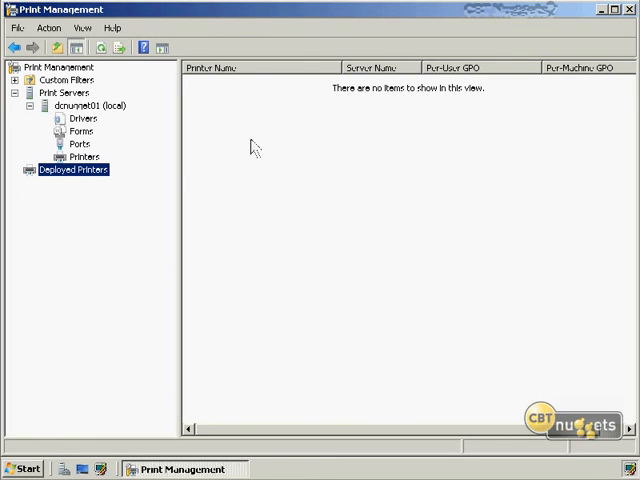
pyautogui.moveTo(88, 194)
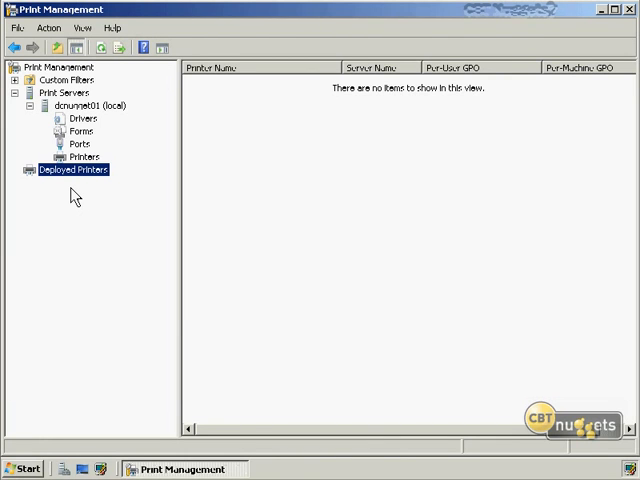
pyautogui.moveTo(20, 164)
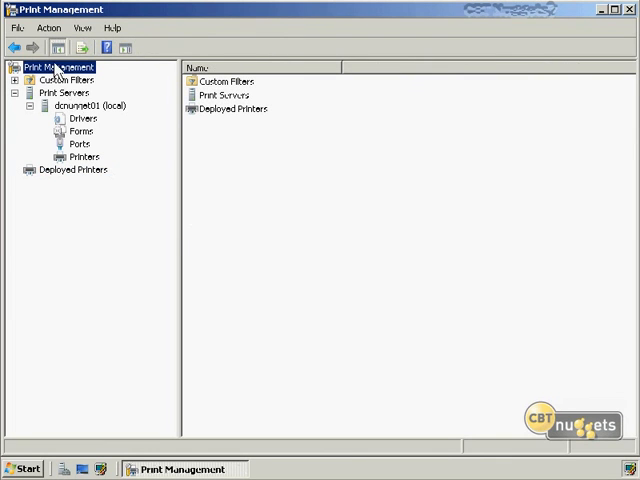
# - Start the Printer Migration wizard from the Print Management root node's Migrate Printers command
pyautogui.rightClick(60, 62)
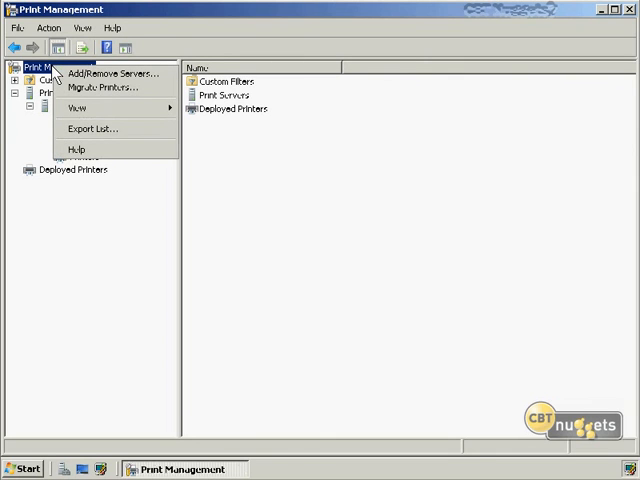
pyautogui.moveTo(92, 76)
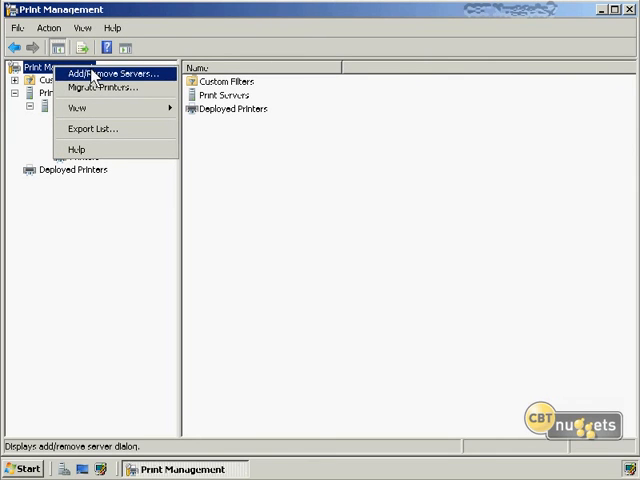
pyautogui.moveTo(100, 92)
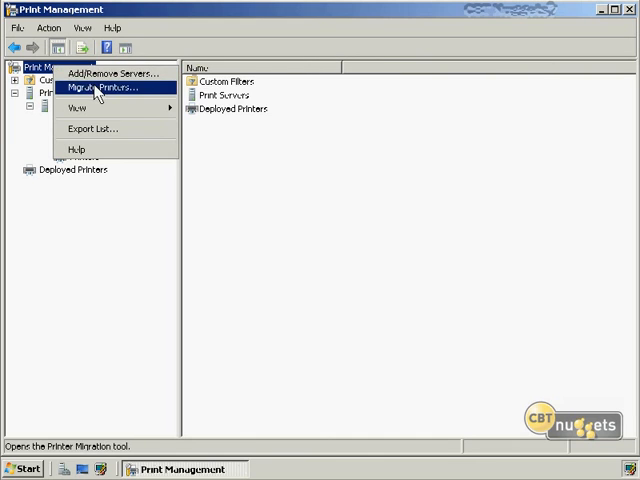
pyautogui.click(104, 90)
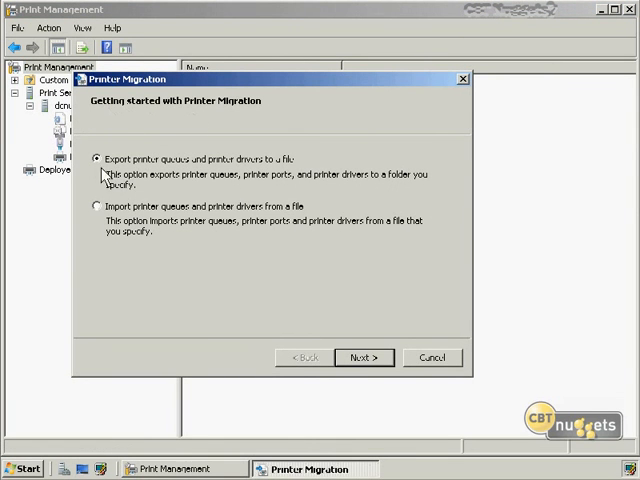
pyautogui.moveTo(148, 180)
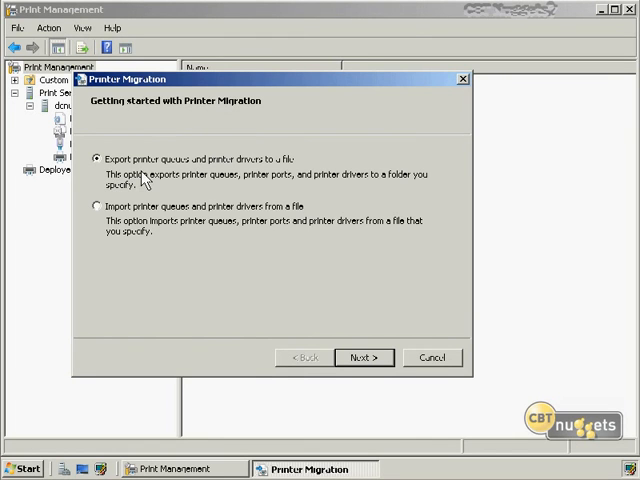
pyautogui.moveTo(130, 212)
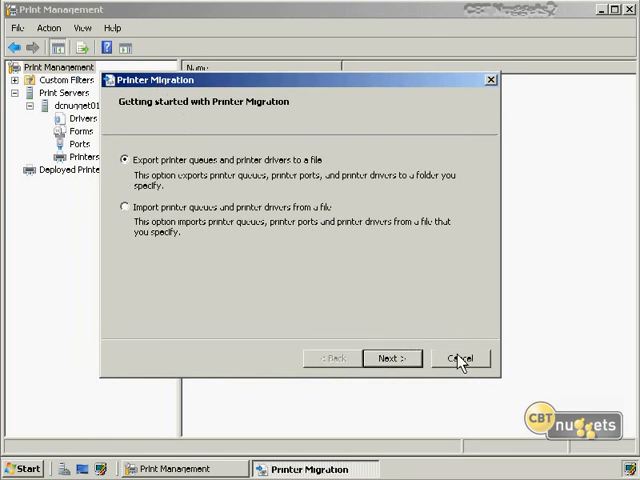
# - Cancel the migration wizard and select the XPS Document Writer and HP LaserJet 4350 PCL 5 in the Printers list
pyautogui.click(460, 358)
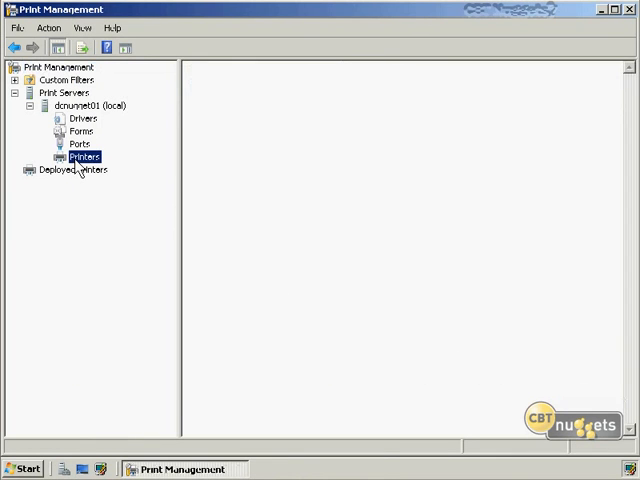
pyautogui.click(80, 156)
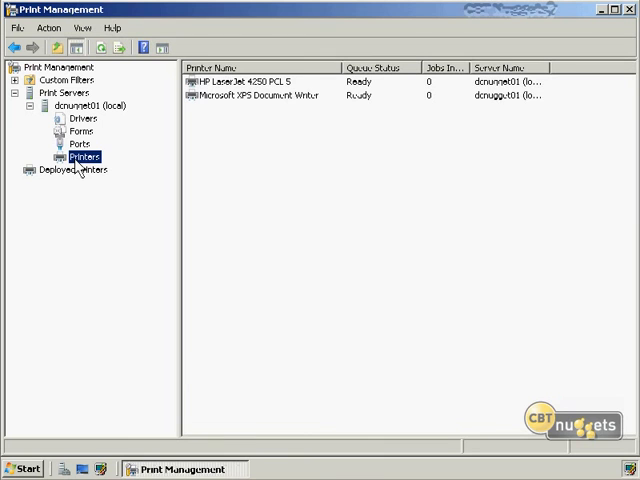
pyautogui.click(260, 96)
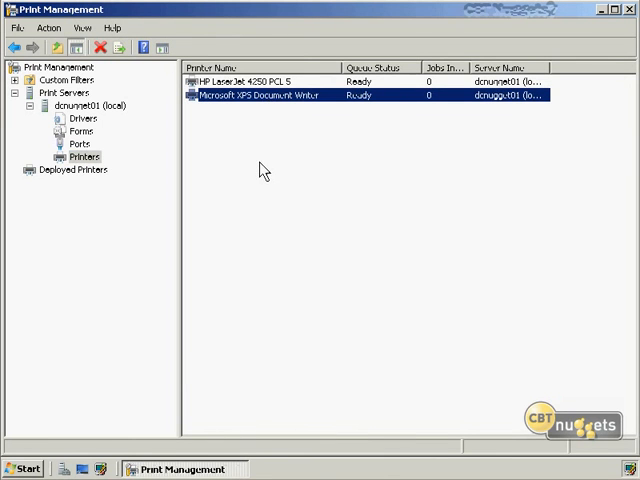
pyautogui.click(22, 470)
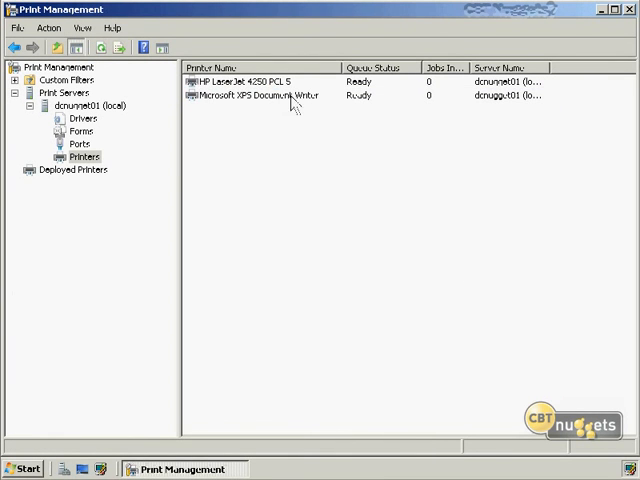
pyautogui.click(250, 76)
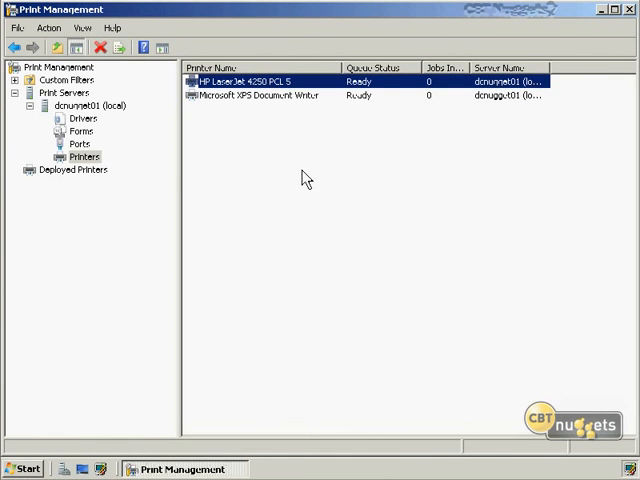
pyautogui.moveTo(292, 184)
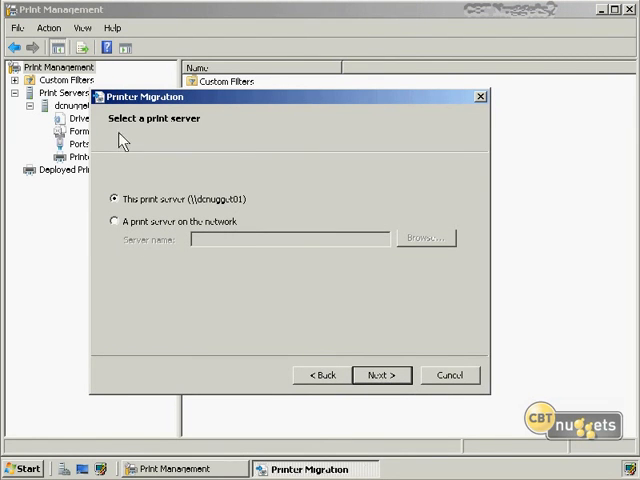
# - Choose to export printer queues and drivers from this print server and review the items to export
pyautogui.click(114, 220)
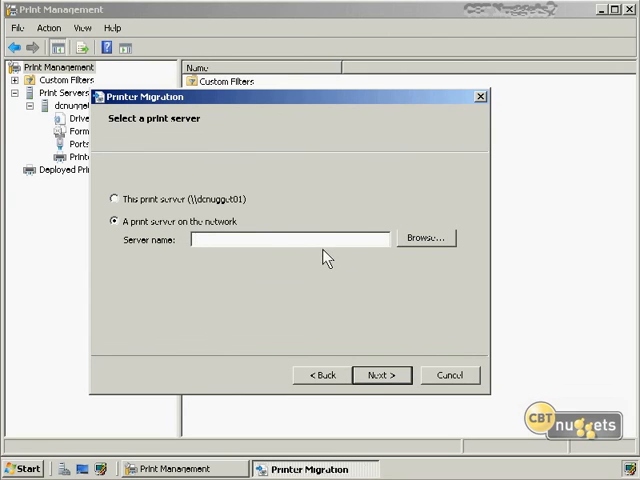
pyautogui.click(114, 200)
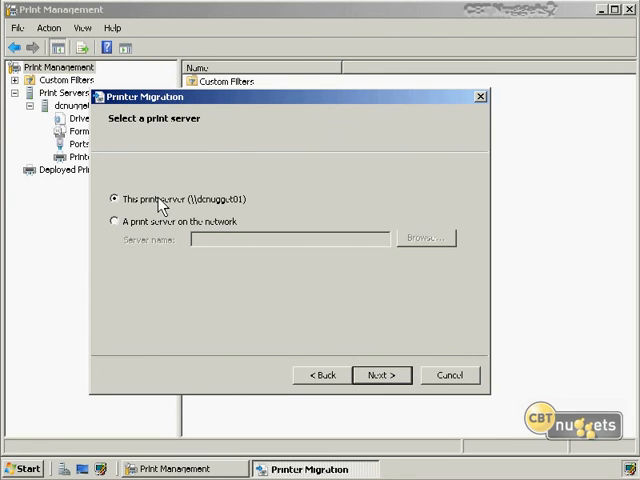
pyautogui.click(382, 376)
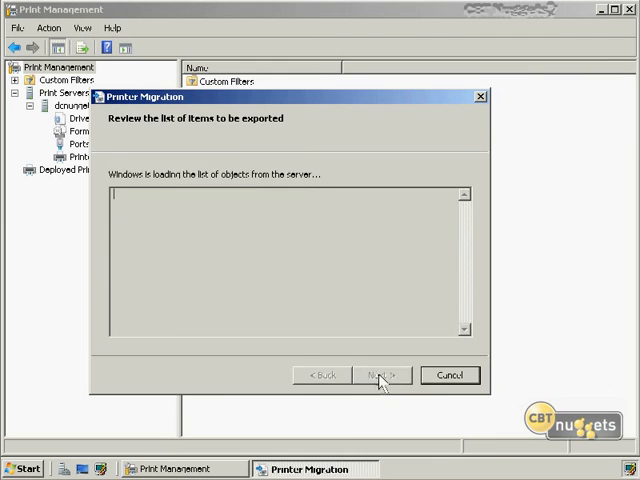
pyautogui.click(384, 374)
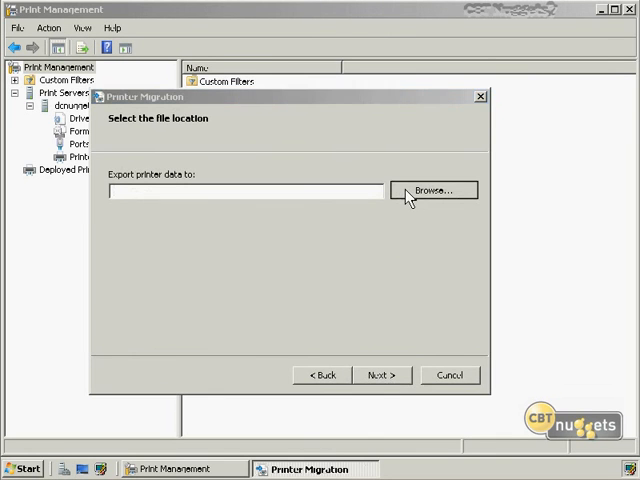
# - Save the export as migration file 'printconfig' and complete the export without errors
pyautogui.click(434, 190)
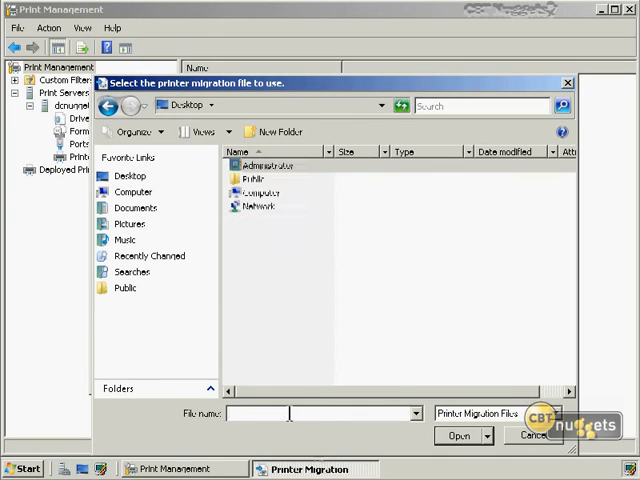
pyautogui.write('printconfig')
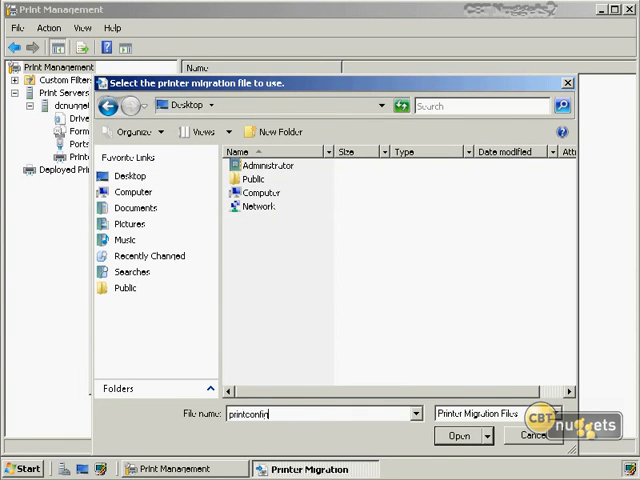
pyautogui.click(456, 438)
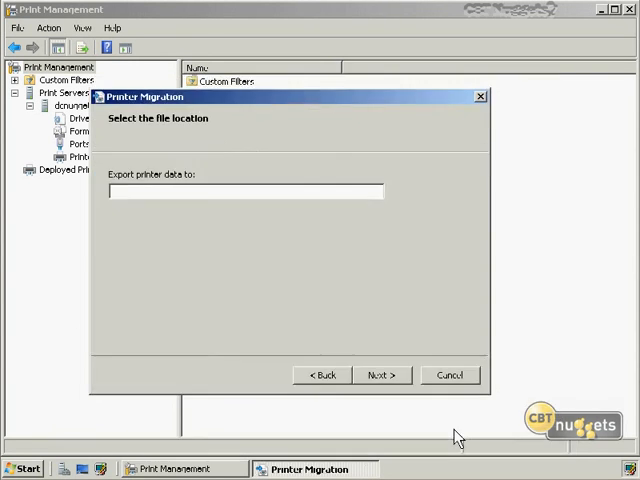
pyautogui.click(384, 376)
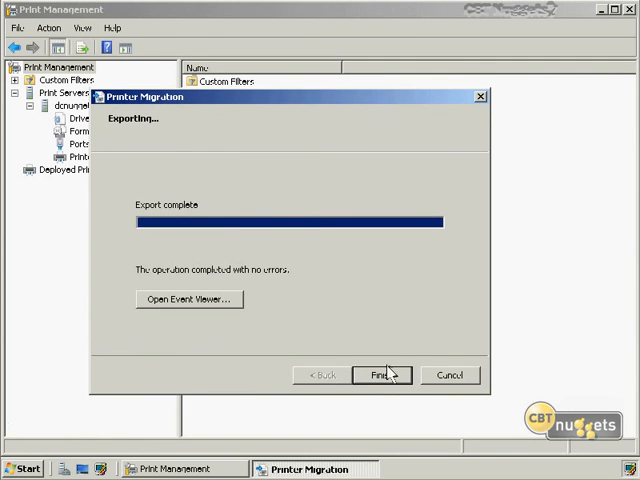
pyautogui.click(388, 374)
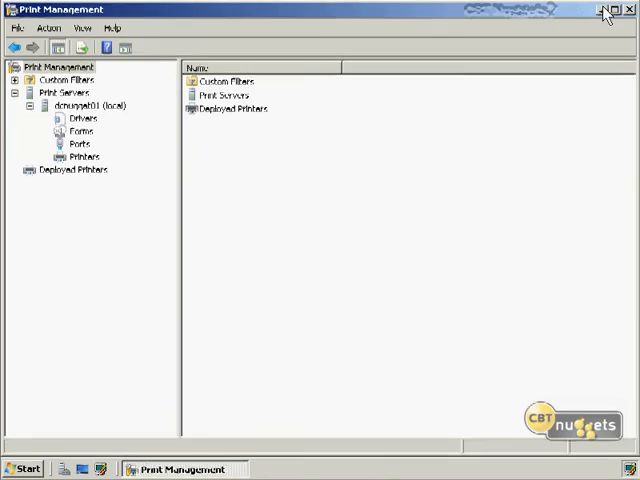
pyautogui.click(616, 8)
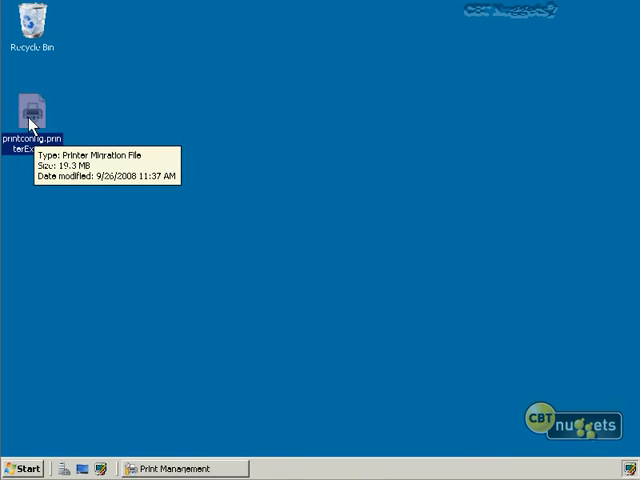
pyautogui.moveTo(272, 382)
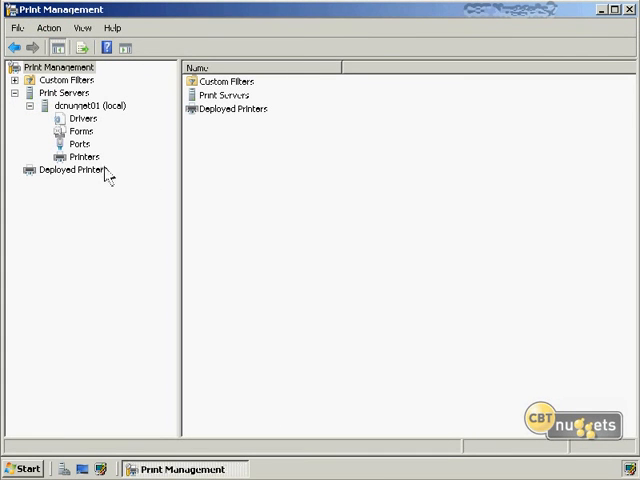
# - Start Add Printer on the server's Printers node and consider the network search and IP address options
pyautogui.rightClick(78, 156)
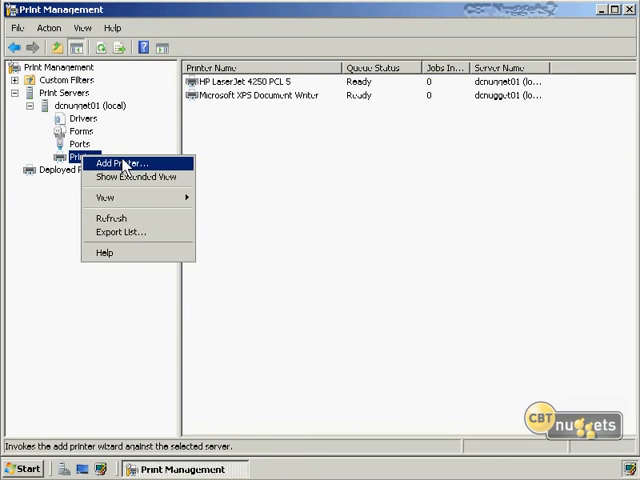
pyautogui.click(120, 164)
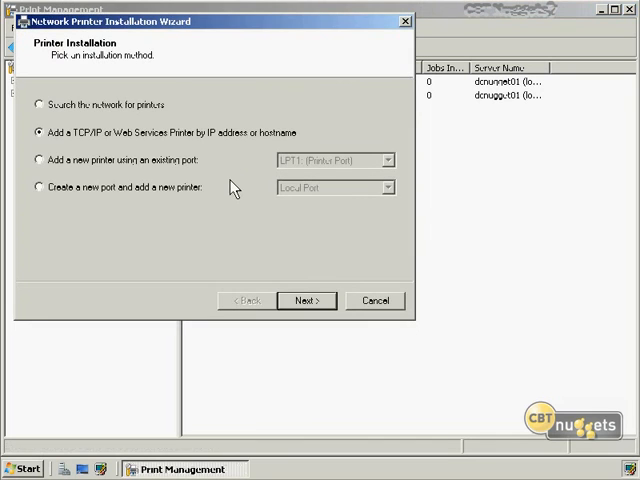
pyautogui.click(38, 104)
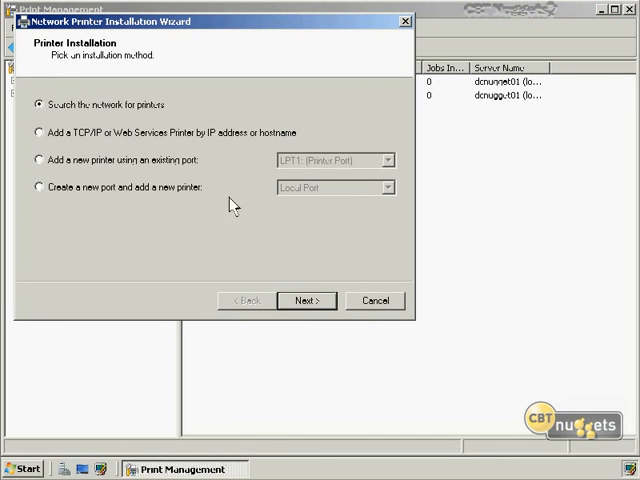
pyautogui.click(36, 132)
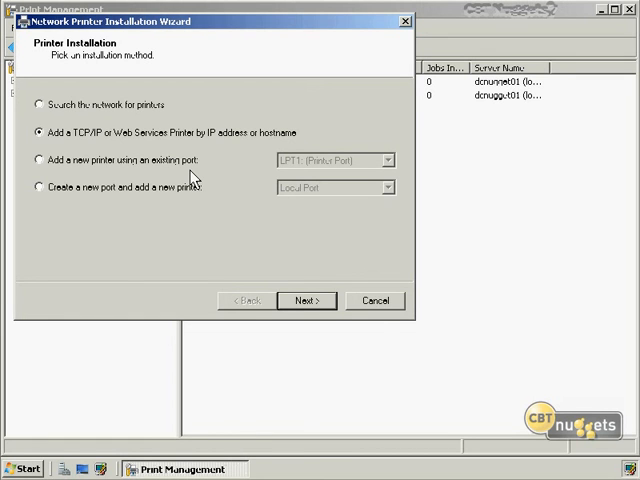
pyautogui.moveTo(184, 168)
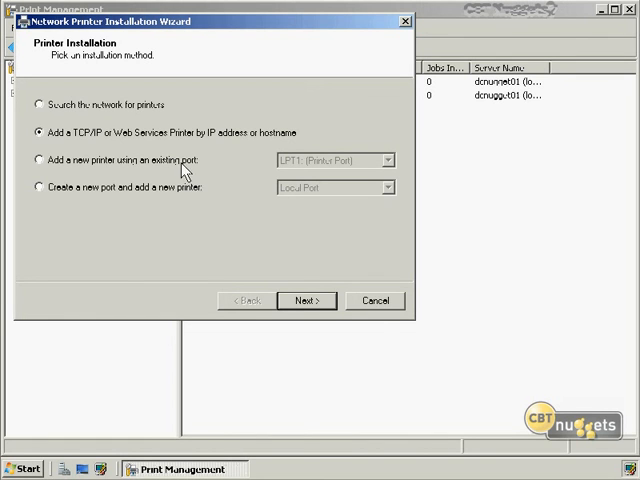
# - Settle on adding a TCP/IP or Web Services printer by IP address or hostname
pyautogui.click(384, 160)
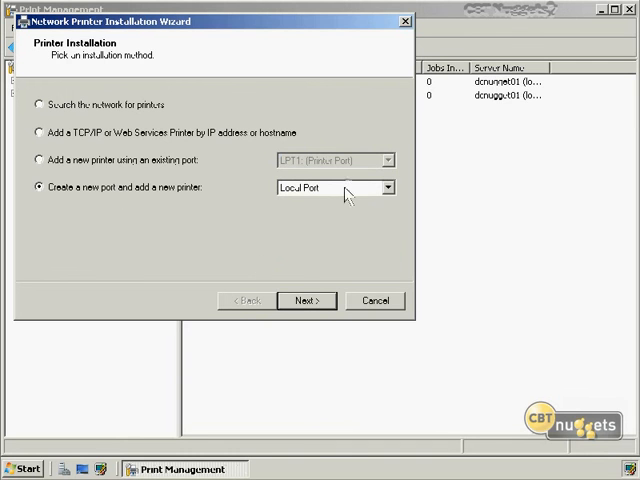
pyautogui.click(38, 132)
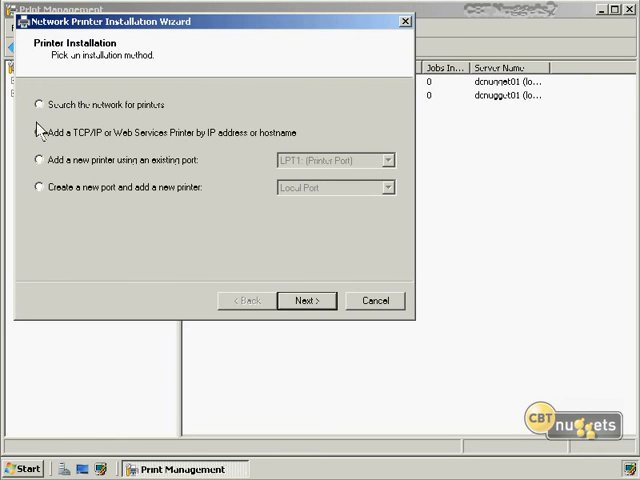
pyautogui.click(40, 132)
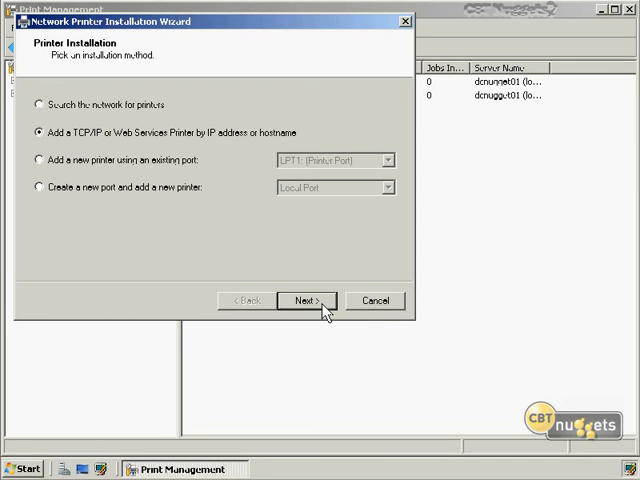
# - Enter printer address 10.0.0.59 with device type Hewlett Packard Jet Direct
pyautogui.click(306, 300)
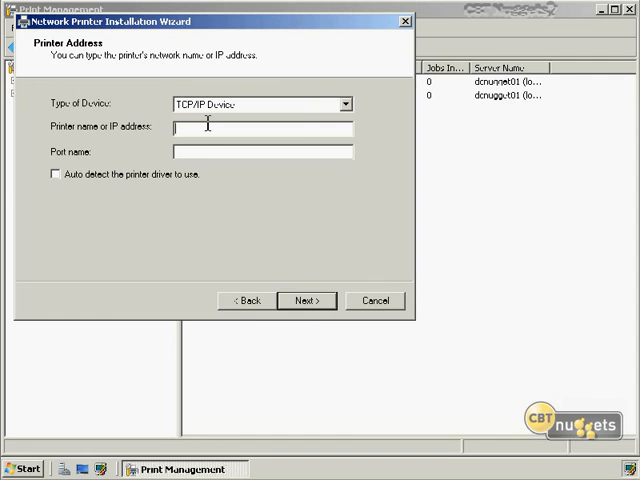
pyautogui.write('10.0.0.59')
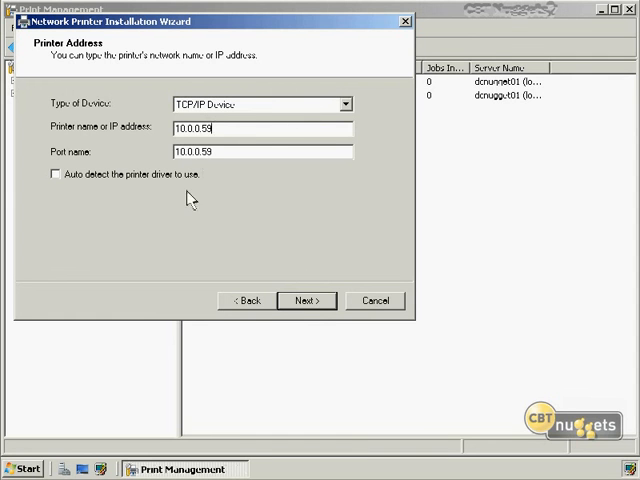
pyautogui.click(308, 300)
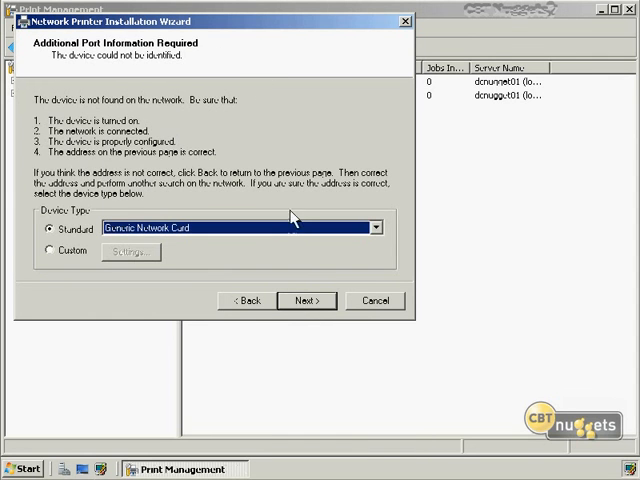
pyautogui.click(376, 228)
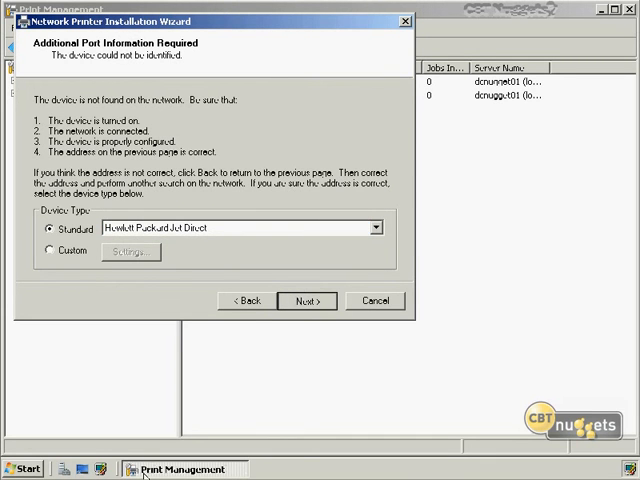
pyautogui.click(308, 300)
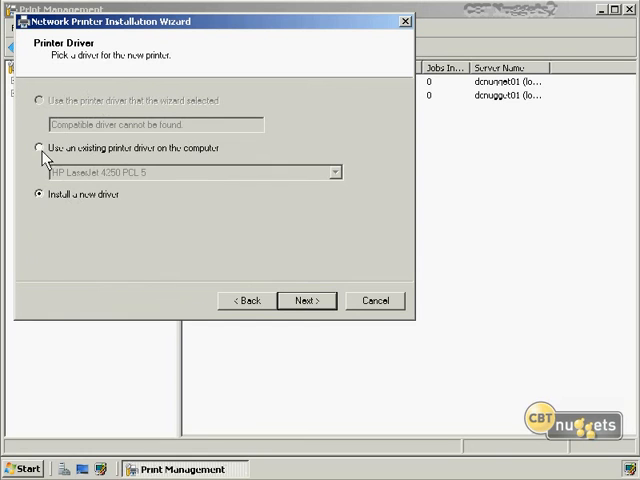
# - Choose to install a new driver and accept the HP LaserJet 4350 PS model
pyautogui.click(36, 148)
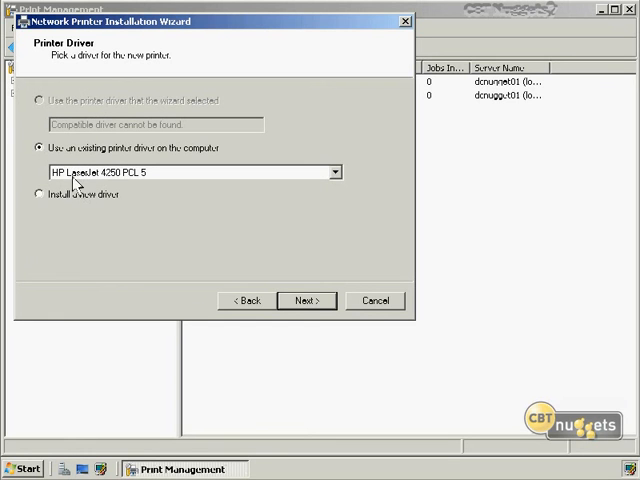
pyautogui.click(332, 172)
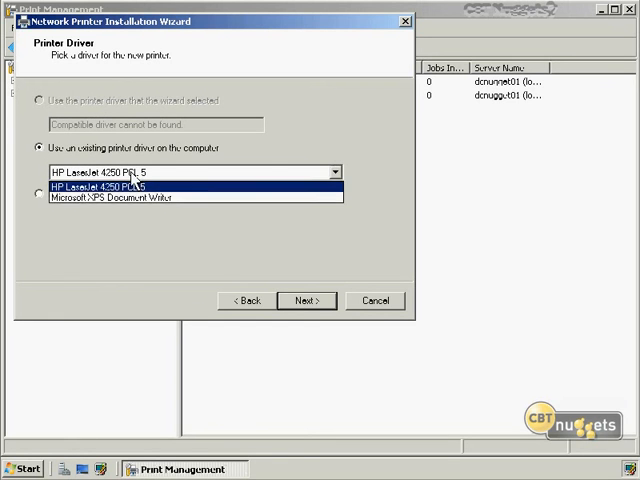
pyautogui.click(38, 194)
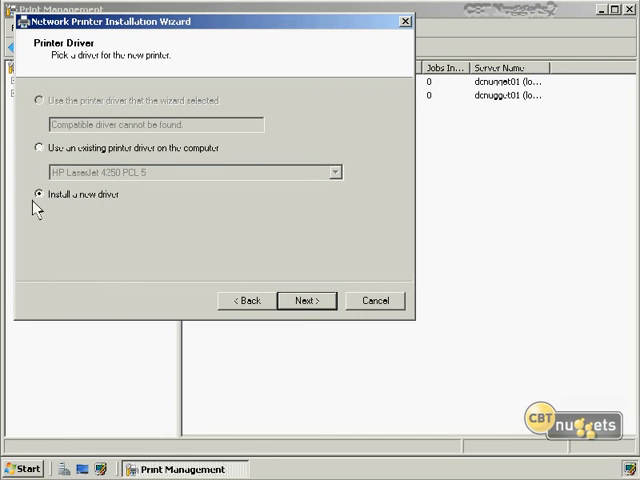
pyautogui.click(306, 300)
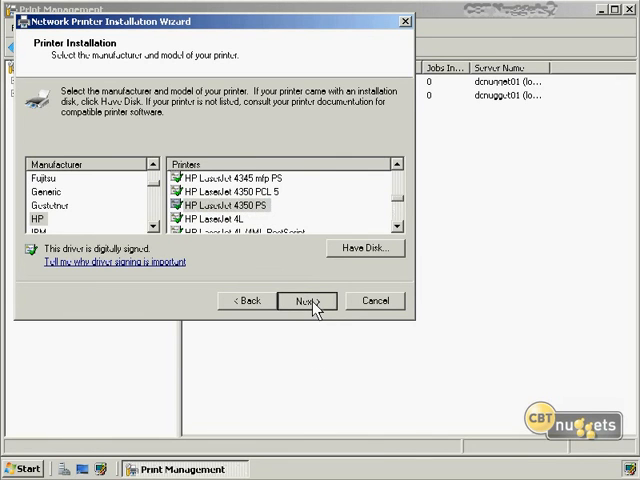
pyautogui.click(304, 300)
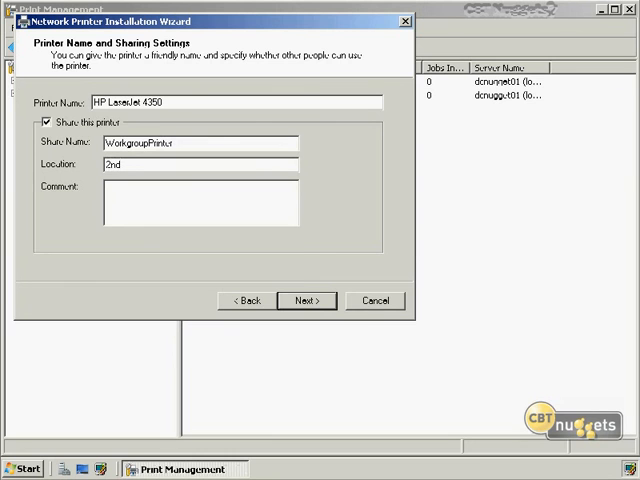
# - Share the printer as WorkgroupPrinter with location 2nd Floor and install it
pyautogui.write('Floor')
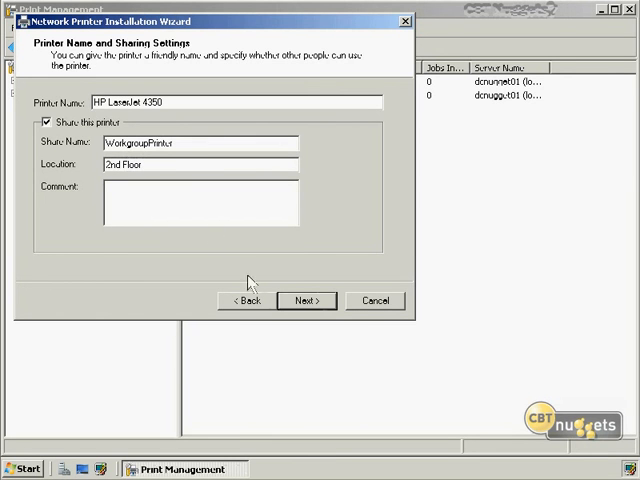
pyautogui.click(306, 300)
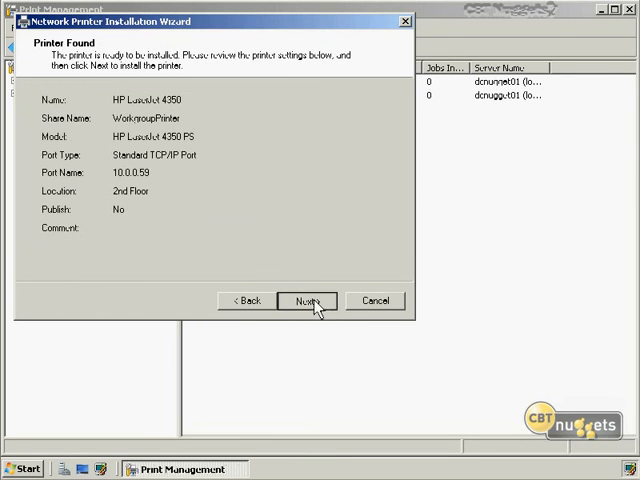
pyautogui.click(308, 300)
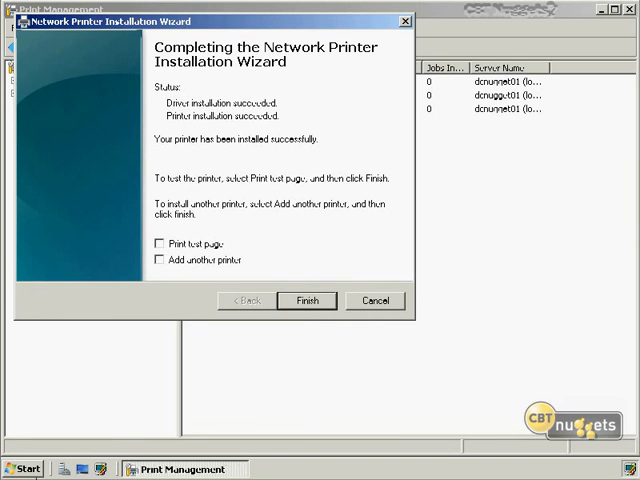
# - Finish the installation and bring up the new HP LaserJet 4350's properties
pyautogui.click(308, 300)
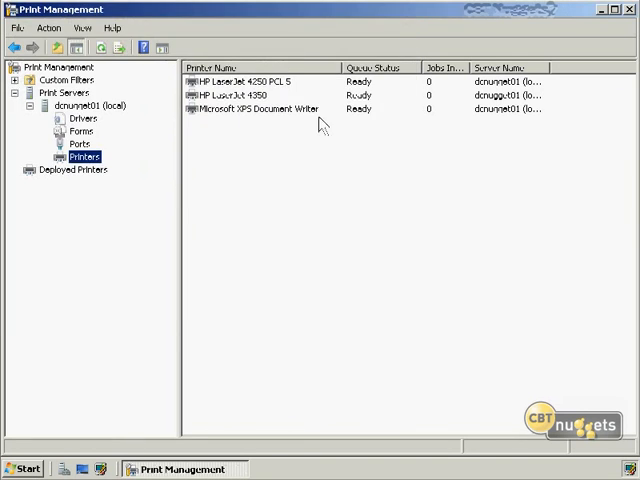
pyautogui.click(240, 92)
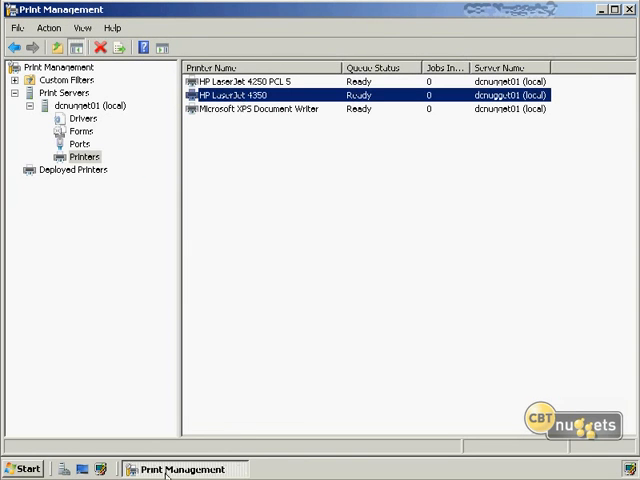
pyautogui.moveTo(232, 148)
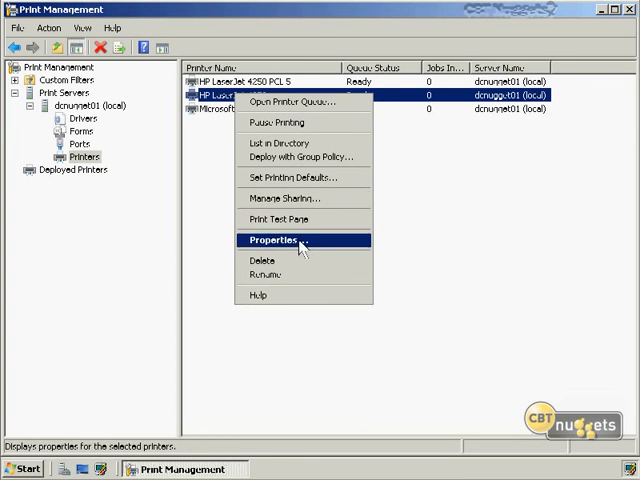
pyautogui.click(276, 240)
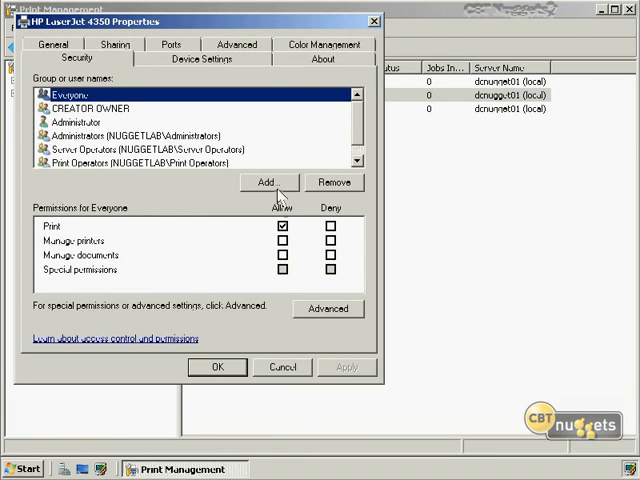
# - Add Authenticated Users to the printer's security permissions, verifying the group name
pyautogui.click(264, 182)
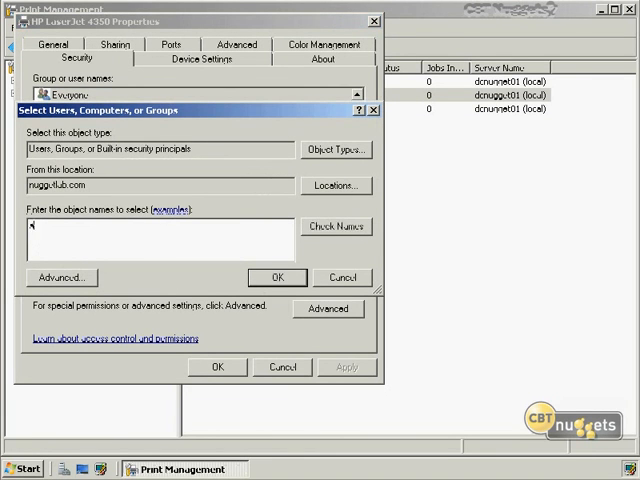
pyautogui.write('authenticated users')
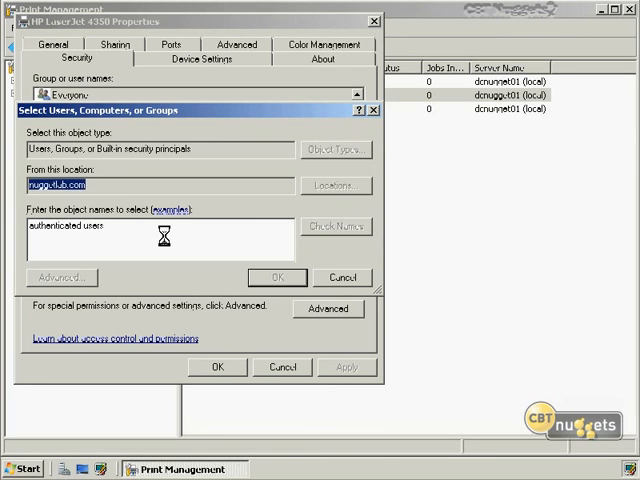
pyautogui.click(276, 276)
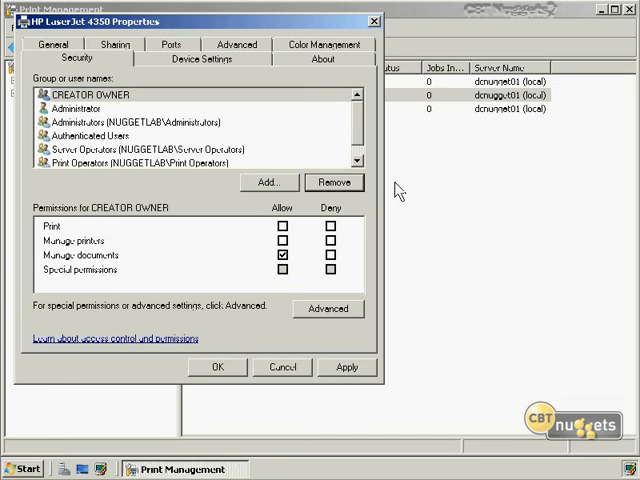
# - Tick 'List in the directory' on the Sharing tab and save the printer's properties
pyautogui.click(110, 54)
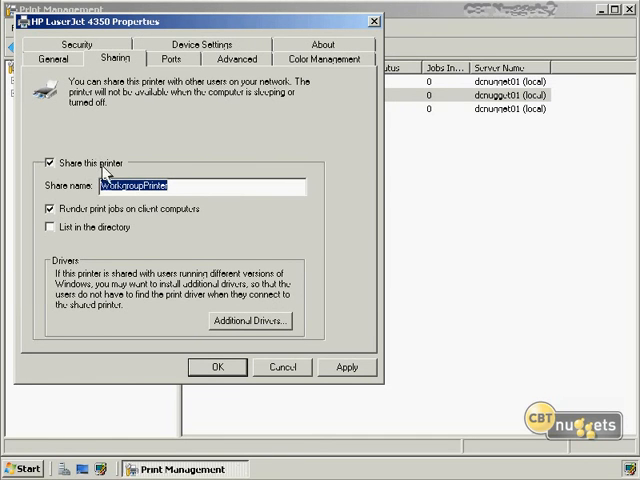
pyautogui.click(52, 228)
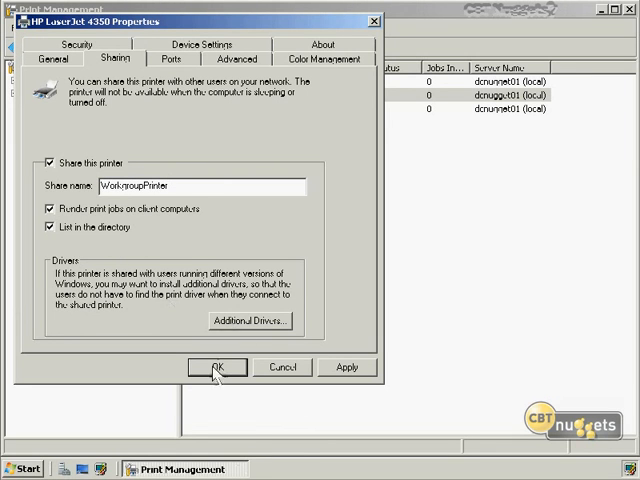
pyautogui.click(218, 368)
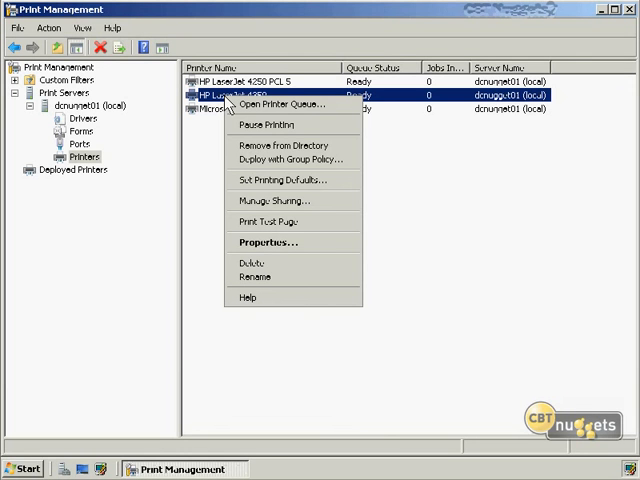
pyautogui.moveTo(280, 164)
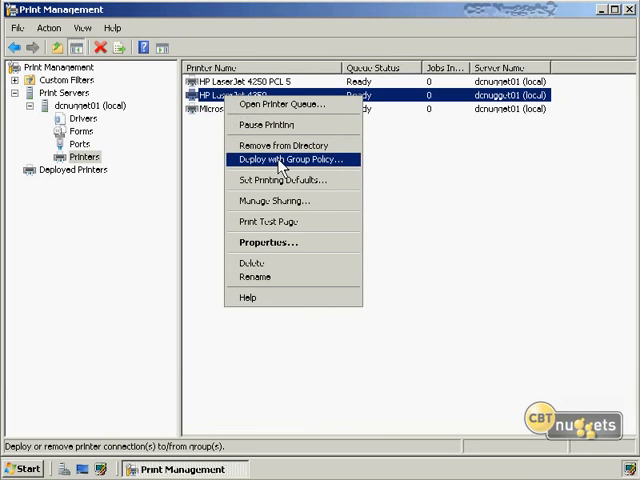
# - Start Deploy with Group Policy and select the Default Domain Policy as the target GPO
pyautogui.click(292, 160)
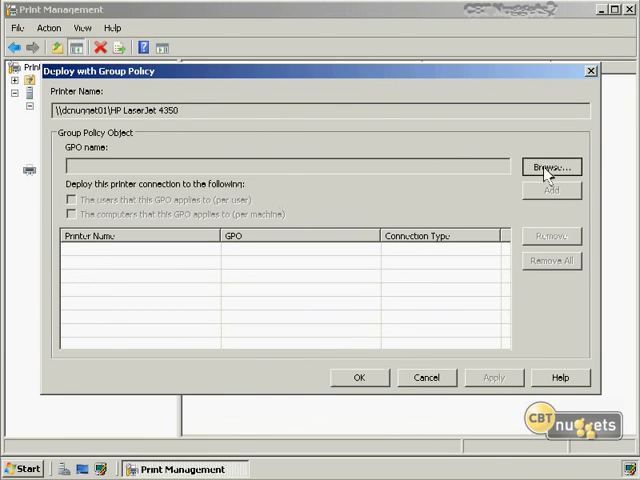
pyautogui.click(552, 168)
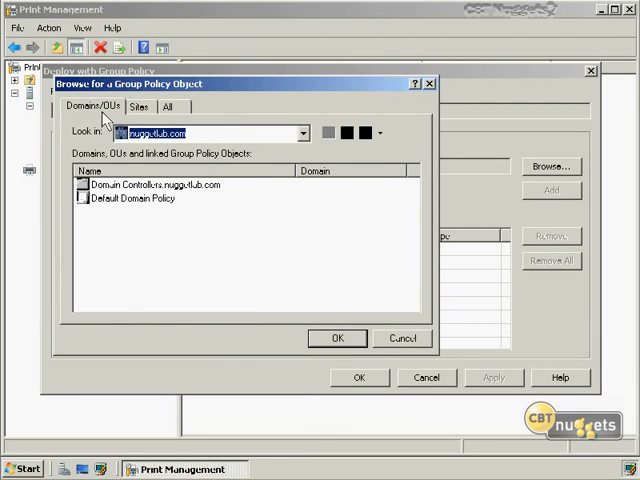
pyautogui.click(150, 108)
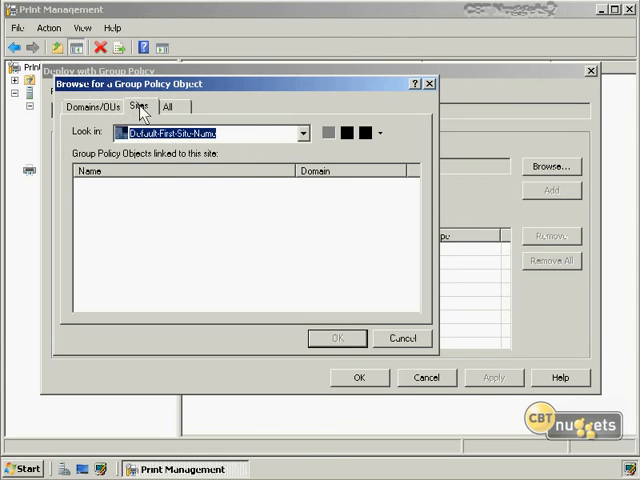
pyautogui.click(96, 108)
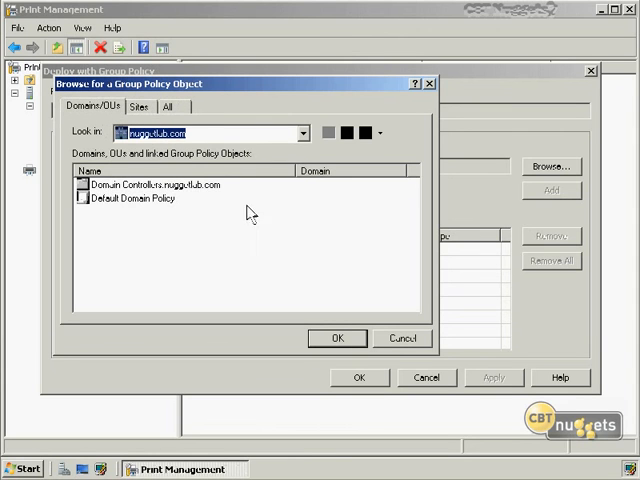
pyautogui.click(336, 338)
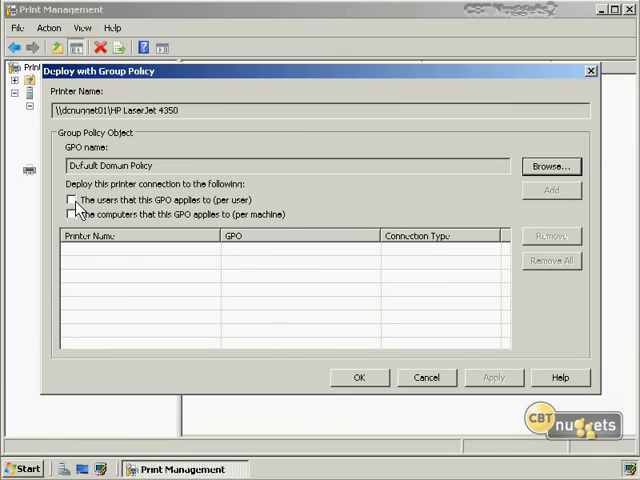
# - Deploy the printer per machine only, add it, apply, and view the success details
pyautogui.click(76, 214)
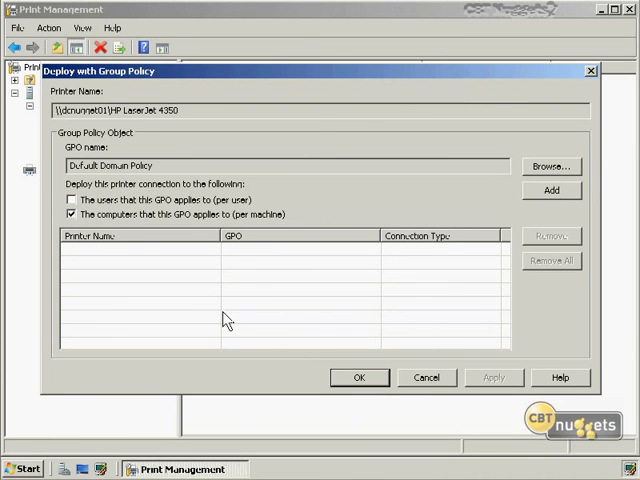
pyautogui.moveTo(148, 356)
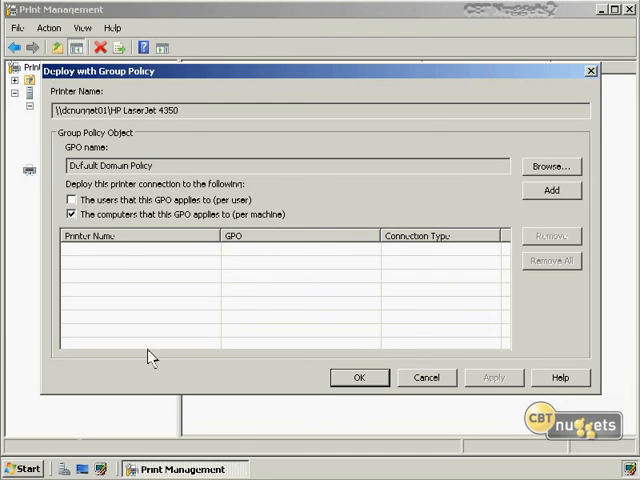
pyautogui.click(548, 190)
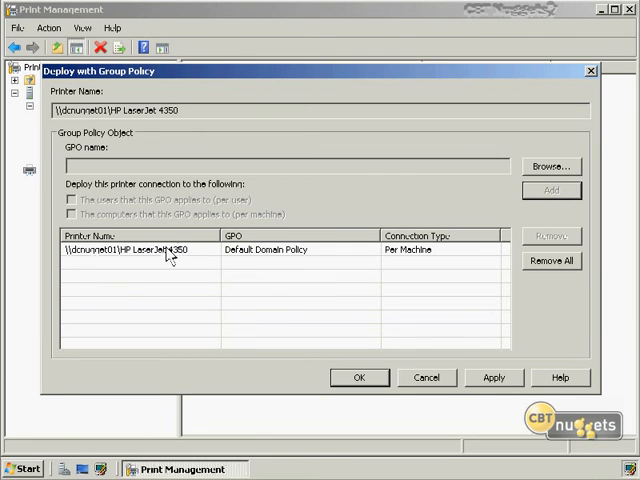
pyautogui.moveTo(290, 252)
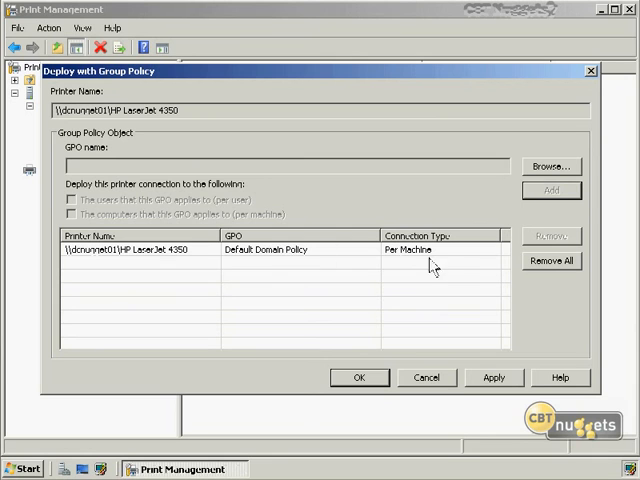
pyautogui.click(492, 376)
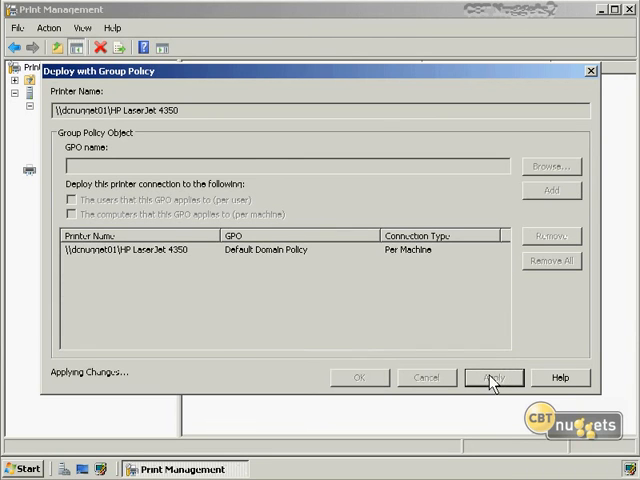
pyautogui.click(486, 376)
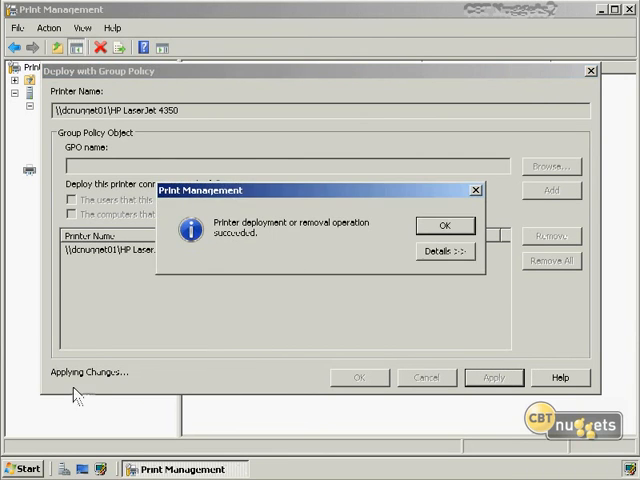
pyautogui.moveTo(280, 228)
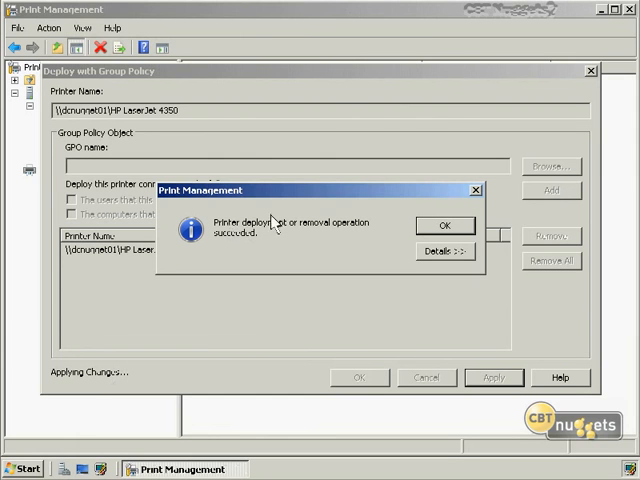
pyautogui.click(456, 252)
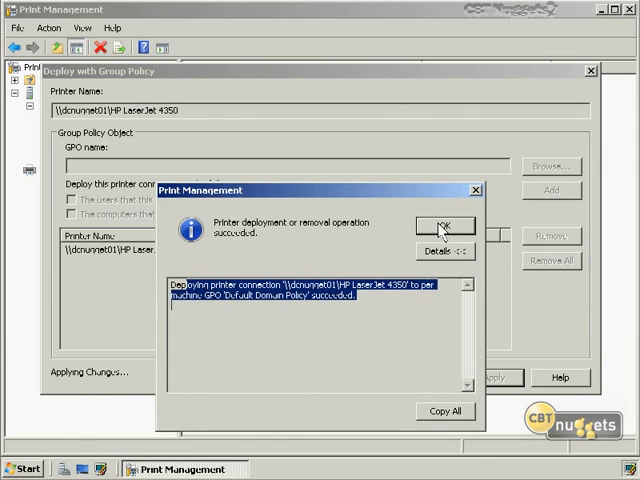
# - Dismiss the message and show Deployed Printers listing the HP LaserJet 4350 per machine
pyautogui.click(444, 224)
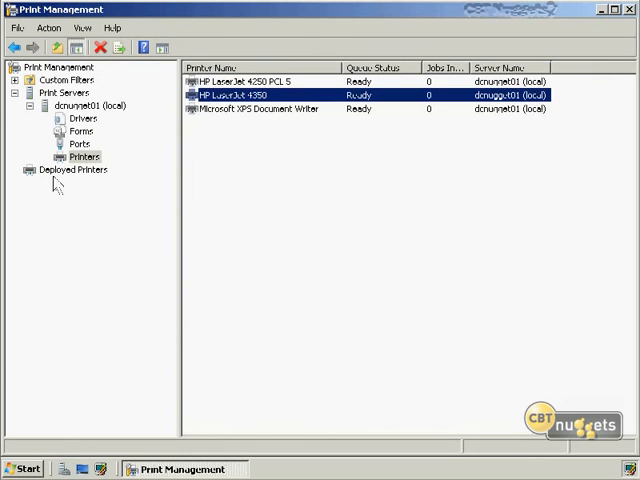
pyautogui.click(74, 168)
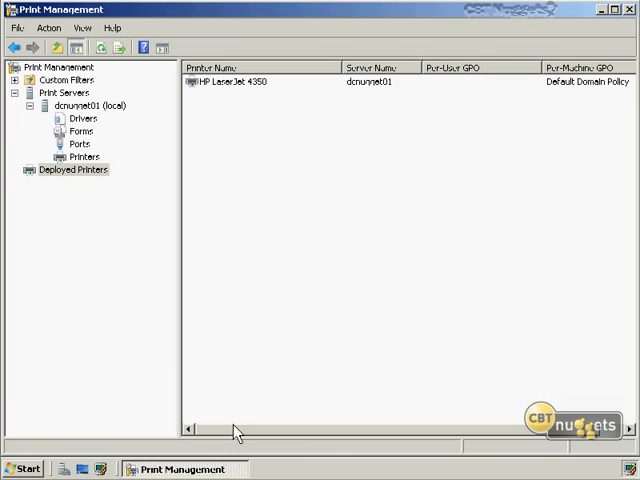
pyautogui.moveTo(228, 390)
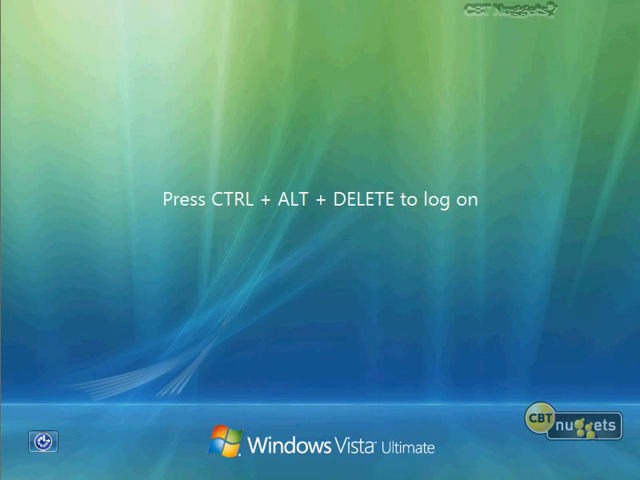
pyautogui.moveTo(404, 114)
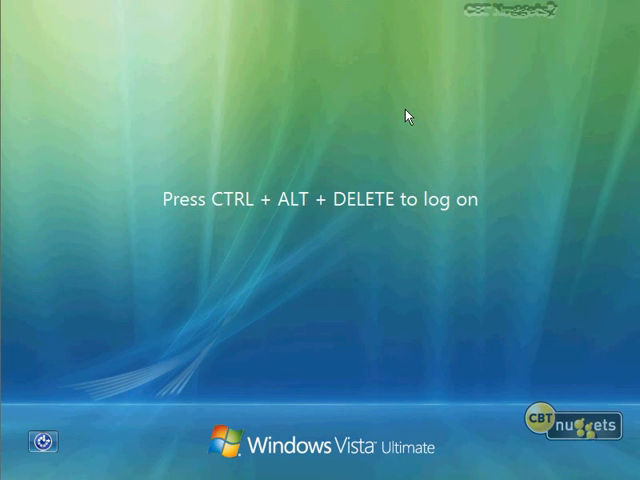
# - Log on to the Vista client as NUGGETLAB\nuggetuser and reach the desktop
pyautogui.press('Ctrl+Alt+Delete')
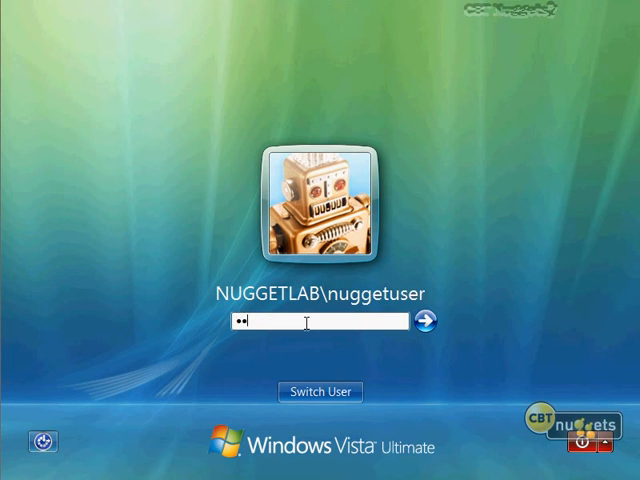
pyautogui.click(436, 320)
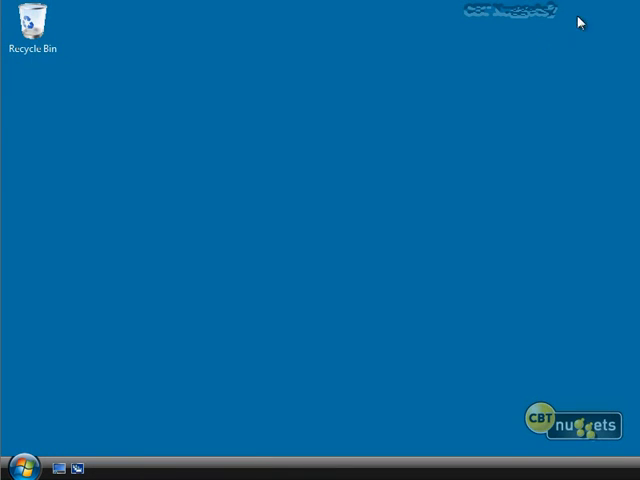
# - Search 'printer' from Start and open the Printers folder showing the HP LaserJet 4350
pyautogui.click(28, 460)
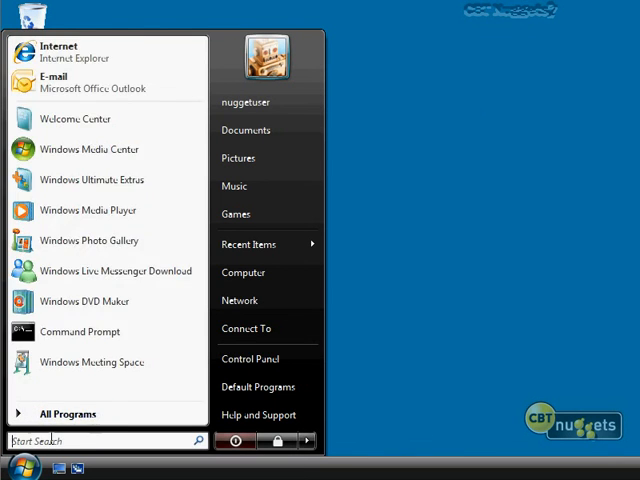
pyautogui.write('printer')
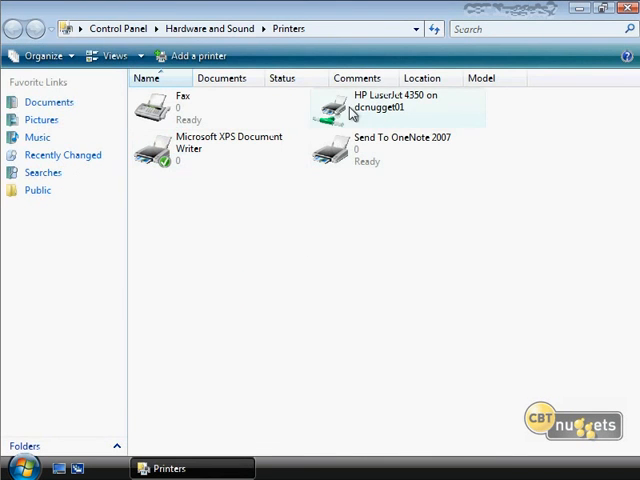
pyautogui.moveTo(352, 110)
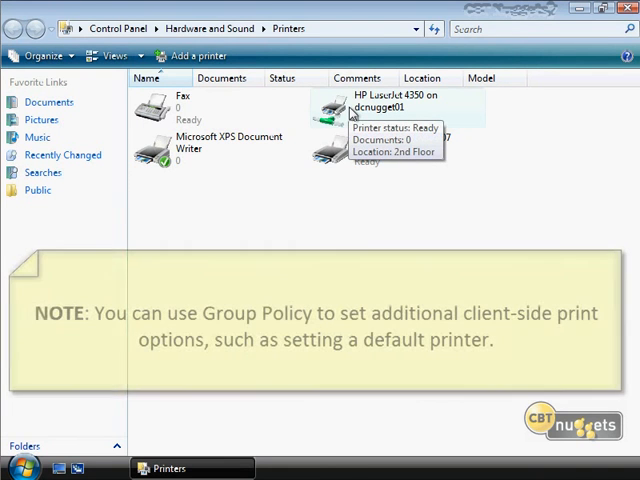